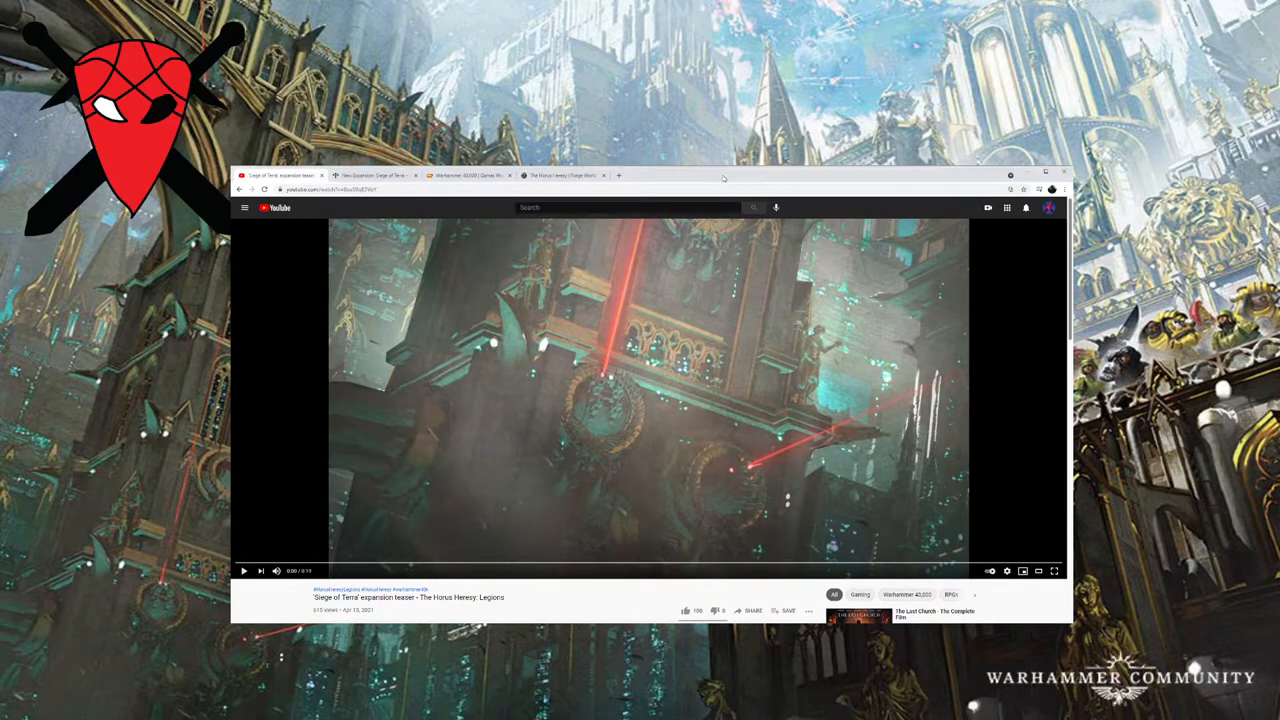
{"action": "mouse_move", "coordinate": [704, 300]}
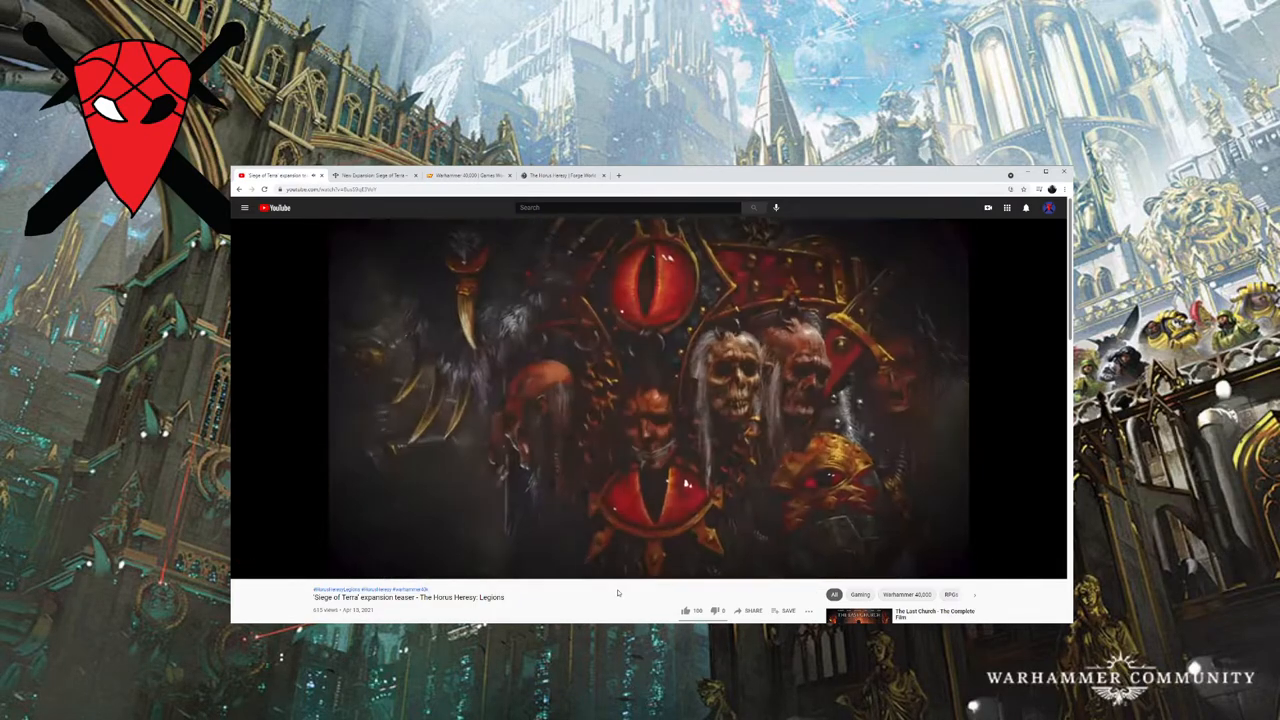
Let the Siege of Terra teaser play on to its closing Legions title card.
{"action": "left_click", "coordinate": [608, 564]}
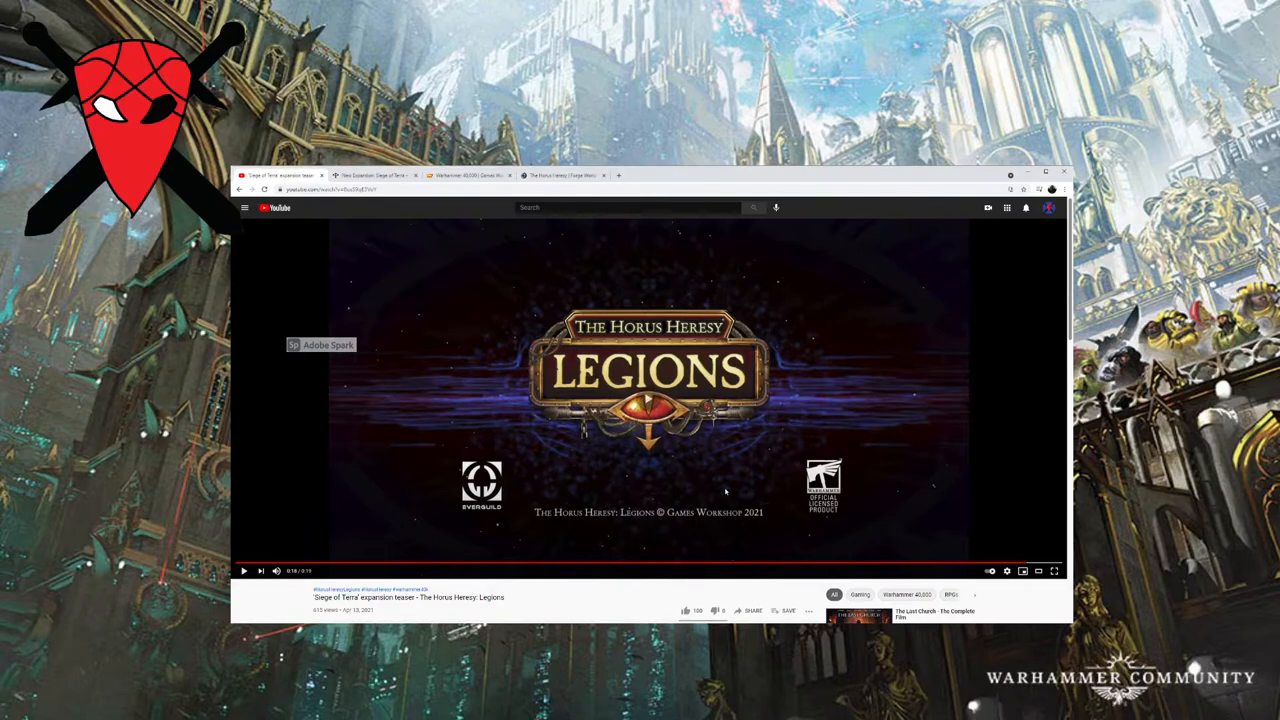
{"action": "mouse_move", "coordinate": [776, 440]}
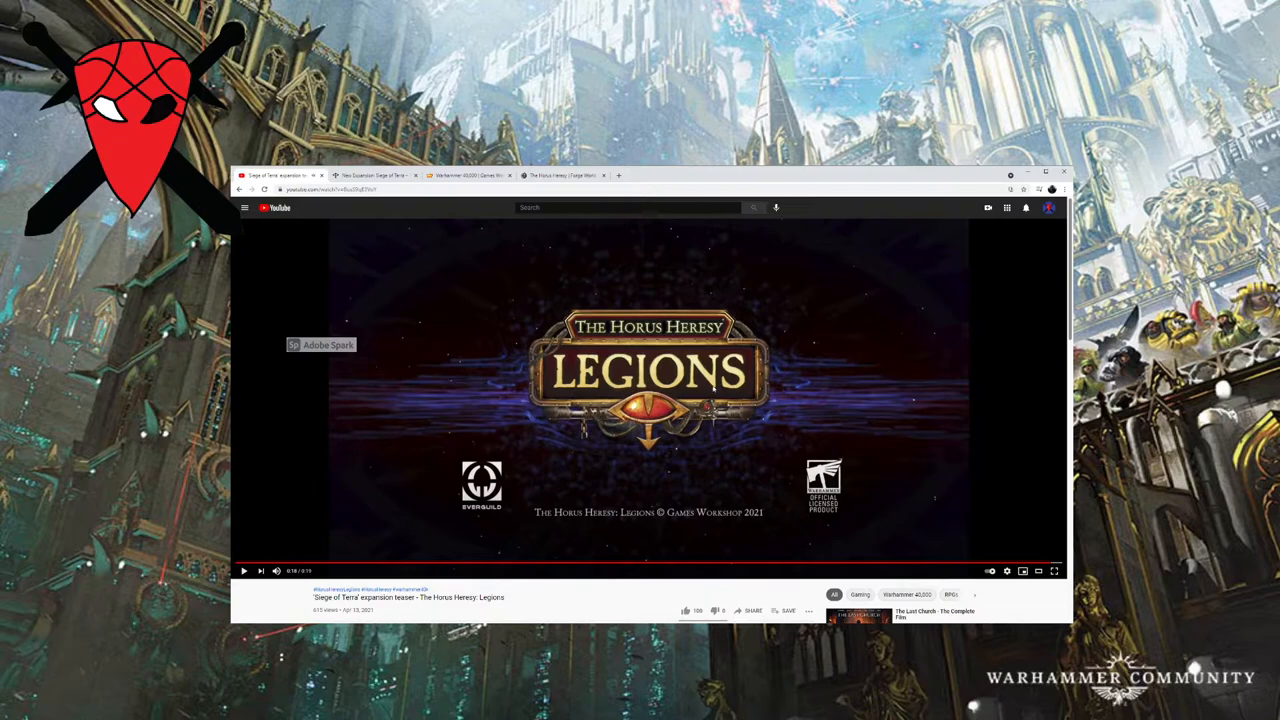
{"action": "mouse_move", "coordinate": [710, 388]}
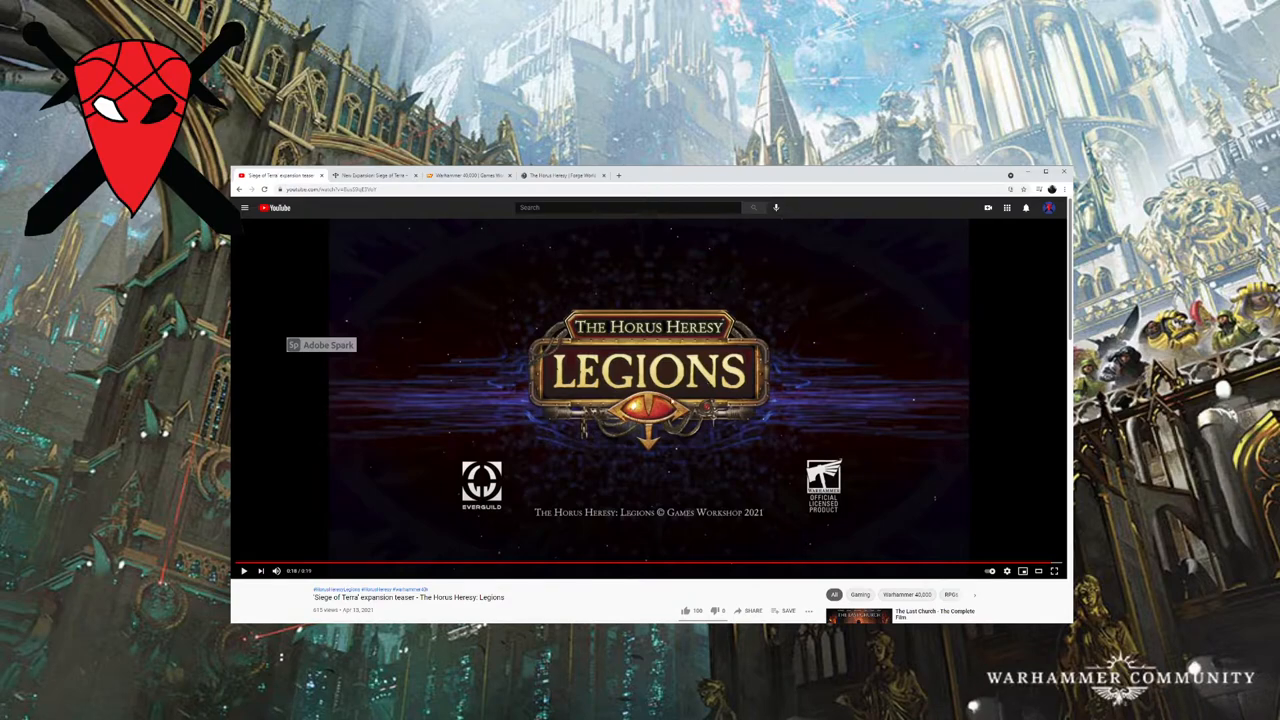
Restart the Siege of Terra teaser from its opening red-laser city shot.
{"action": "left_click", "coordinate": [244, 568]}
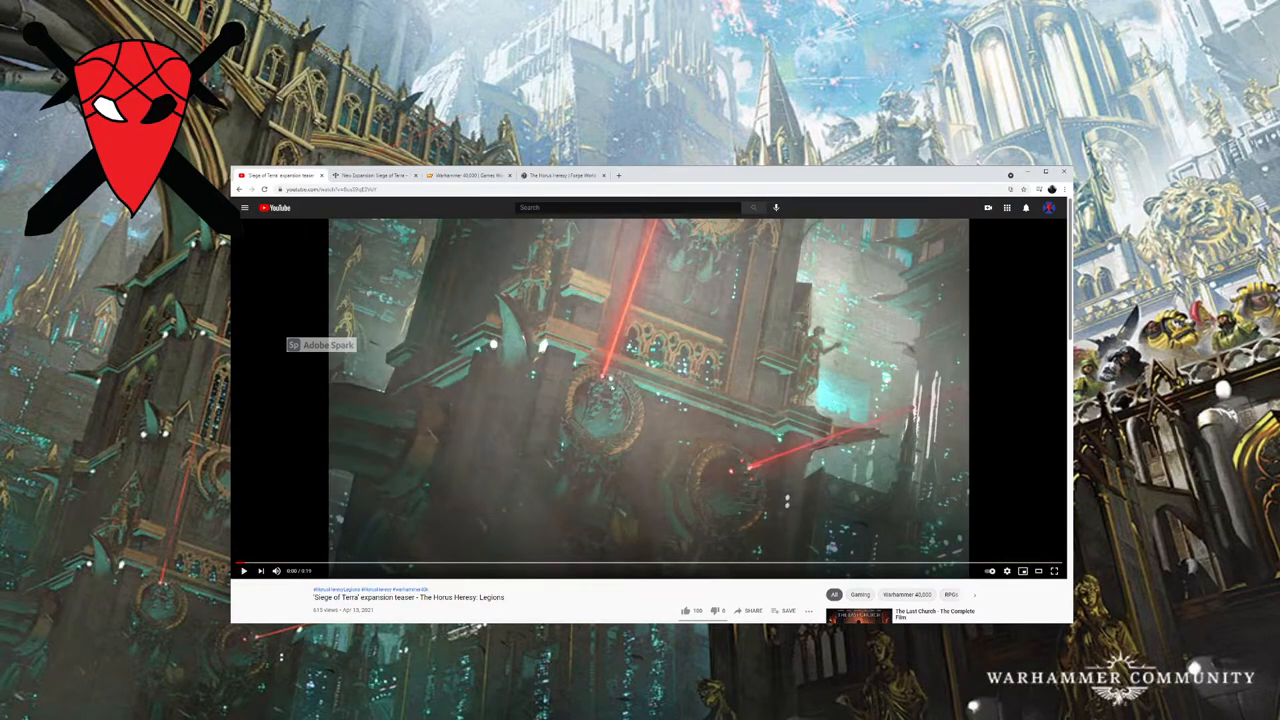
{"action": "left_click", "coordinate": [244, 570]}
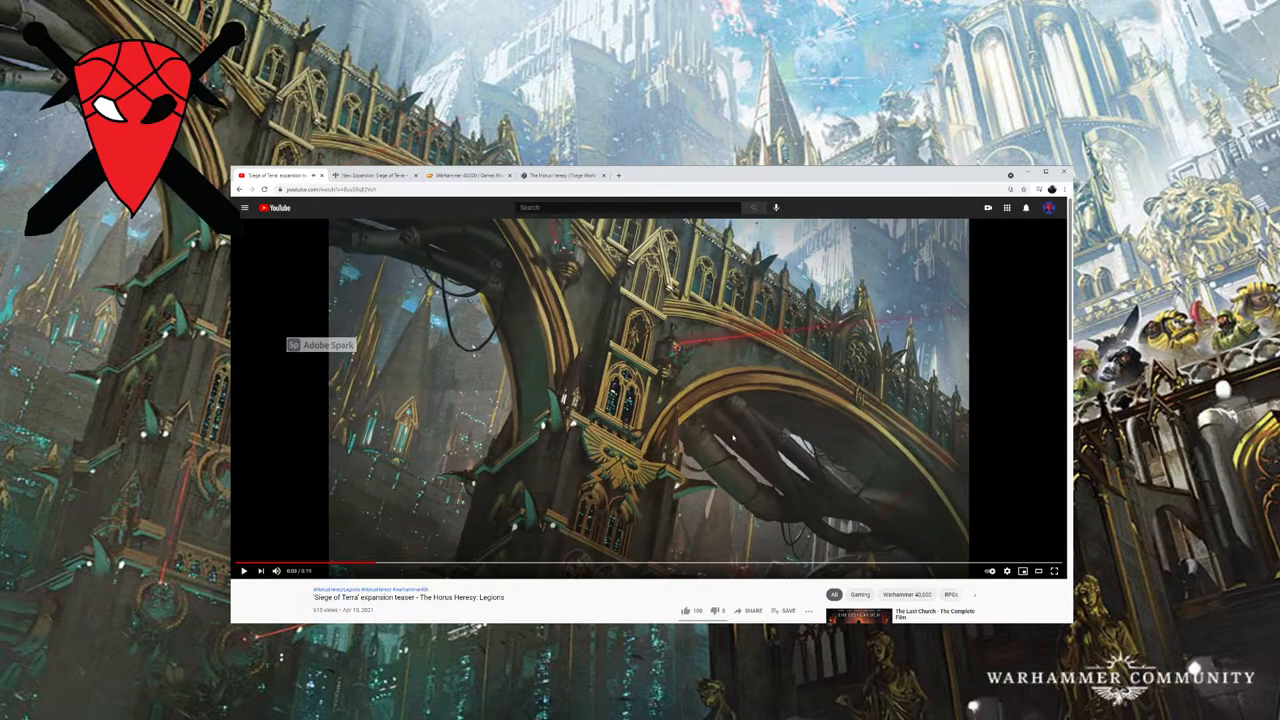
{"action": "mouse_move", "coordinate": [392, 578]}
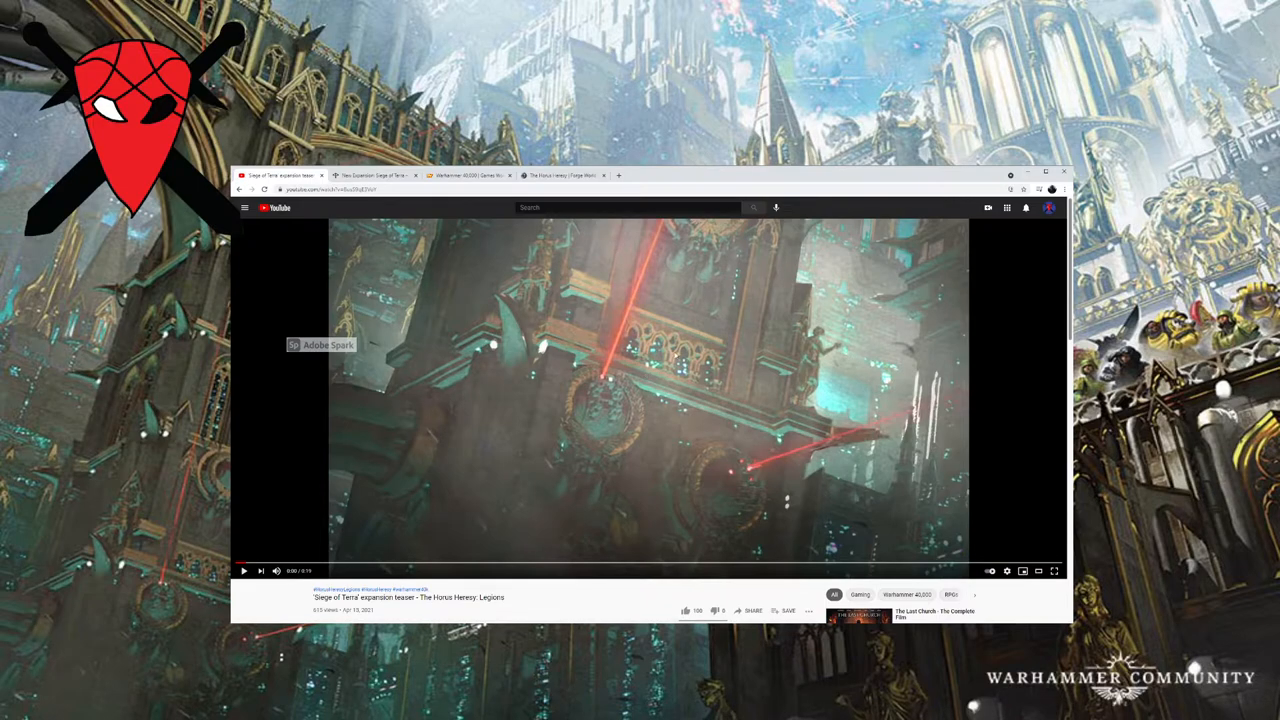
{"action": "mouse_move", "coordinate": [736, 350]}
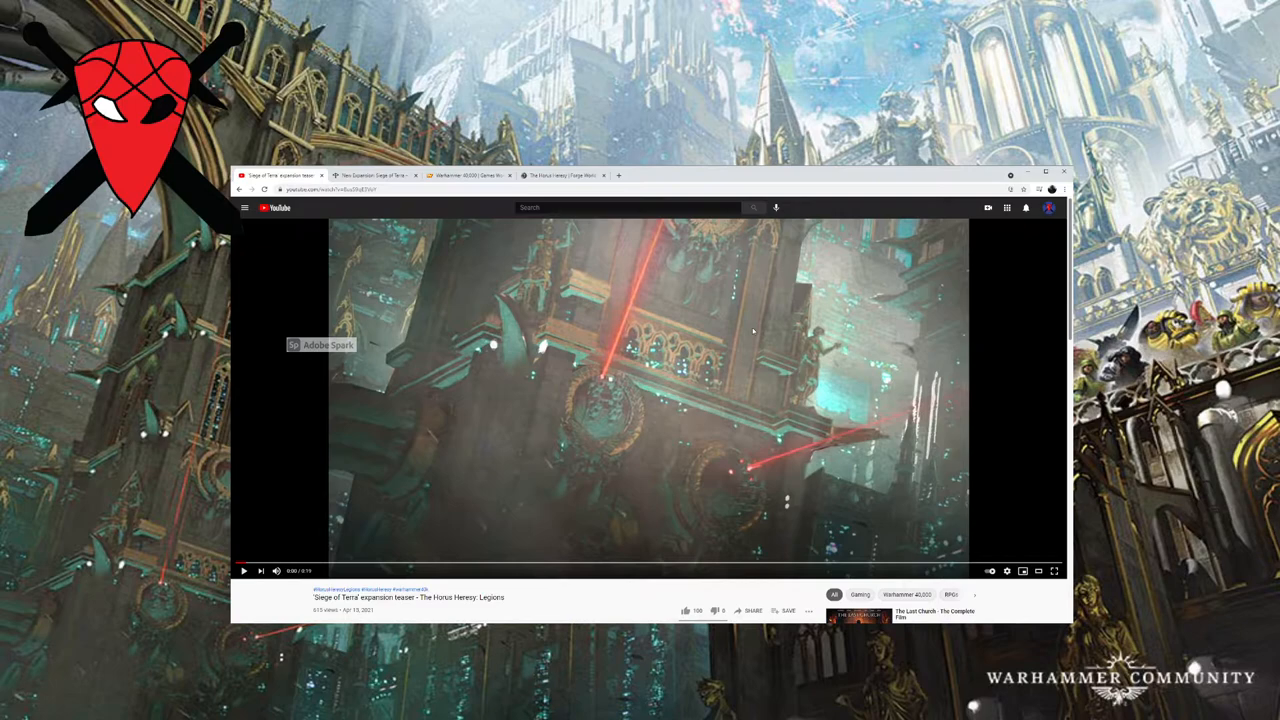
{"action": "mouse_move", "coordinate": [836, 358]}
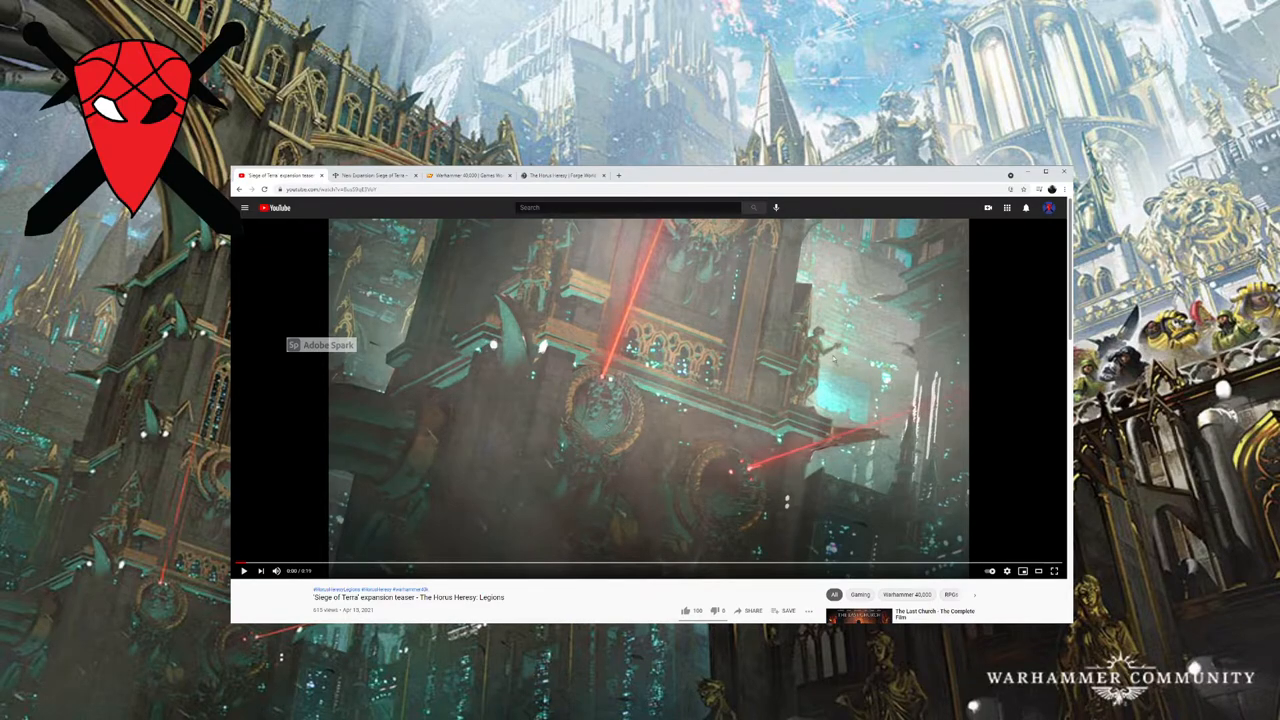
{"action": "mouse_move", "coordinate": [564, 420]}
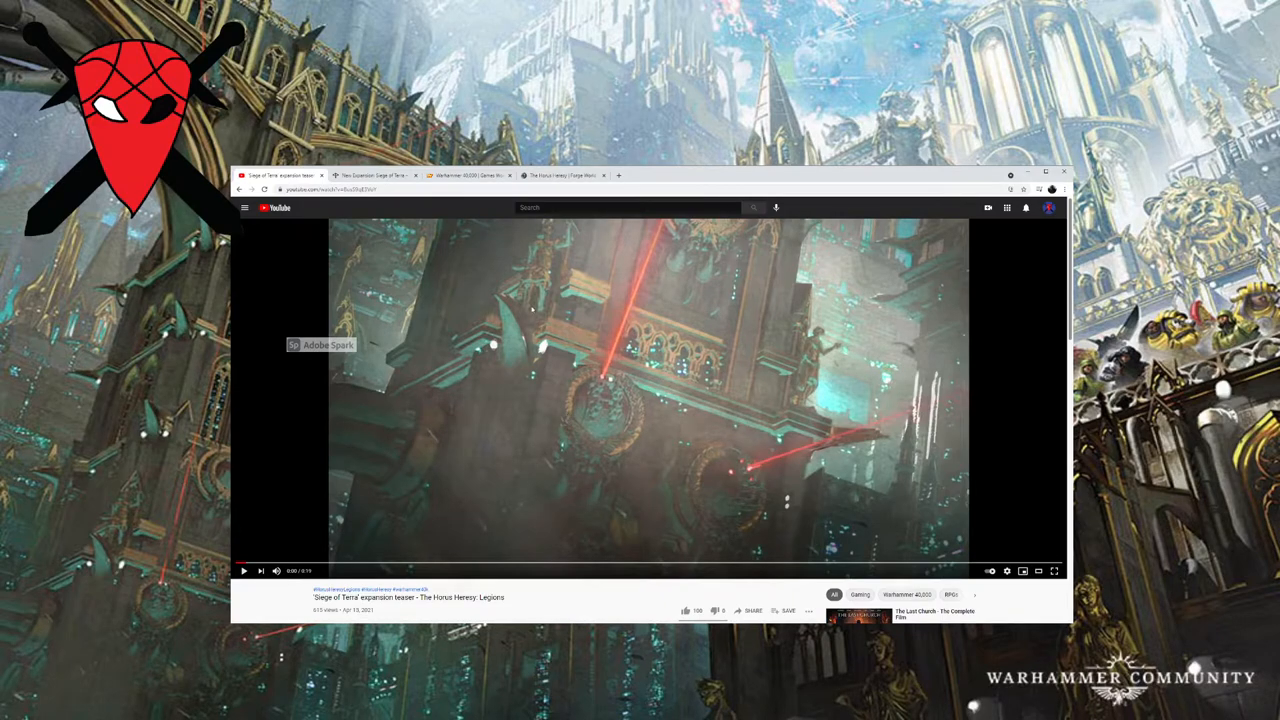
{"action": "mouse_move", "coordinate": [568, 316]}
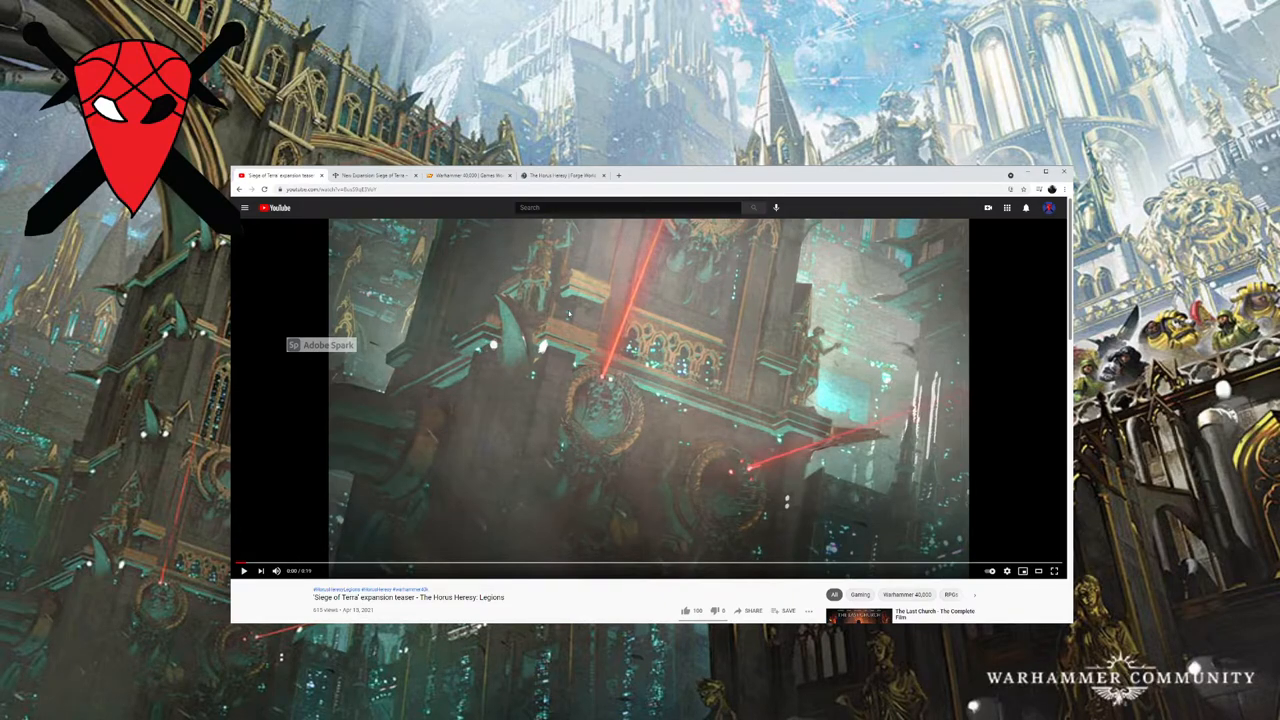
{"action": "mouse_move", "coordinate": [578, 328]}
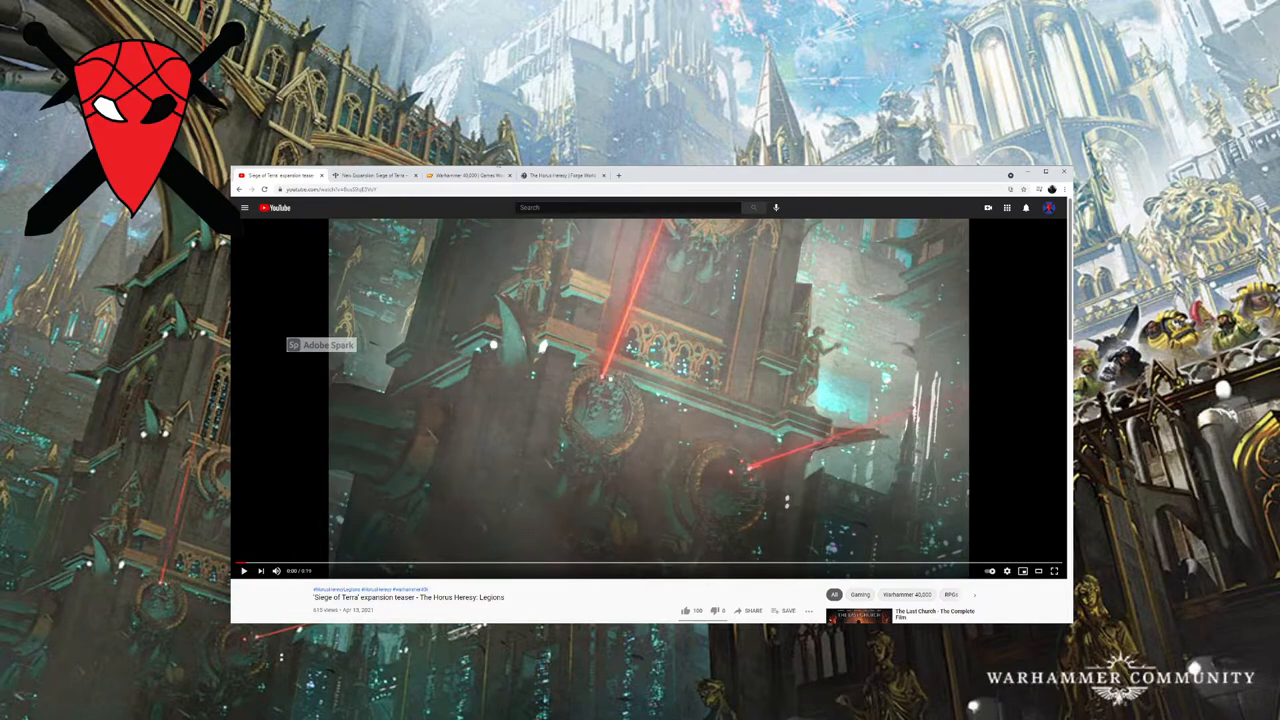
{"action": "left_click", "coordinate": [376, 176]}
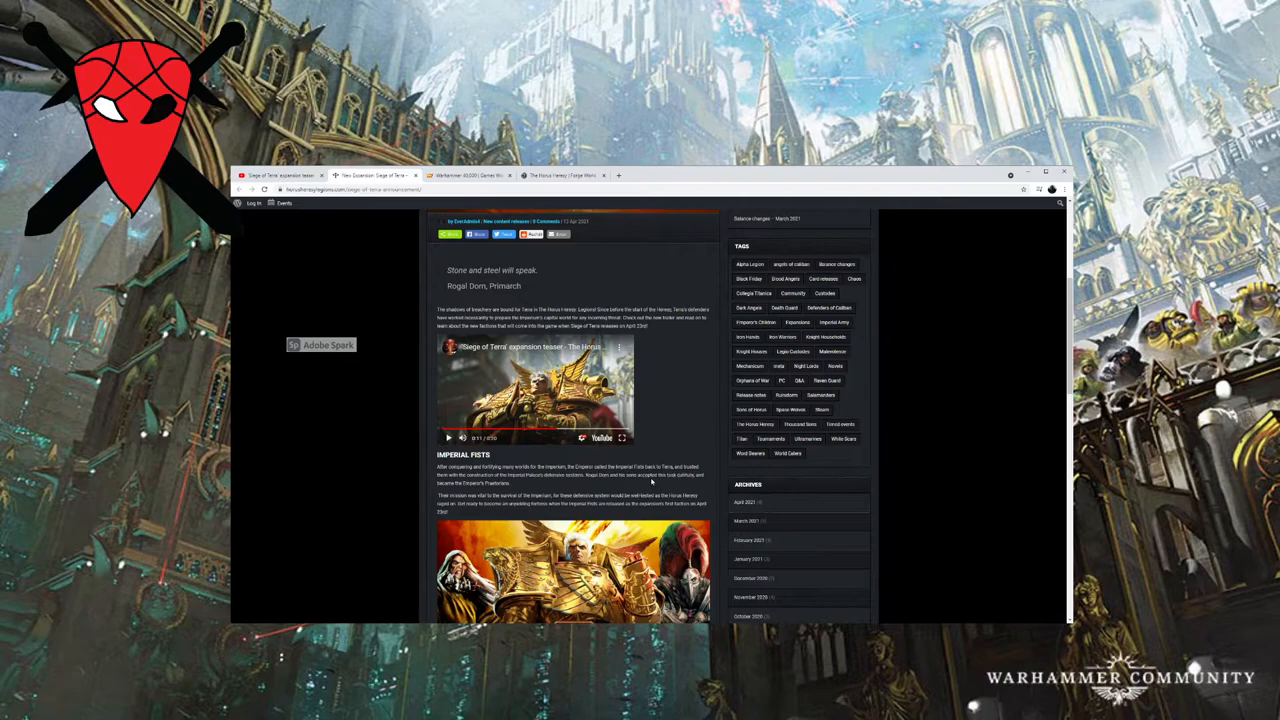
{"action": "mouse_move", "coordinate": [616, 492]}
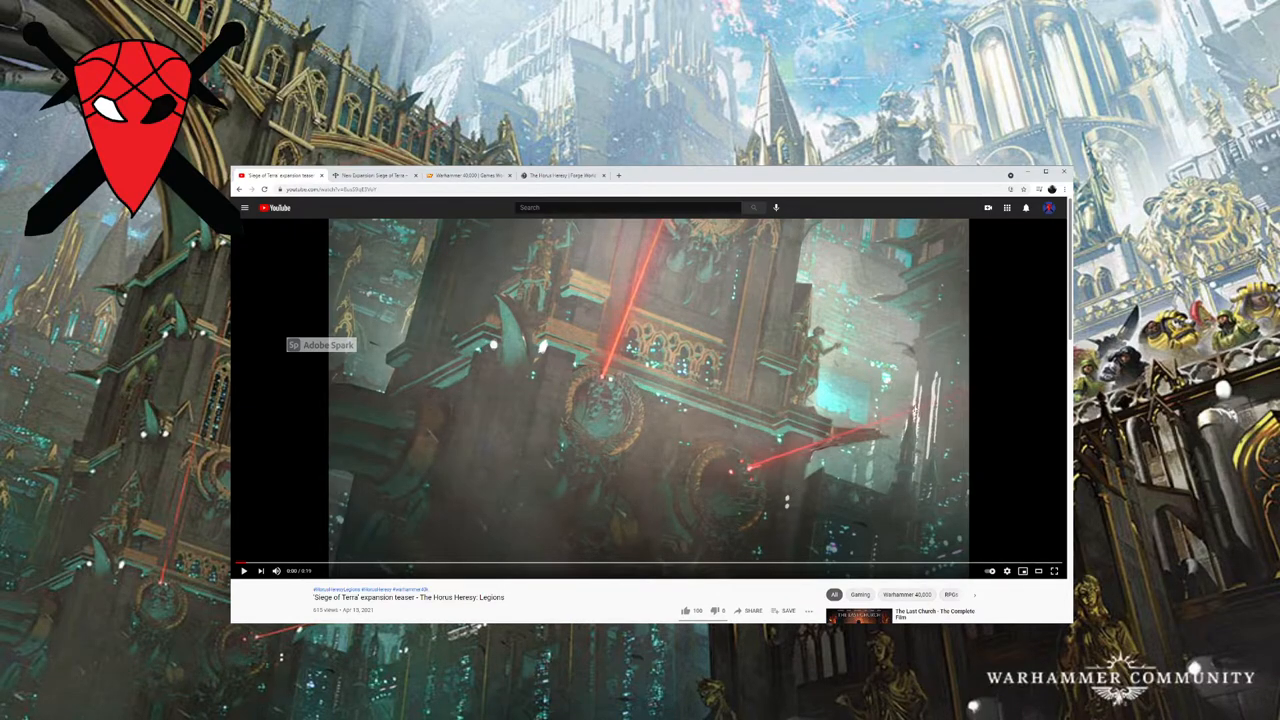
Resume the teaser, pausing briefly on the red-eyed helmet, and let it run to the title shot.
{"action": "left_click", "coordinate": [648, 400]}
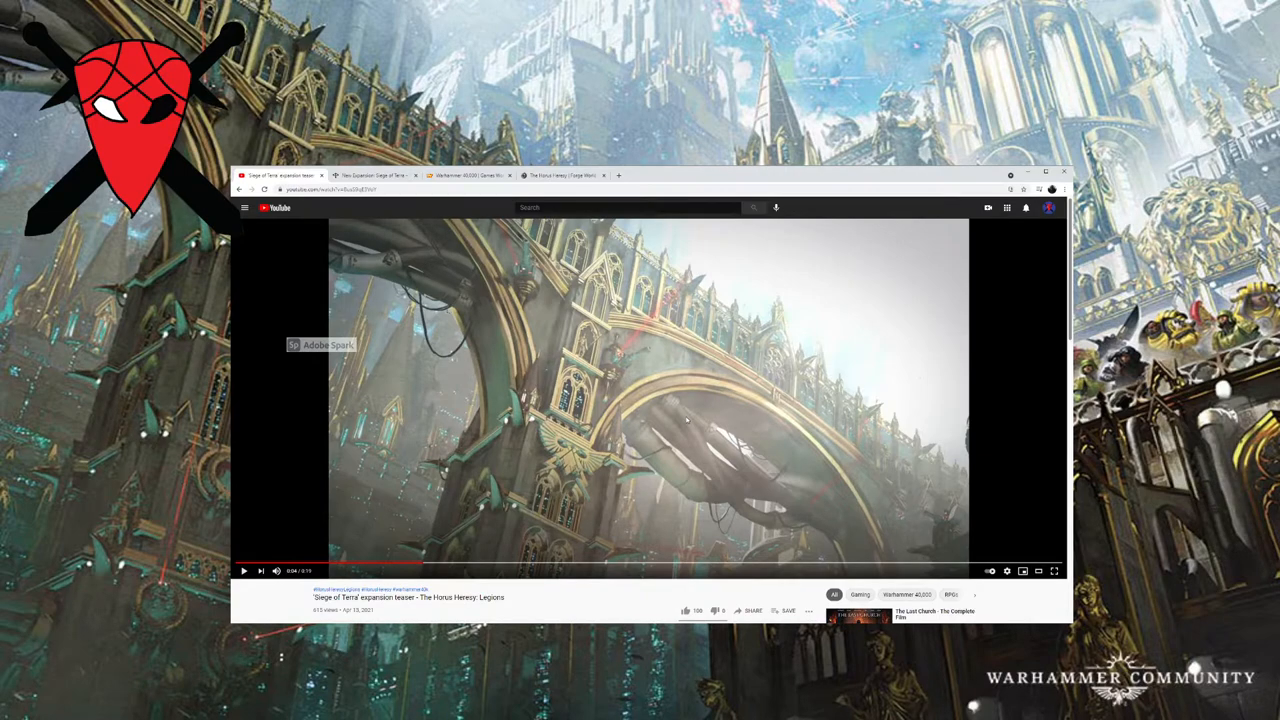
{"action": "left_click", "coordinate": [244, 570]}
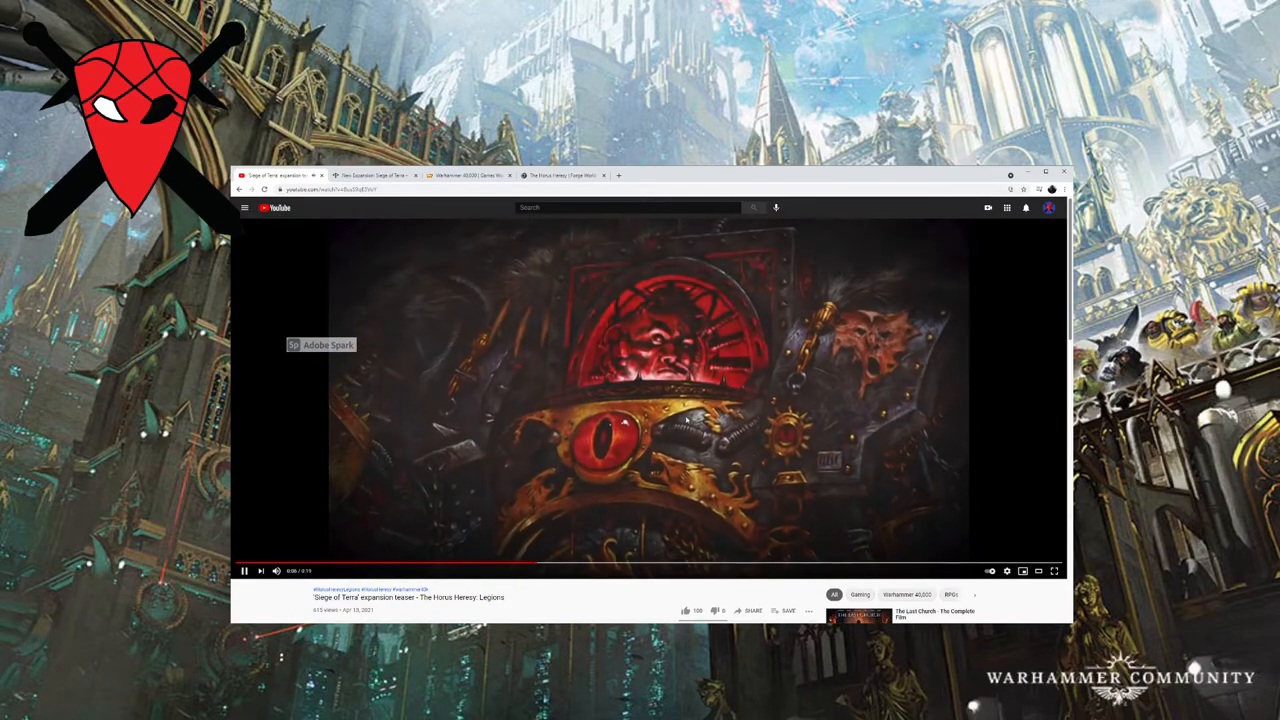
{"action": "left_click", "coordinate": [244, 572]}
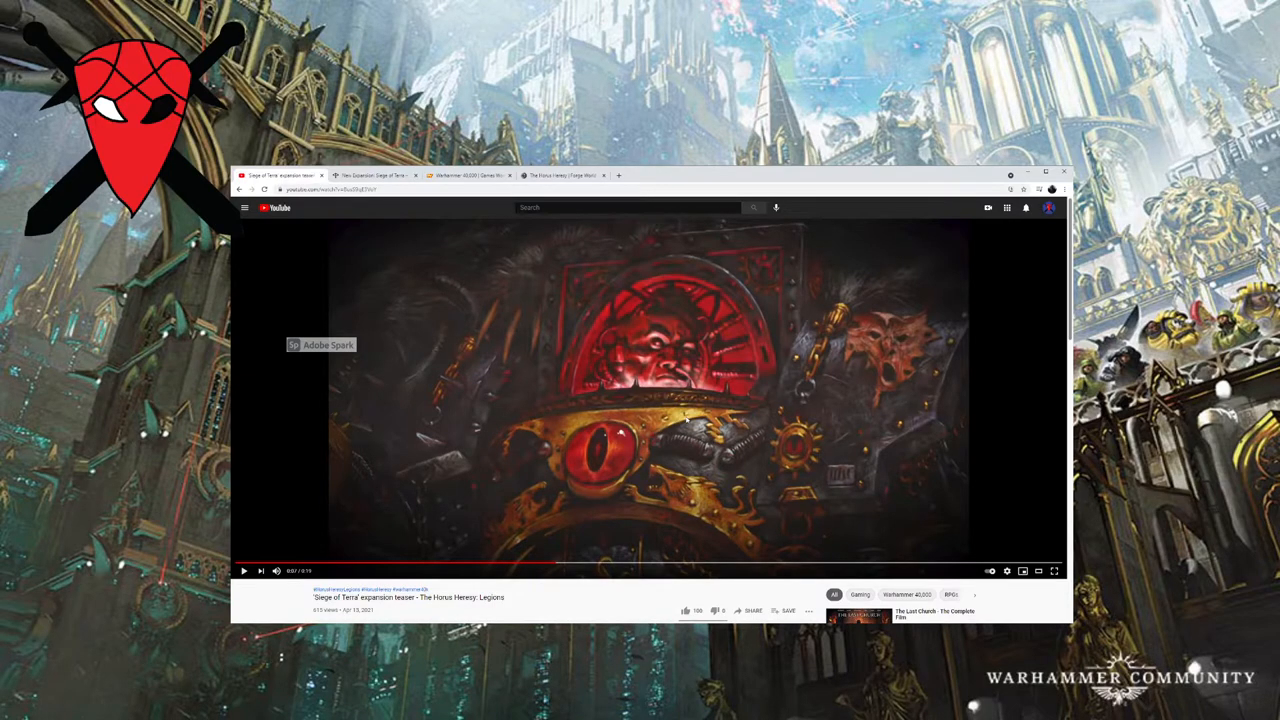
{"action": "left_click", "coordinate": [244, 572]}
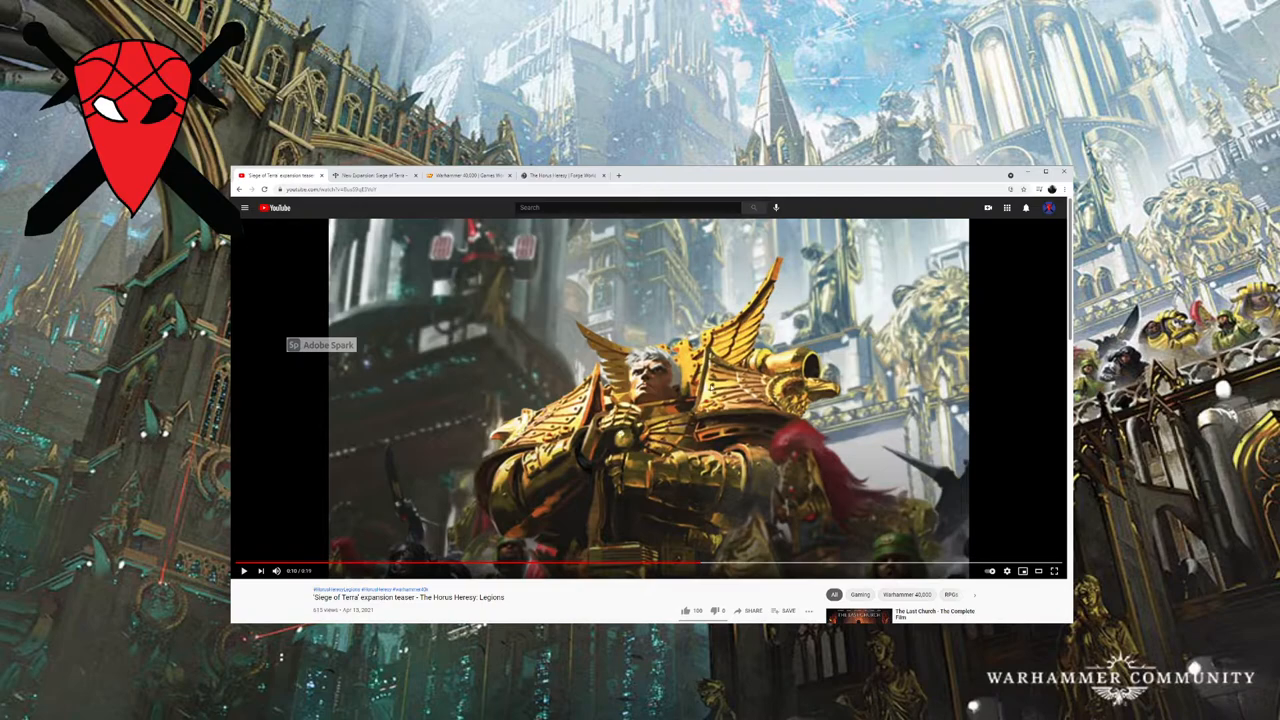
{"action": "mouse_move", "coordinate": [560, 504]}
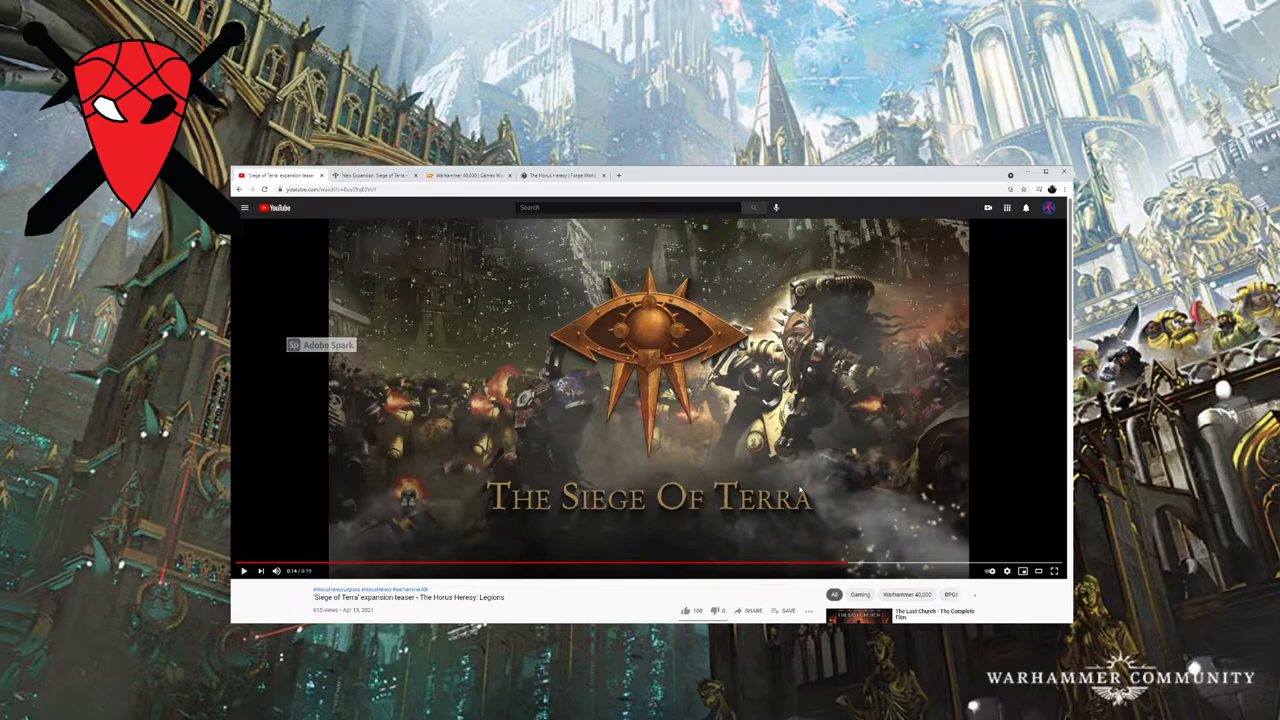
{"action": "mouse_move", "coordinate": [826, 538]}
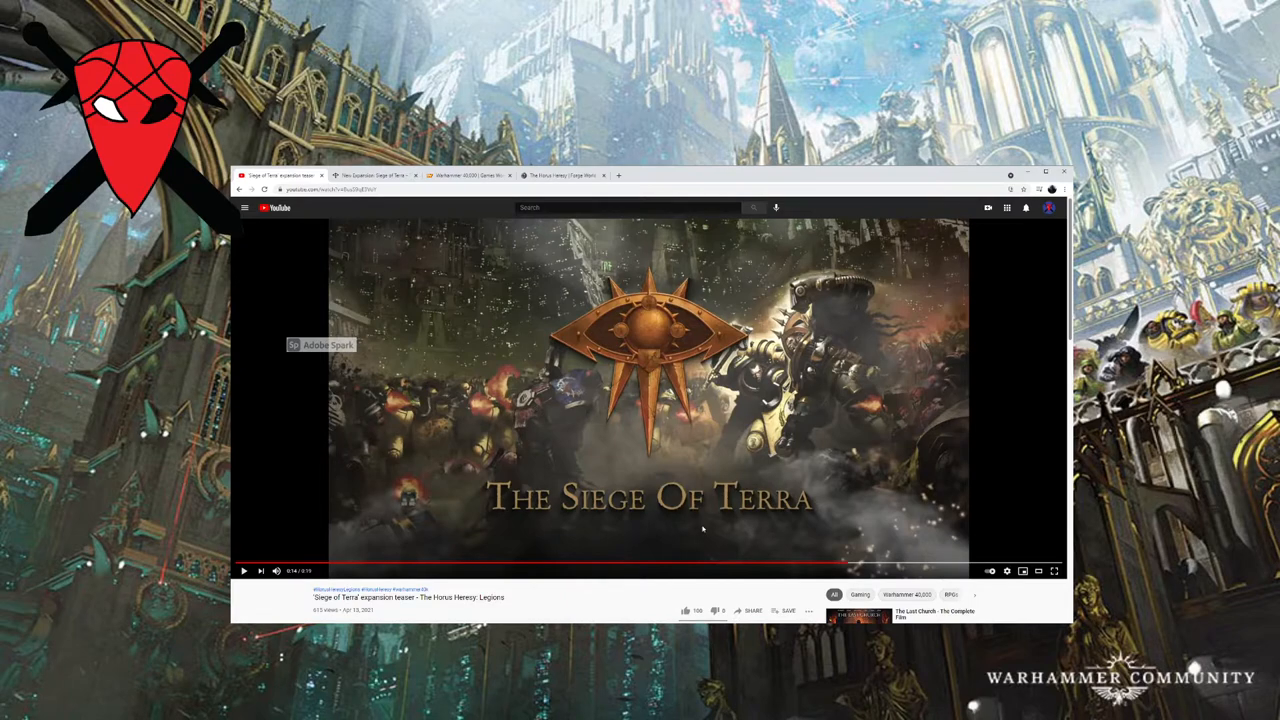
{"action": "mouse_move", "coordinate": [824, 408]}
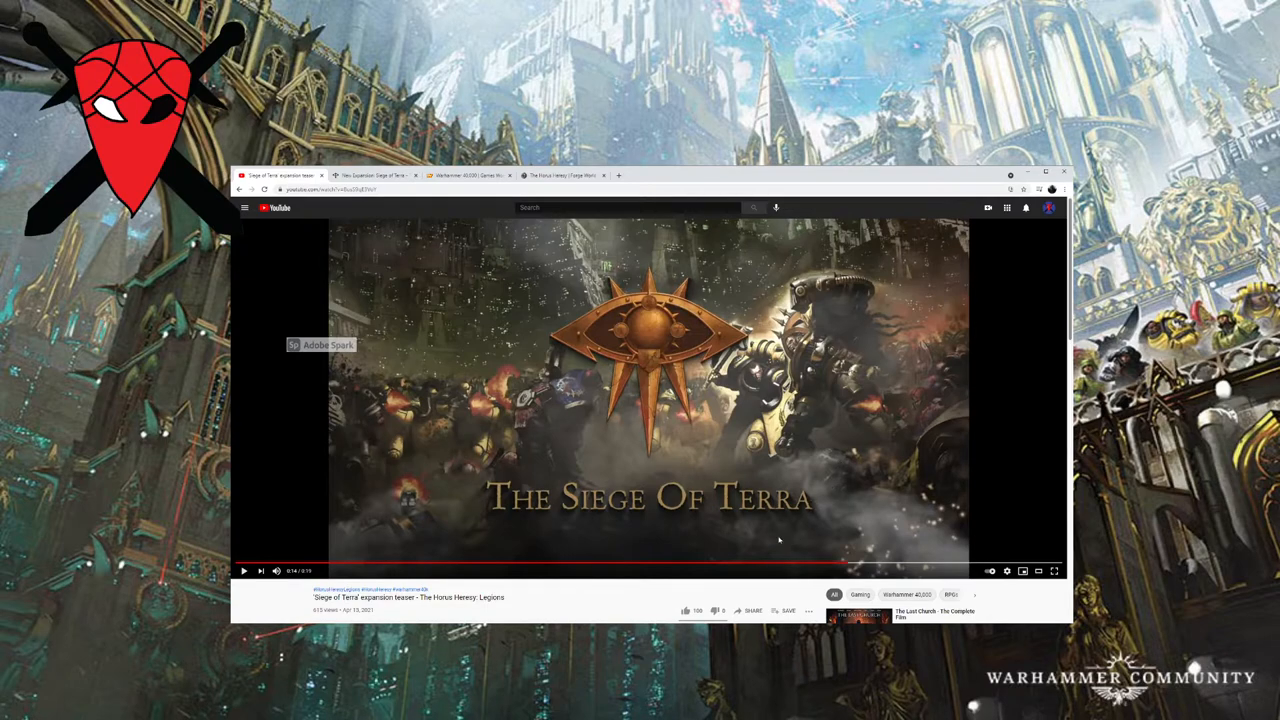
{"action": "mouse_move", "coordinate": [800, 436]}
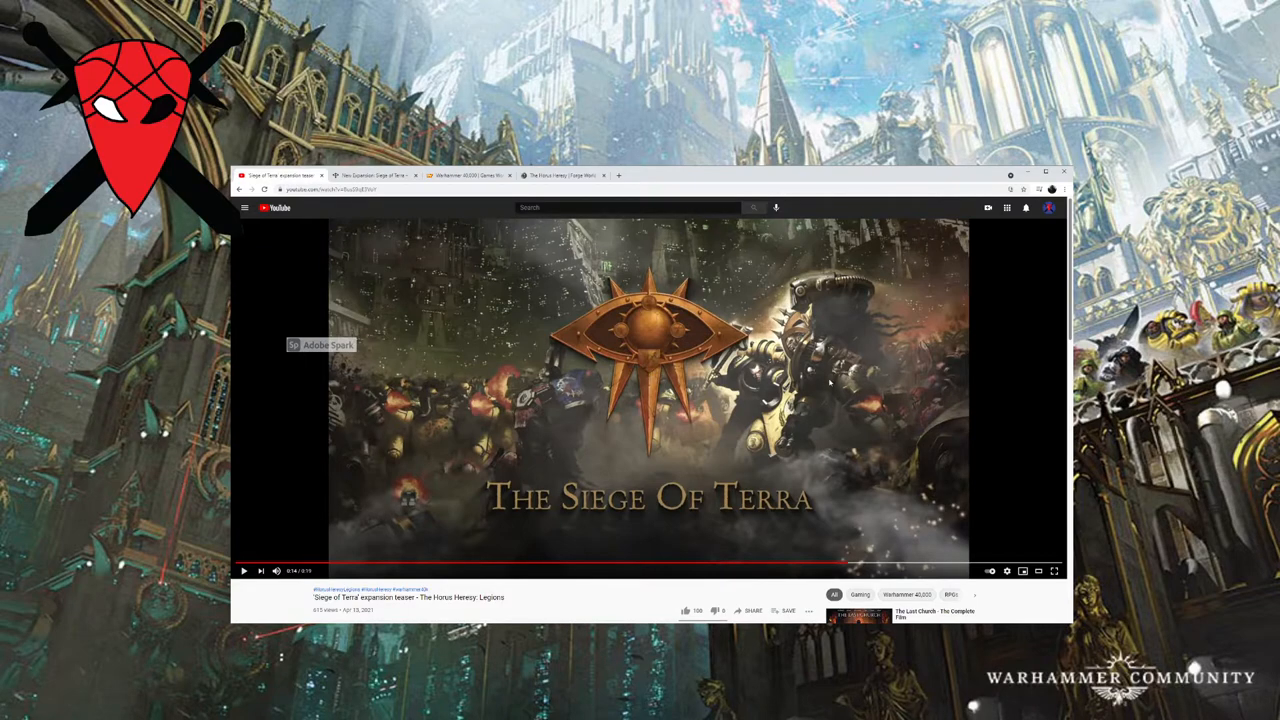
Switch to the Forge World Imperial Fists listing and browse down through the product grid.
{"action": "left_click", "coordinate": [562, 176]}
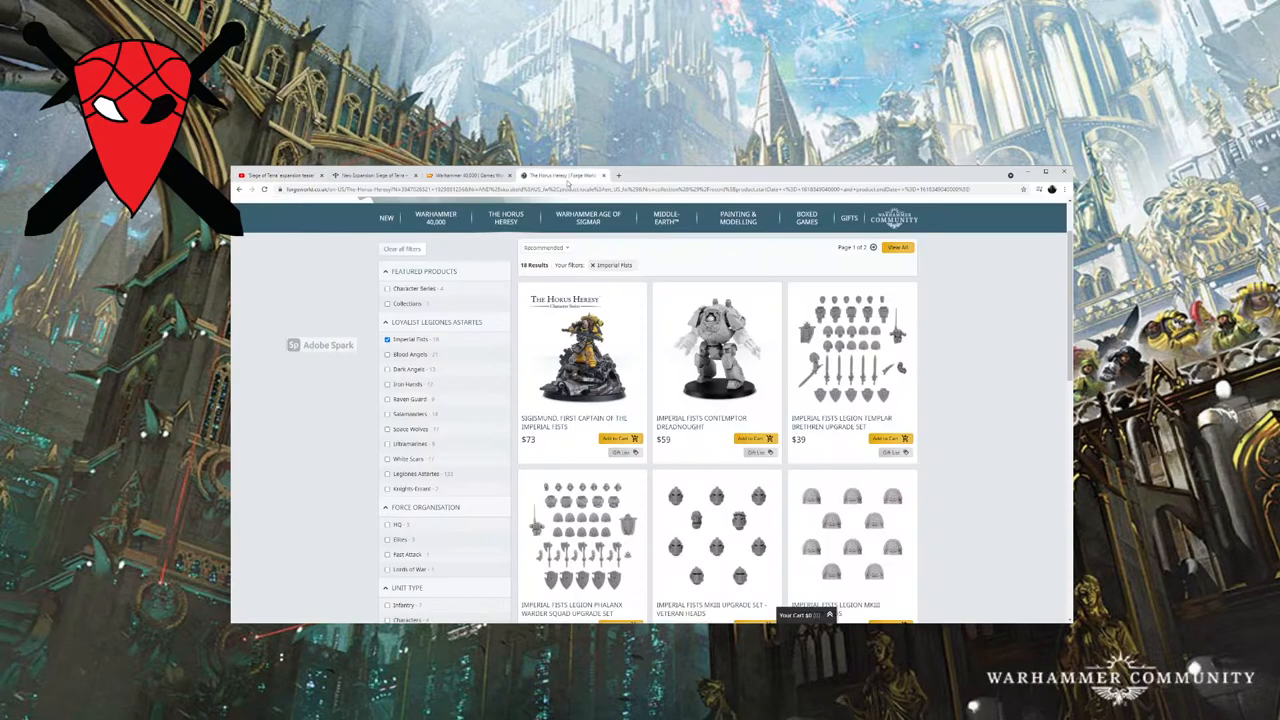
{"action": "scroll", "scroll_direction": "down", "scroll_amount": 3}
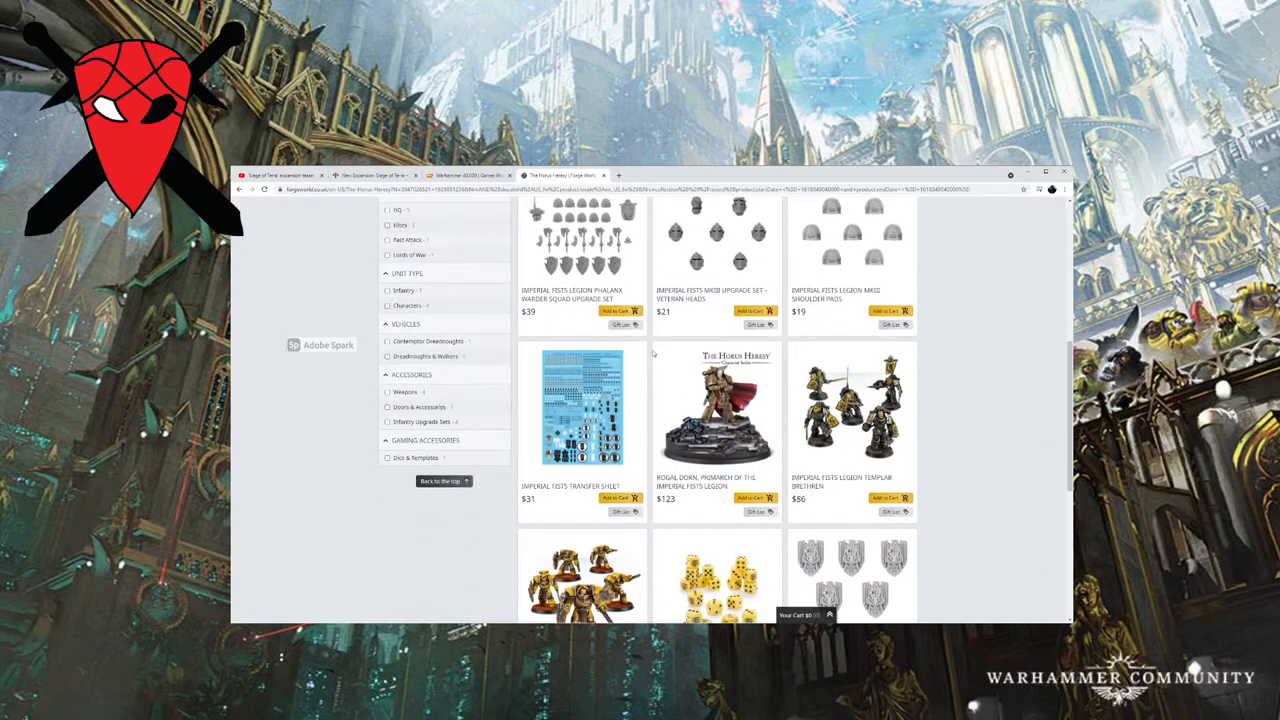
{"action": "scroll", "scroll_direction": "down", "scroll_amount": 3}
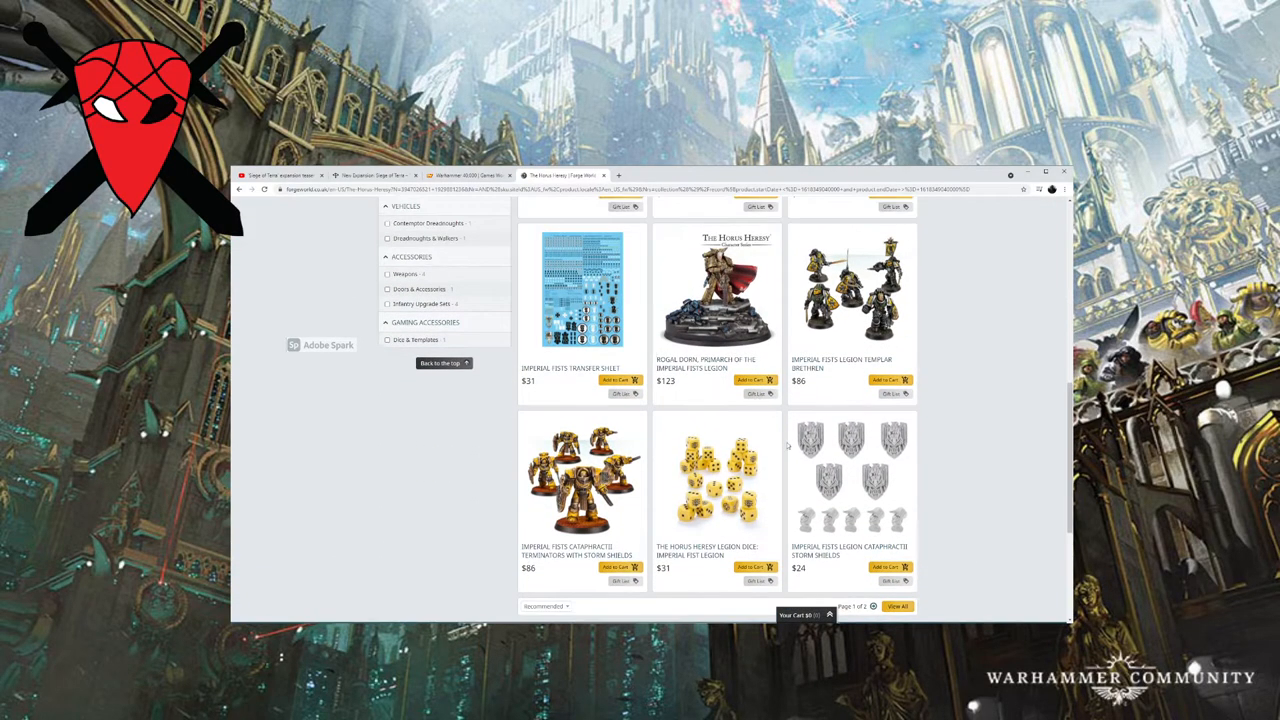
{"action": "scroll", "scroll_direction": "up", "scroll_amount": 3}
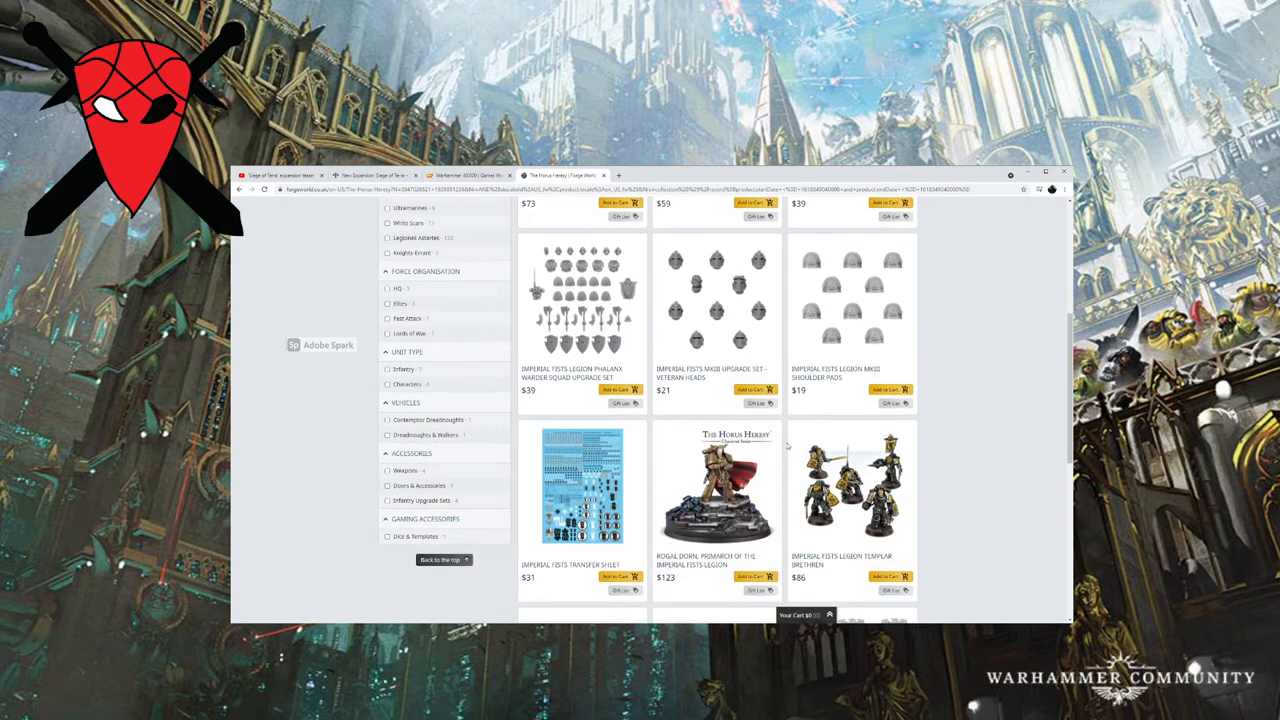
{"action": "scroll", "scroll_direction": "down", "scroll_amount": 3}
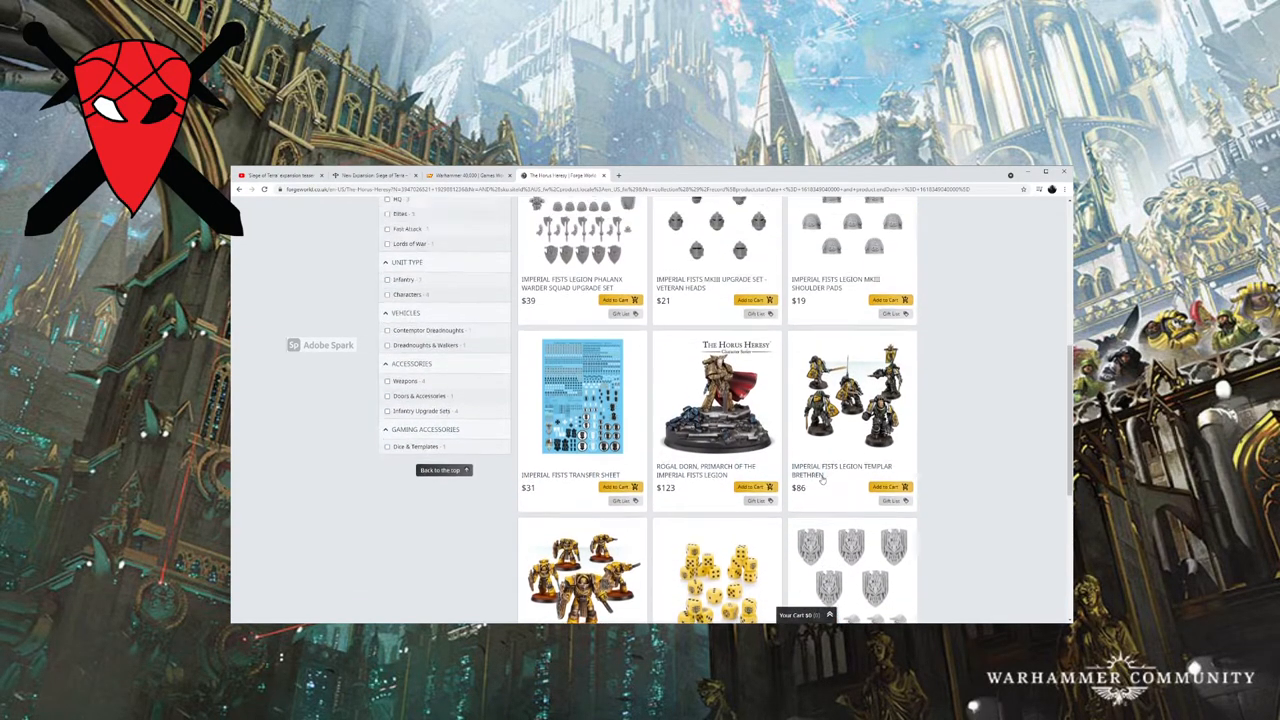
{"action": "scroll", "scroll_direction": "down", "scroll_amount": 3}
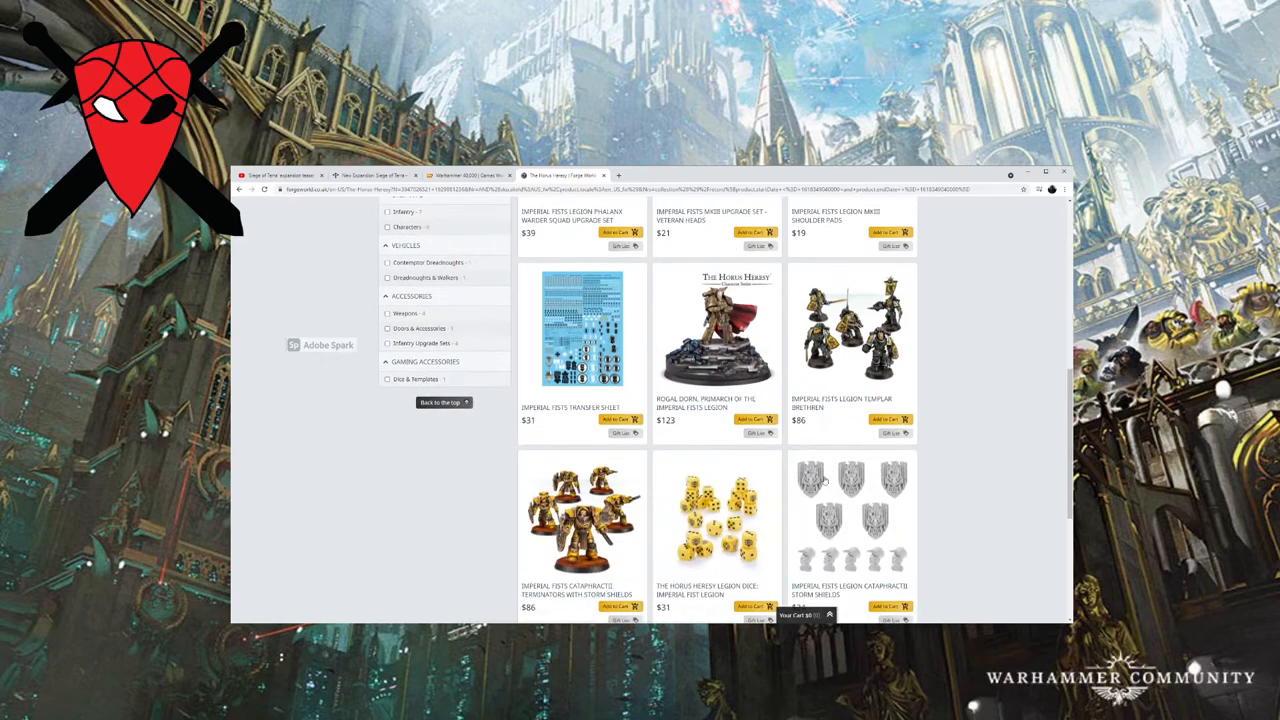
Continue down the Imperial Fists listing to the sold-out kits and command squads at the bottom.
{"action": "scroll", "scroll_direction": "down", "scroll_amount": 3}
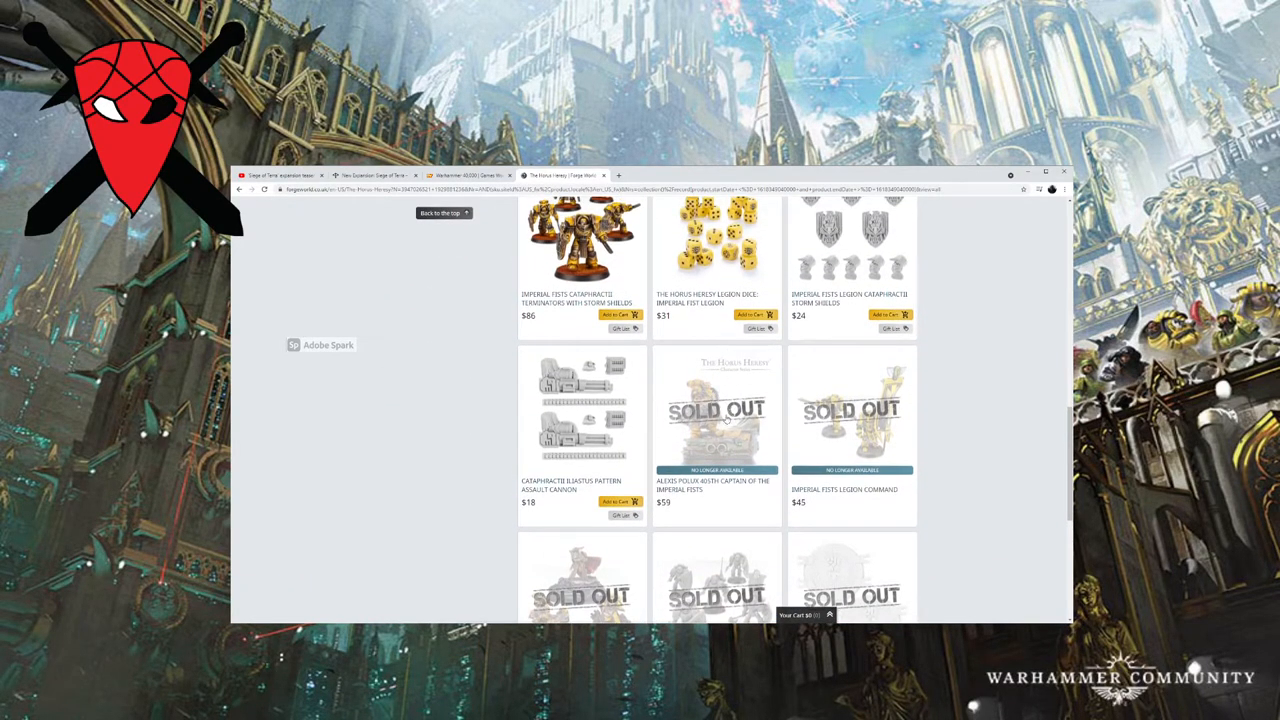
{"action": "scroll", "scroll_direction": "down", "scroll_amount": 3}
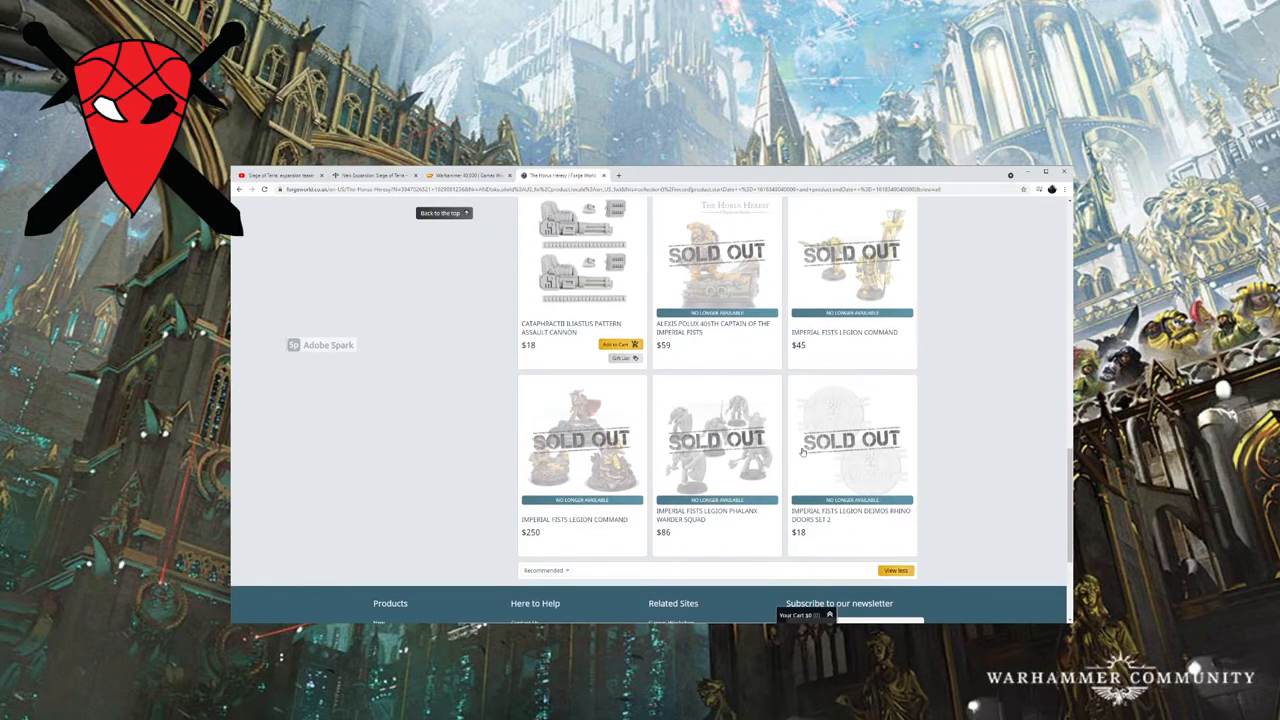
{"action": "mouse_move", "coordinate": [820, 422]}
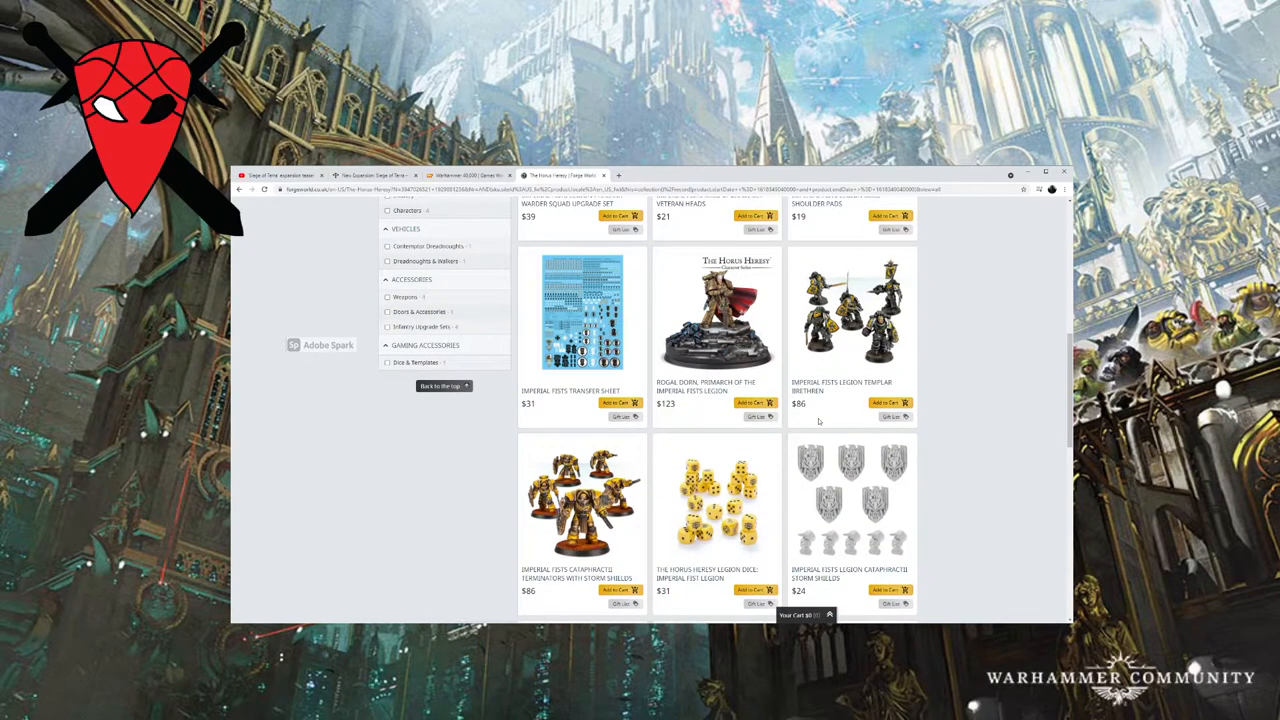
{"action": "scroll", "scroll_direction": "up", "scroll_amount": 3}
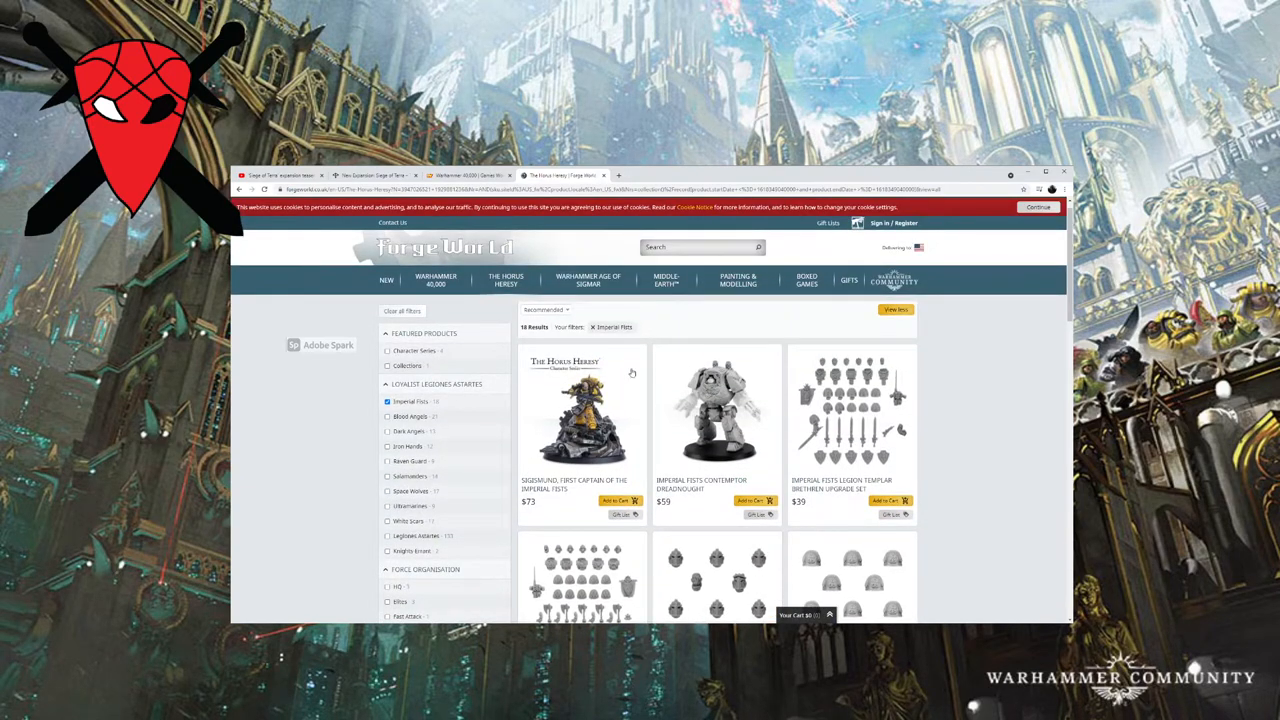
{"action": "scroll", "scroll_direction": "down", "scroll_amount": 3}
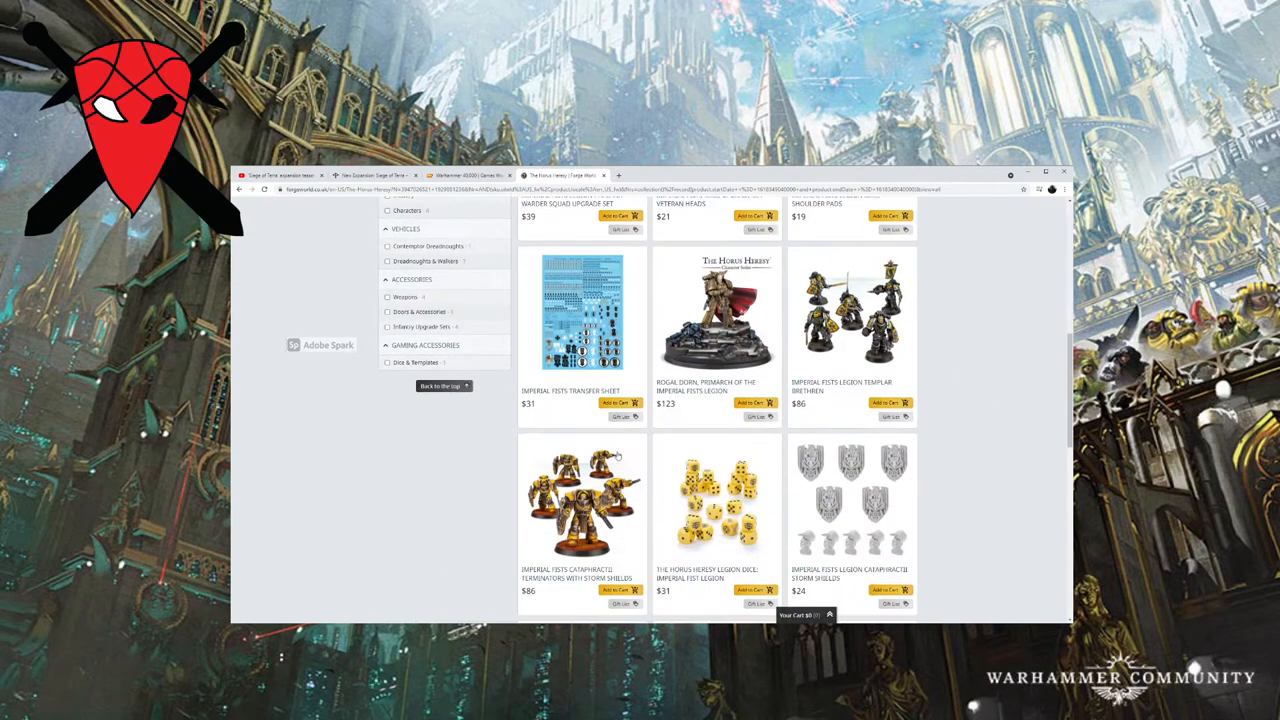
{"action": "scroll", "scroll_direction": "down", "scroll_amount": 3}
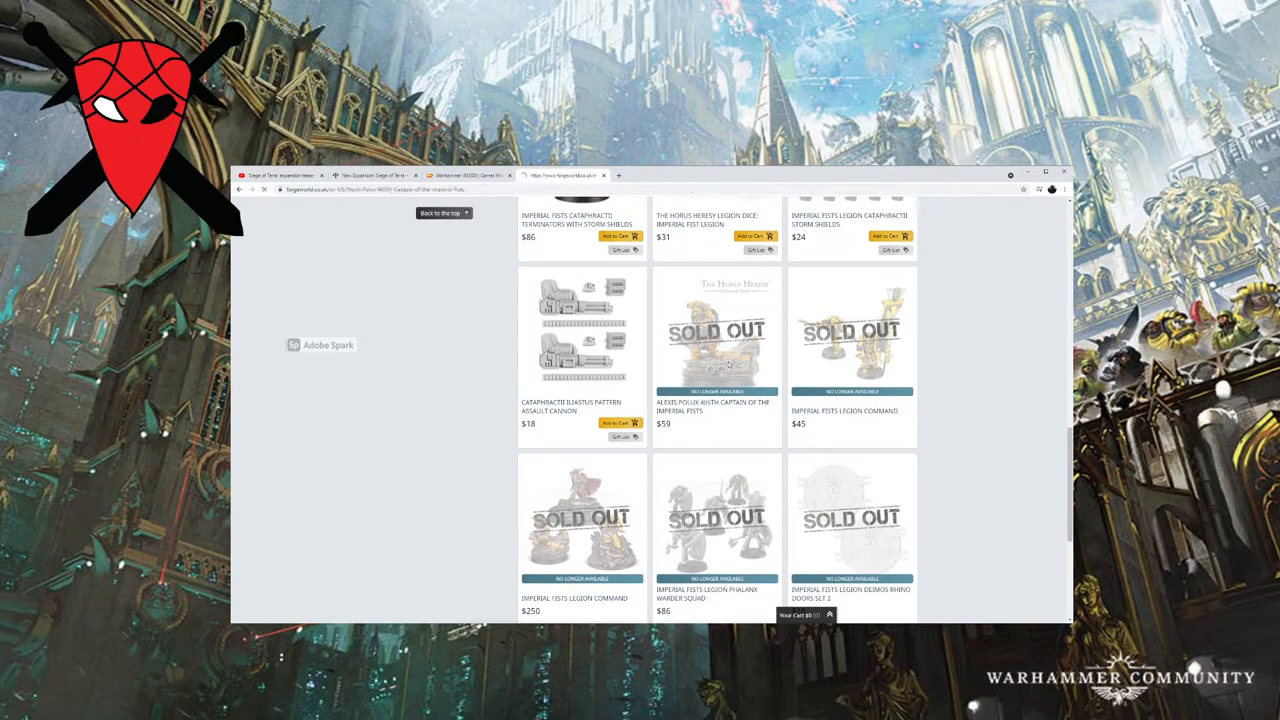
Switch back to the YouTube Siege of Terra teaser and let it play.
{"action": "left_click", "coordinate": [716, 330]}
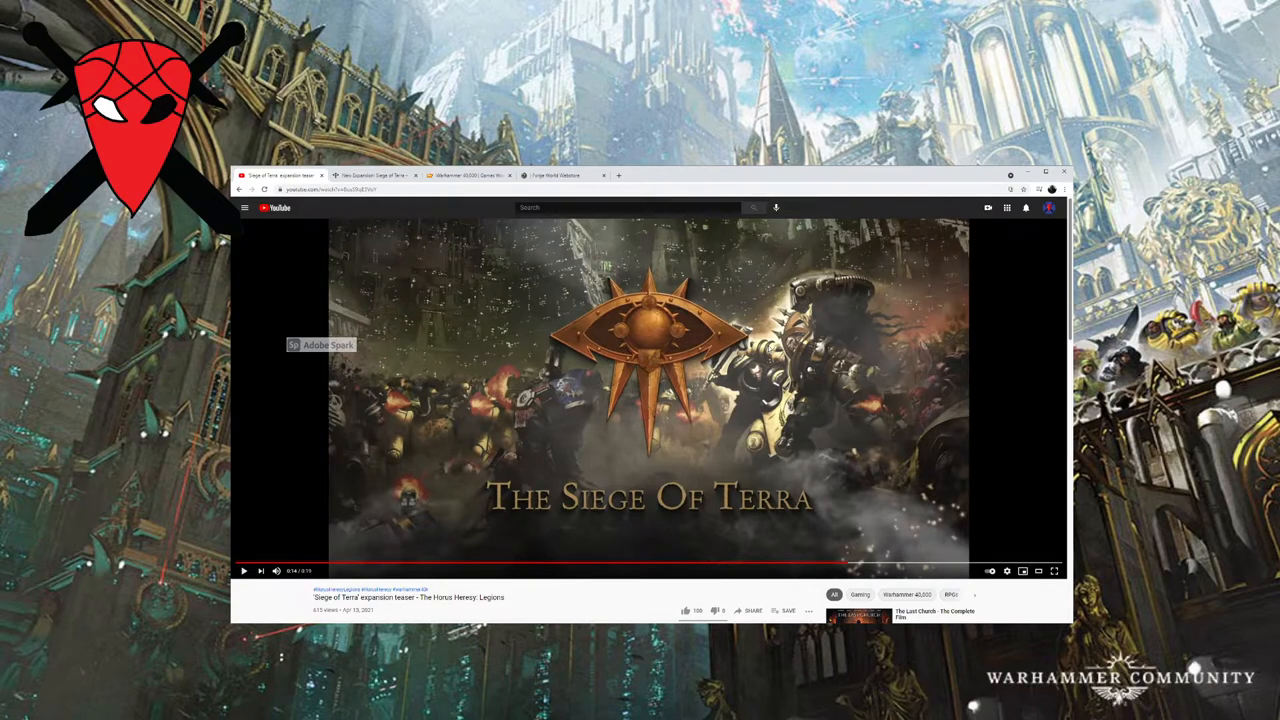
{"action": "mouse_move", "coordinate": [960, 312]}
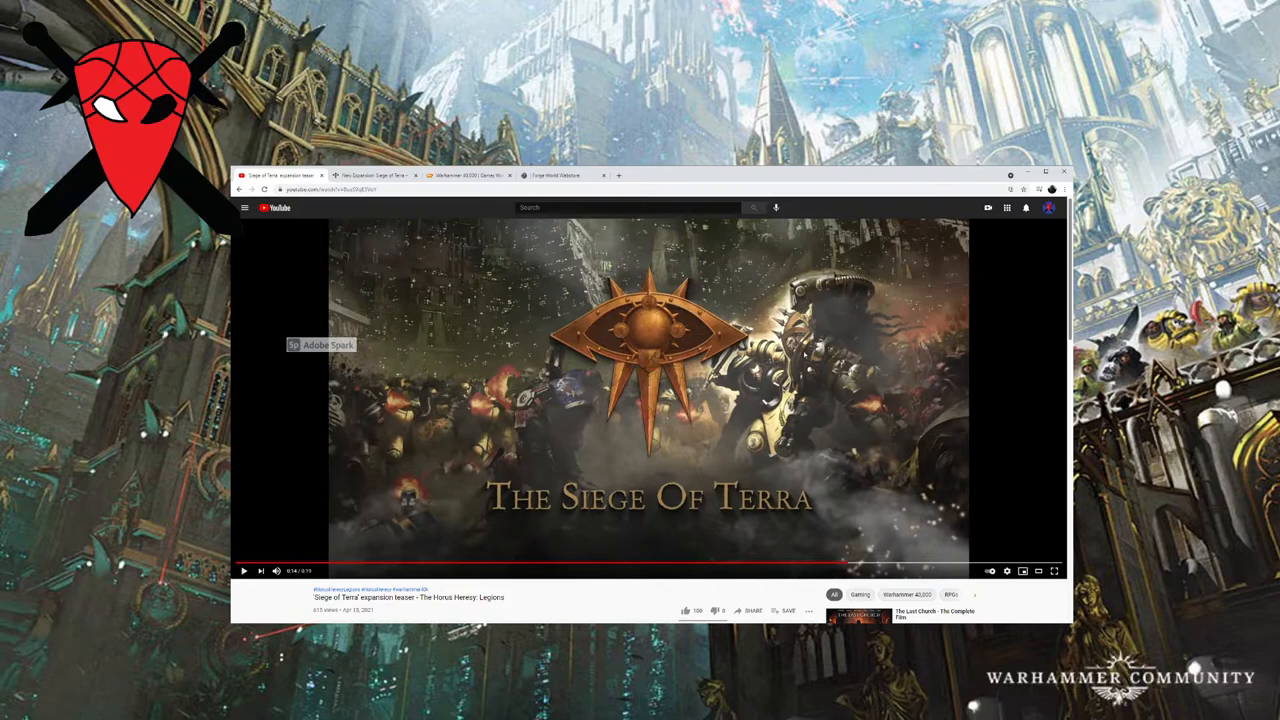
{"action": "mouse_move", "coordinate": [796, 468]}
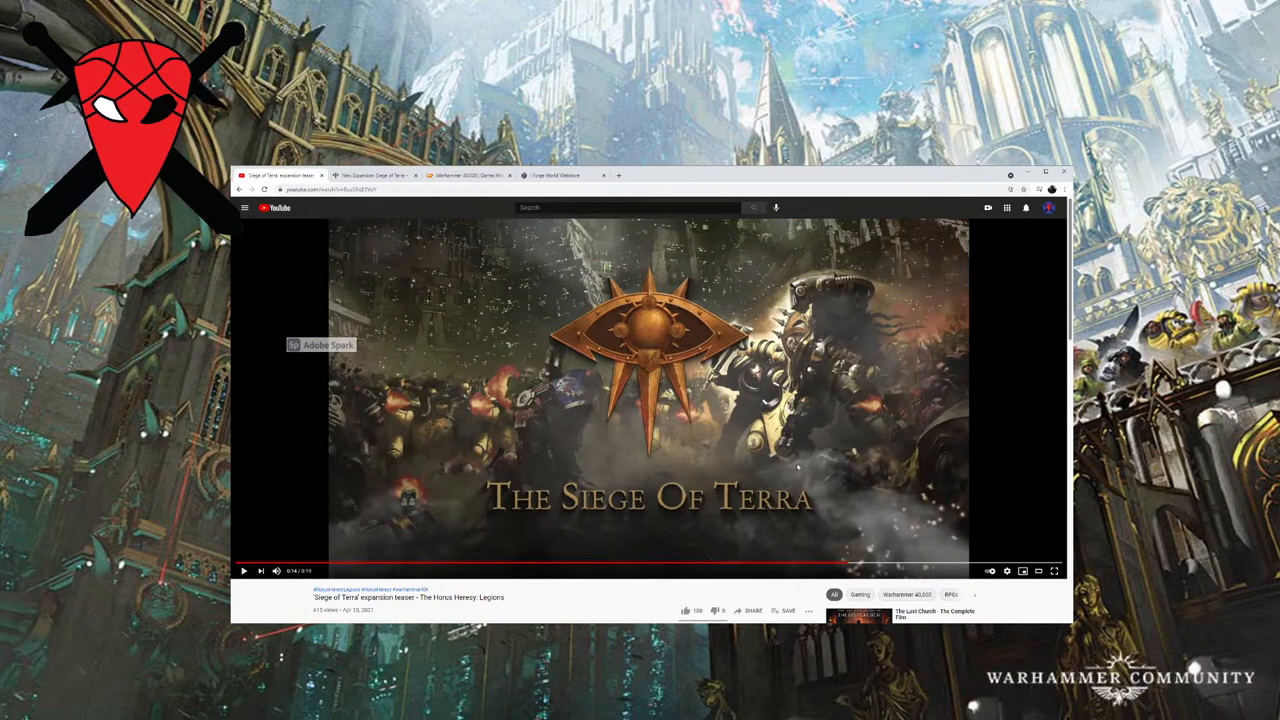
{"action": "mouse_move", "coordinate": [828, 434]}
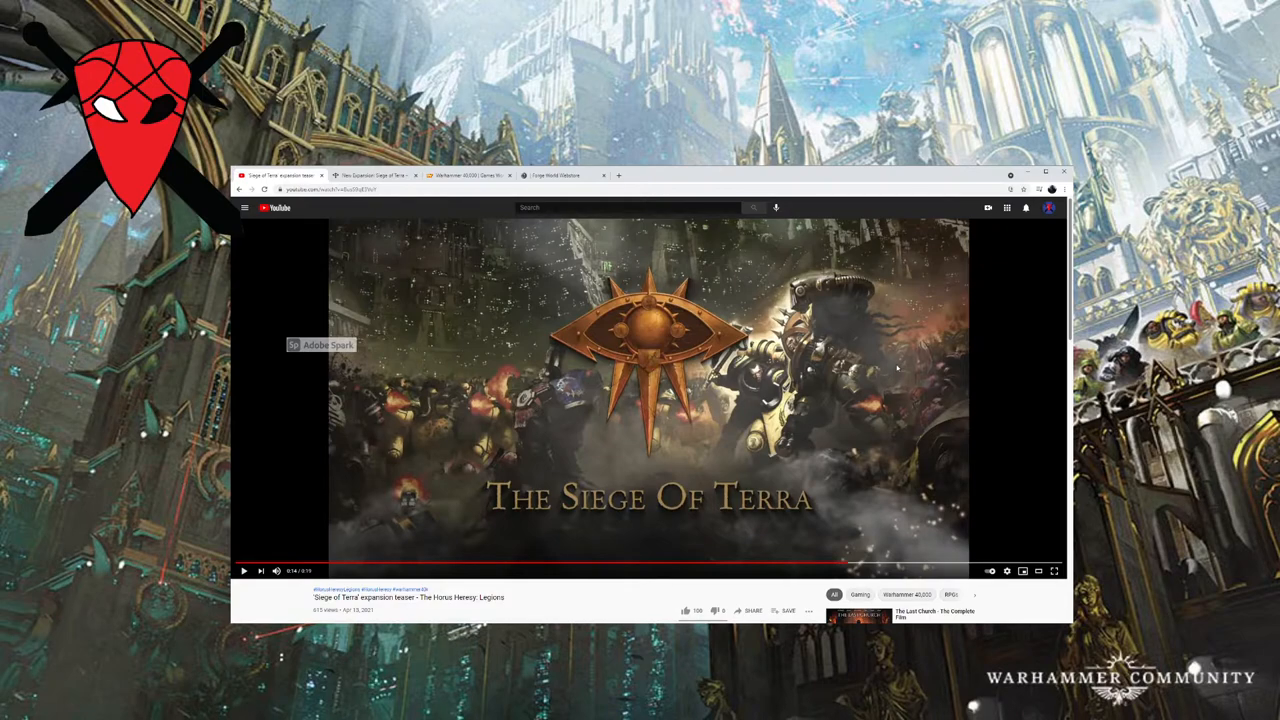
{"action": "mouse_move", "coordinate": [860, 336]}
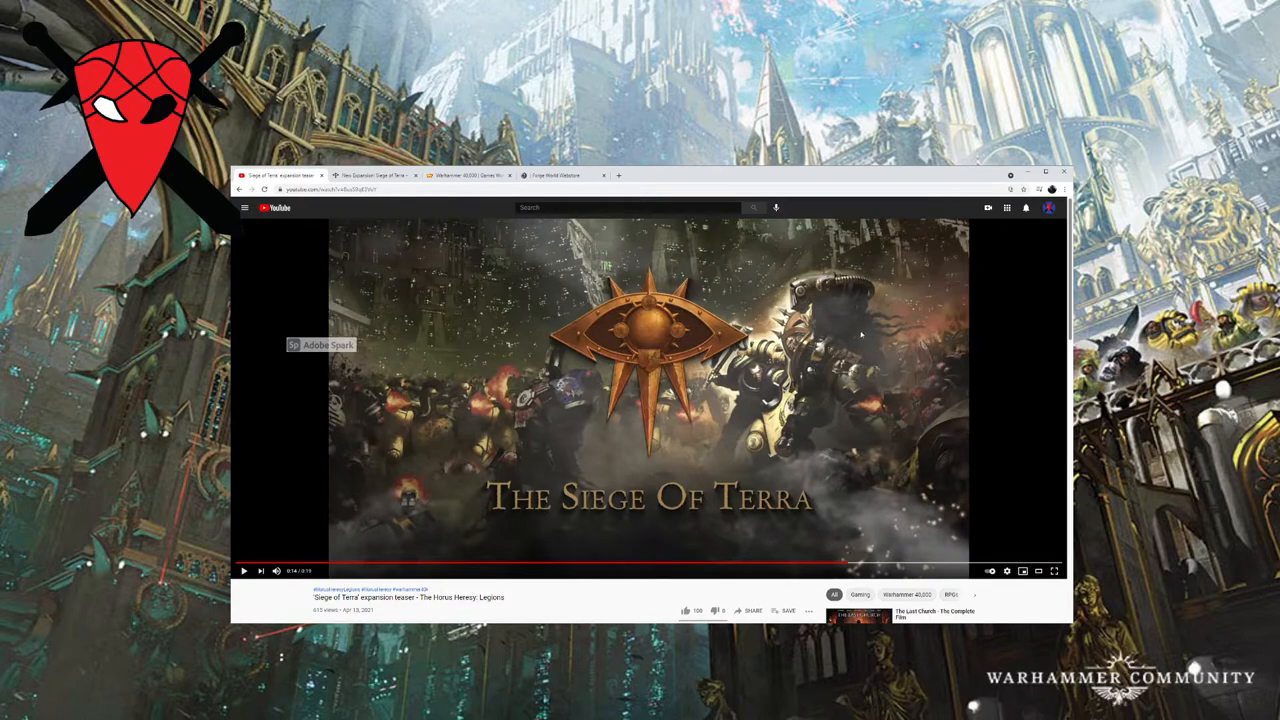
{"action": "mouse_move", "coordinate": [420, 388]}
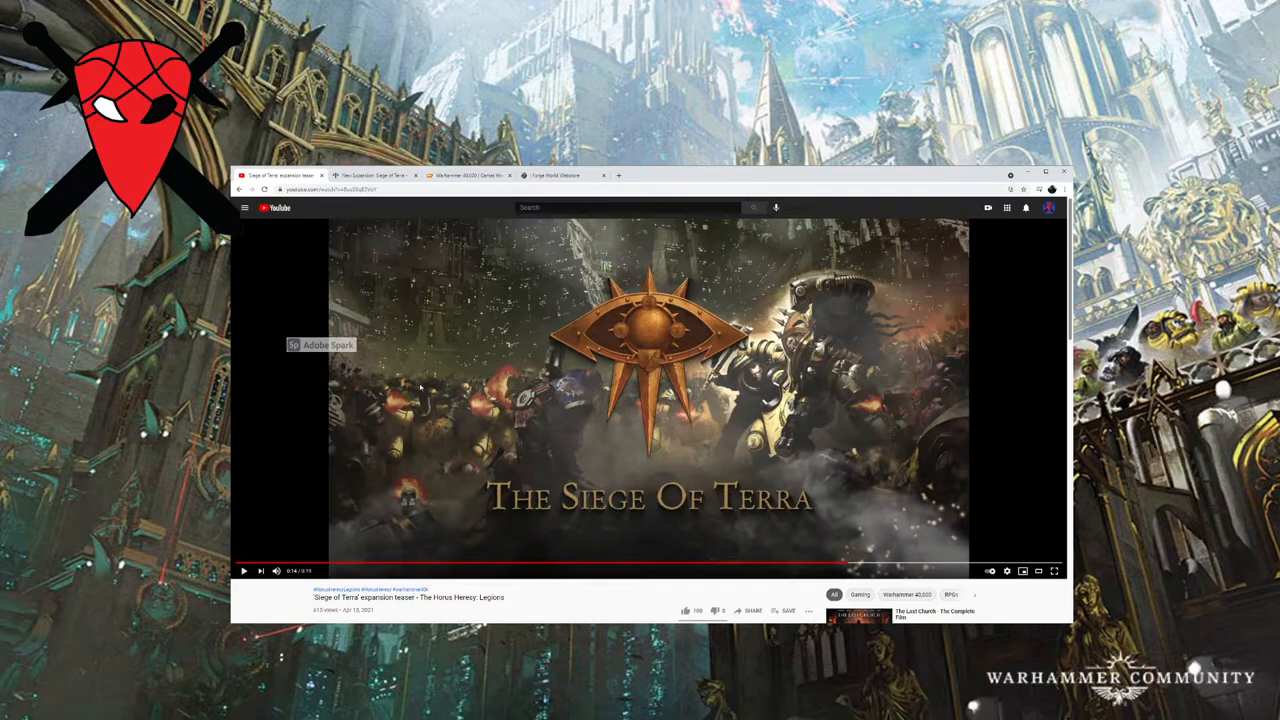
{"action": "mouse_move", "coordinate": [838, 336]}
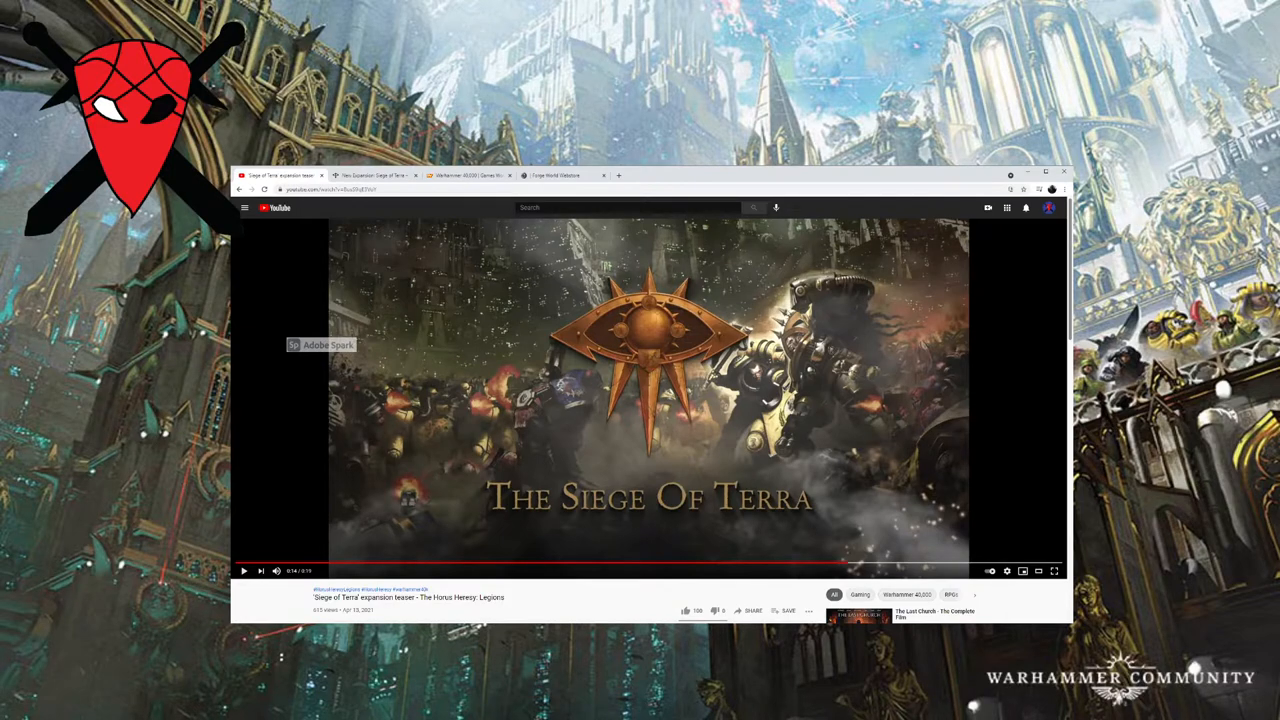
{"action": "mouse_move", "coordinate": [808, 452]}
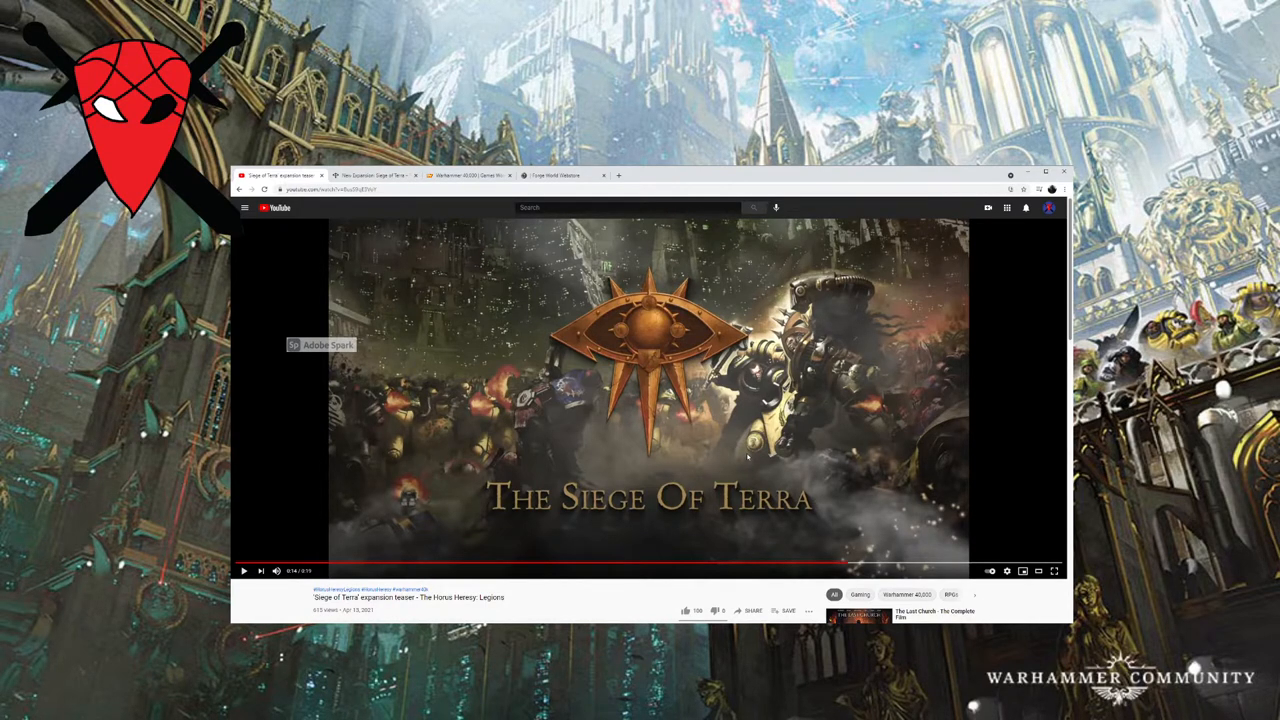
{"action": "mouse_move", "coordinate": [862, 336]}
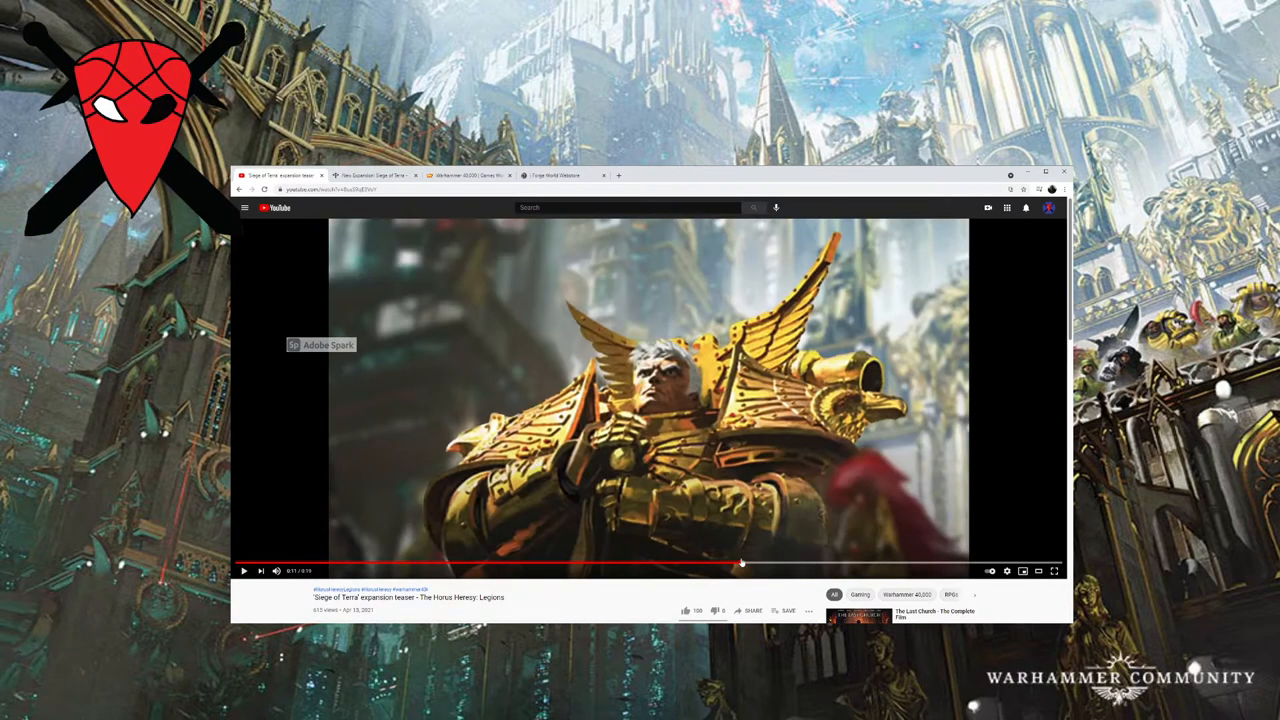
Restart the teaser from its opening title after the Imperial Fists artwork.
{"action": "left_click", "coordinate": [244, 572]}
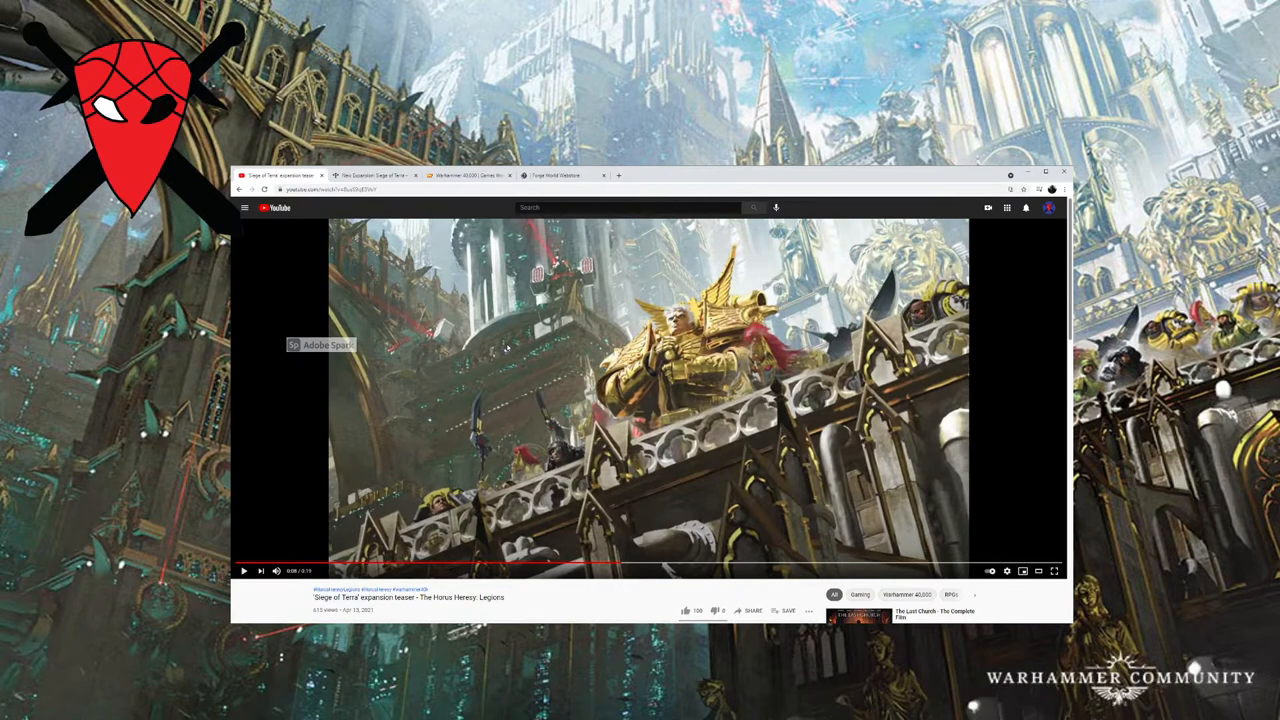
{"action": "mouse_move", "coordinate": [536, 370]}
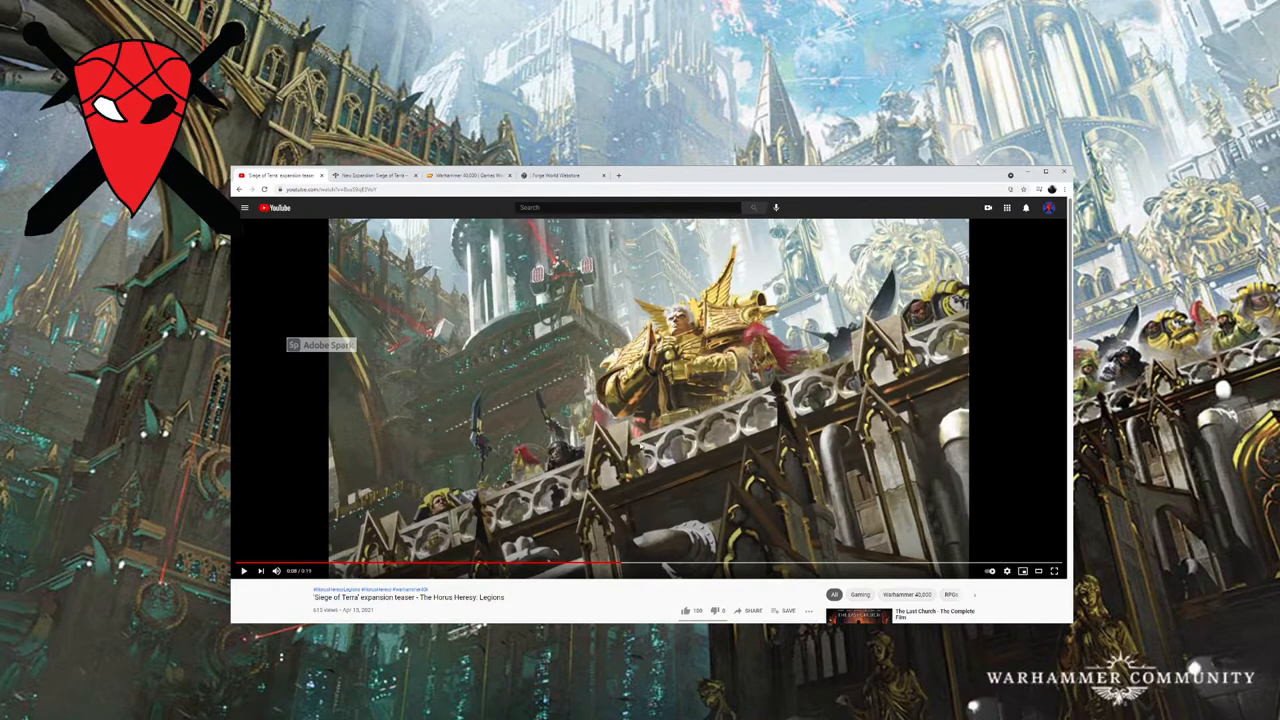
{"action": "mouse_move", "coordinate": [848, 344]}
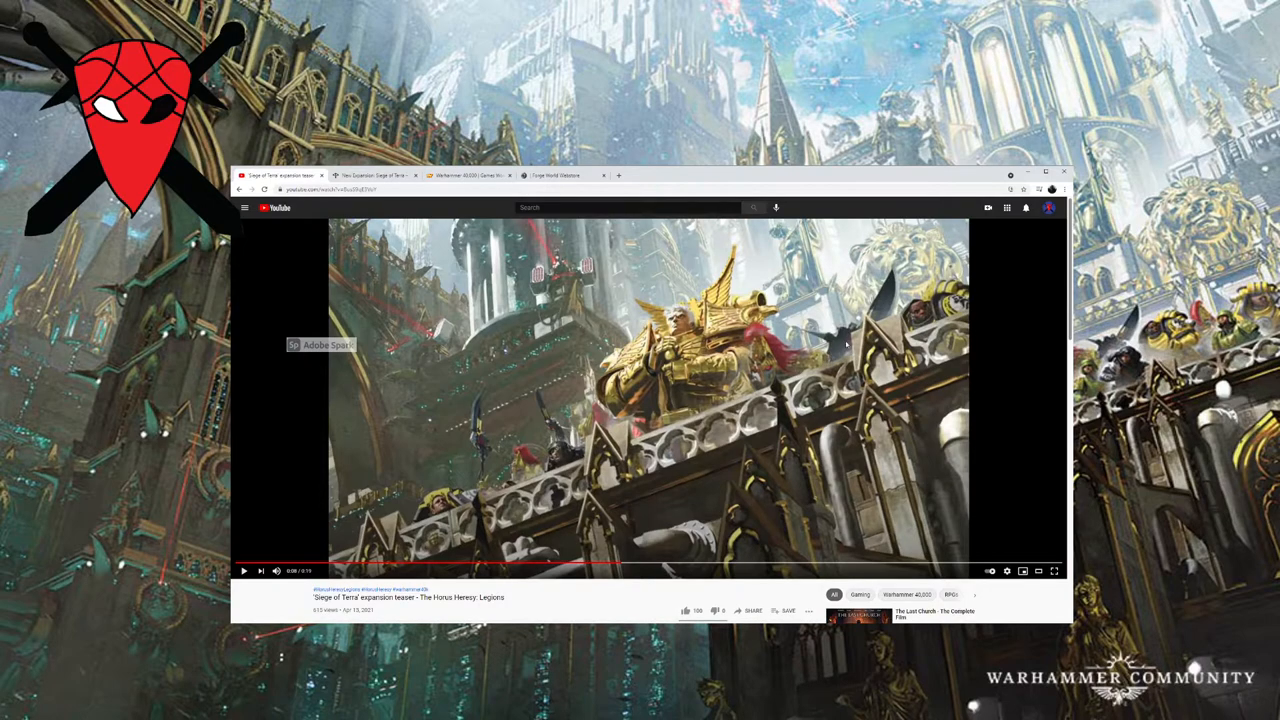
{"action": "mouse_move", "coordinate": [778, 356]}
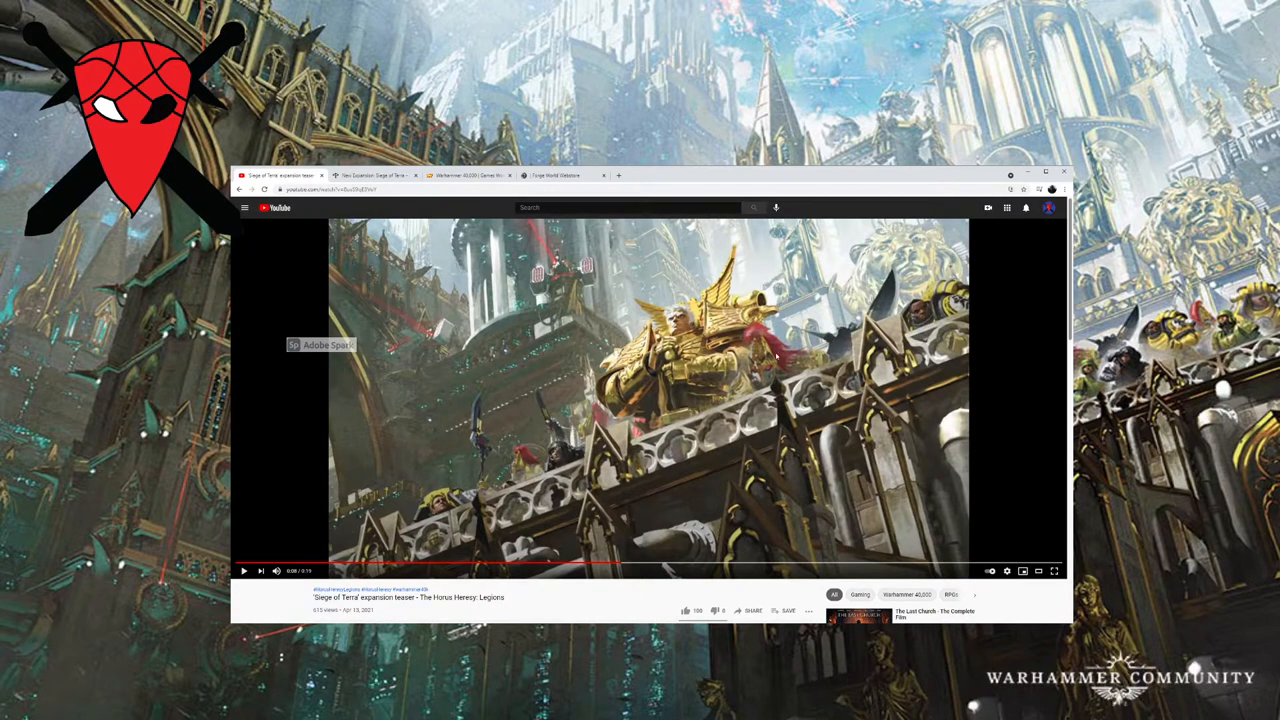
{"action": "mouse_move", "coordinate": [772, 358]}
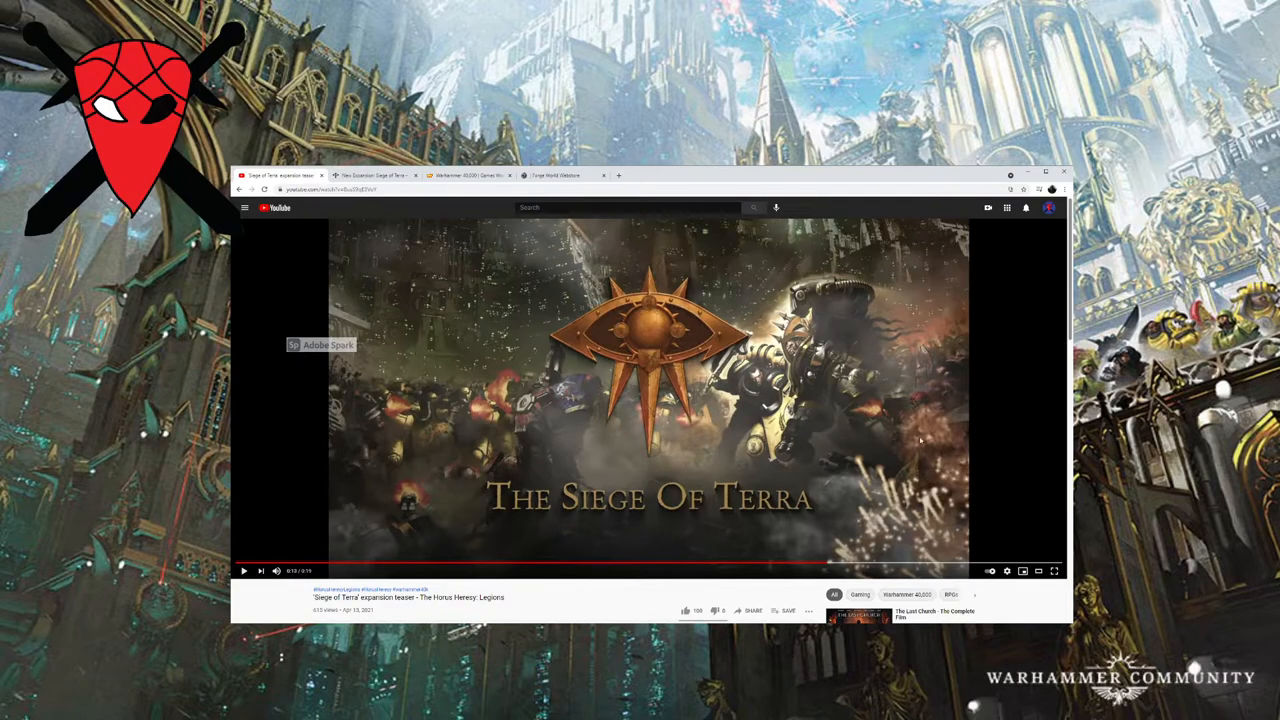
{"action": "mouse_move", "coordinate": [548, 444]}
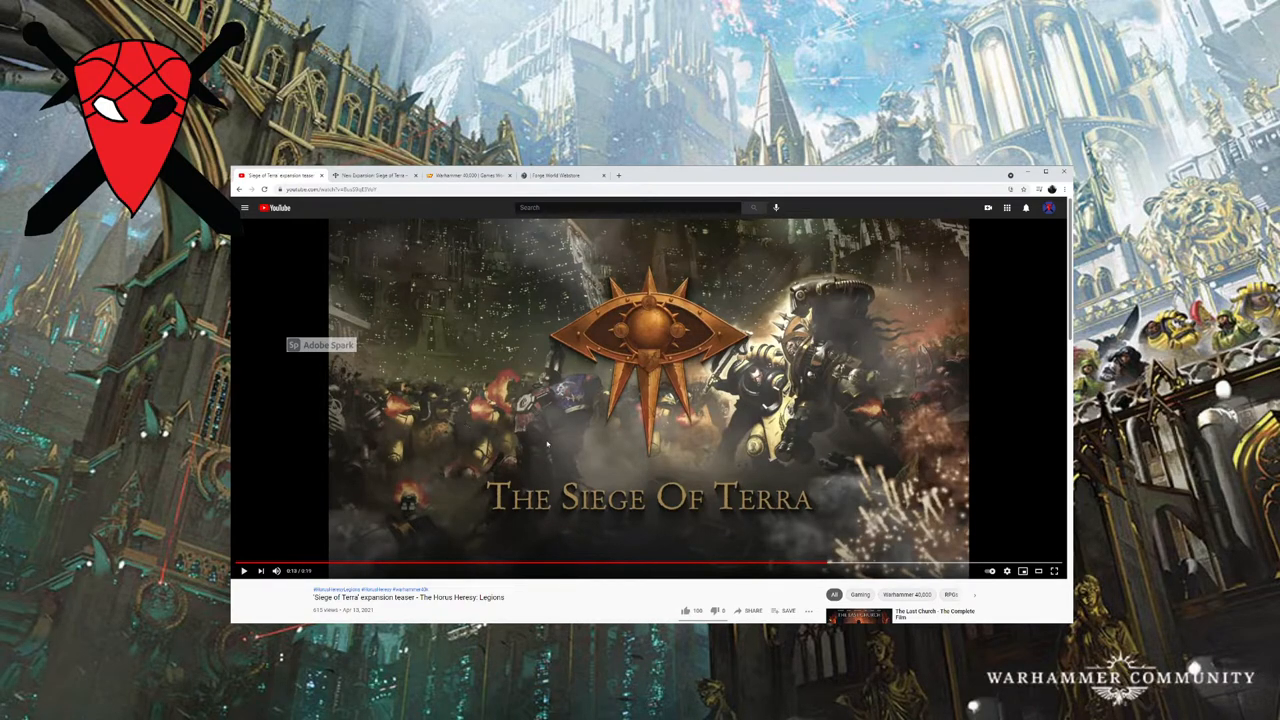
{"action": "mouse_move", "coordinate": [448, 488]}
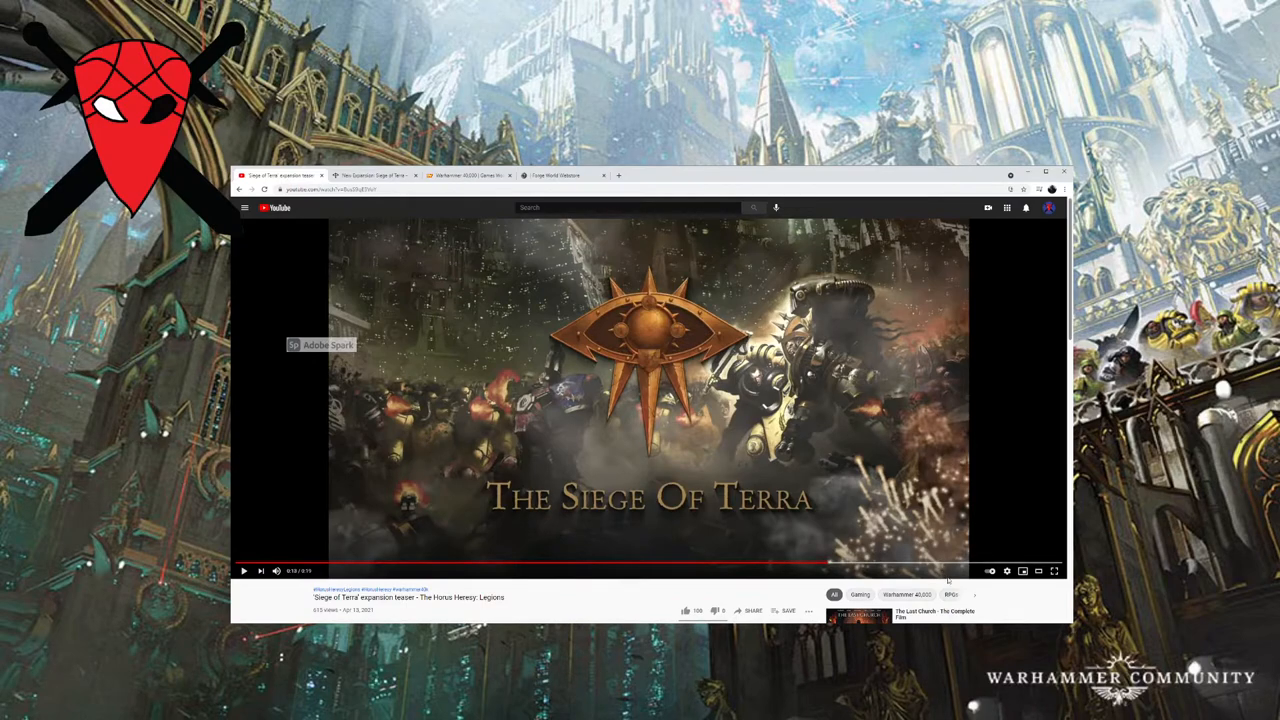
Skip the teaser to its closing Legions card, then return to the Siege of Terra article tab.
{"action": "left_click", "coordinate": [244, 570]}
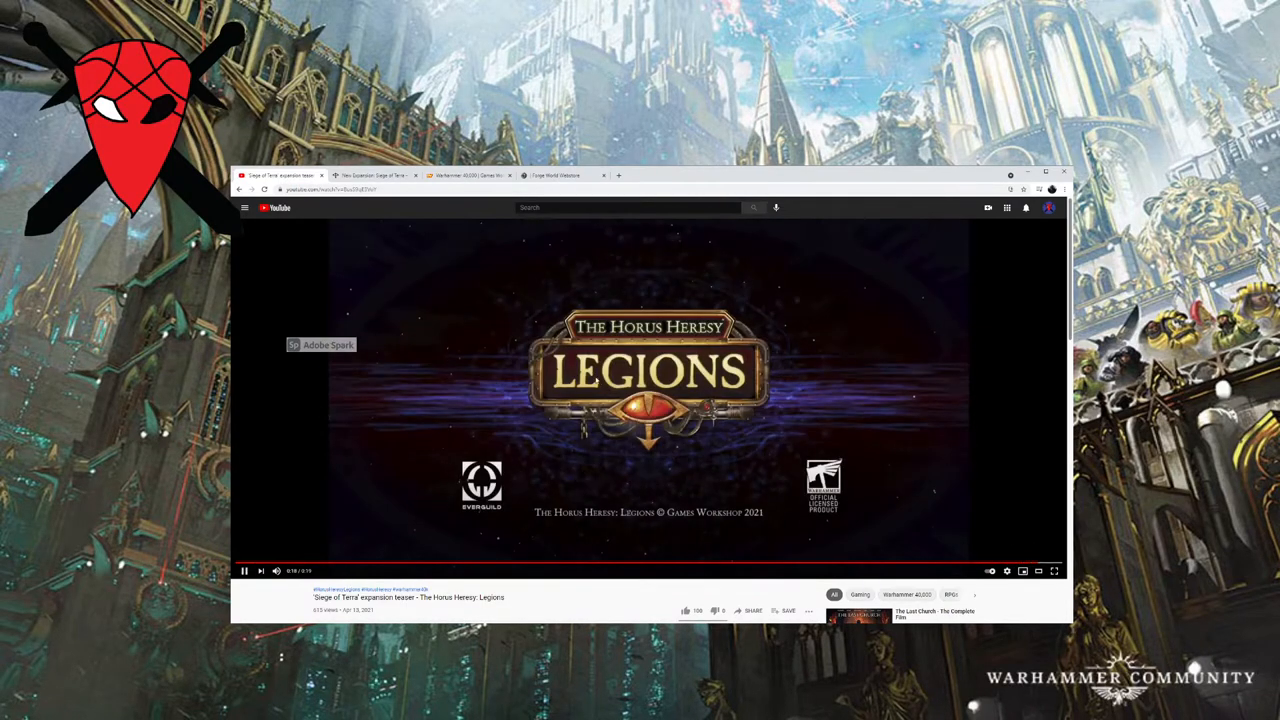
{"action": "left_click", "coordinate": [244, 570]}
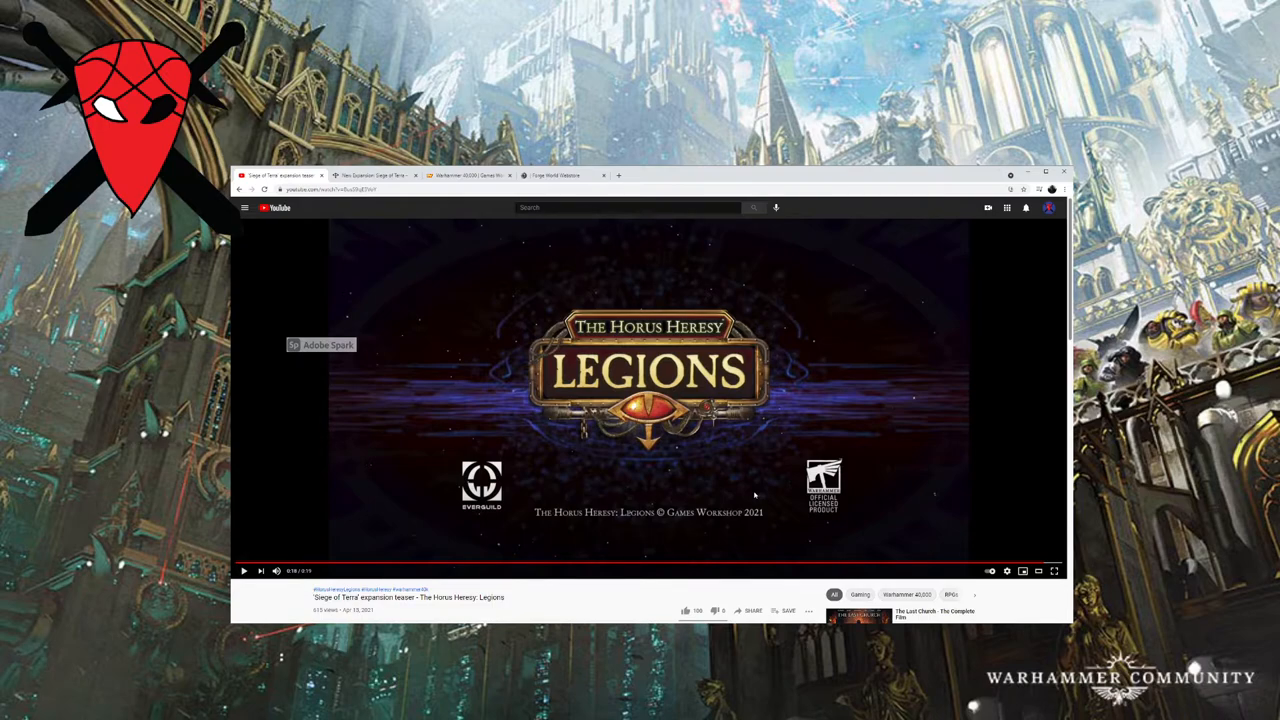
{"action": "mouse_move", "coordinate": [680, 340]}
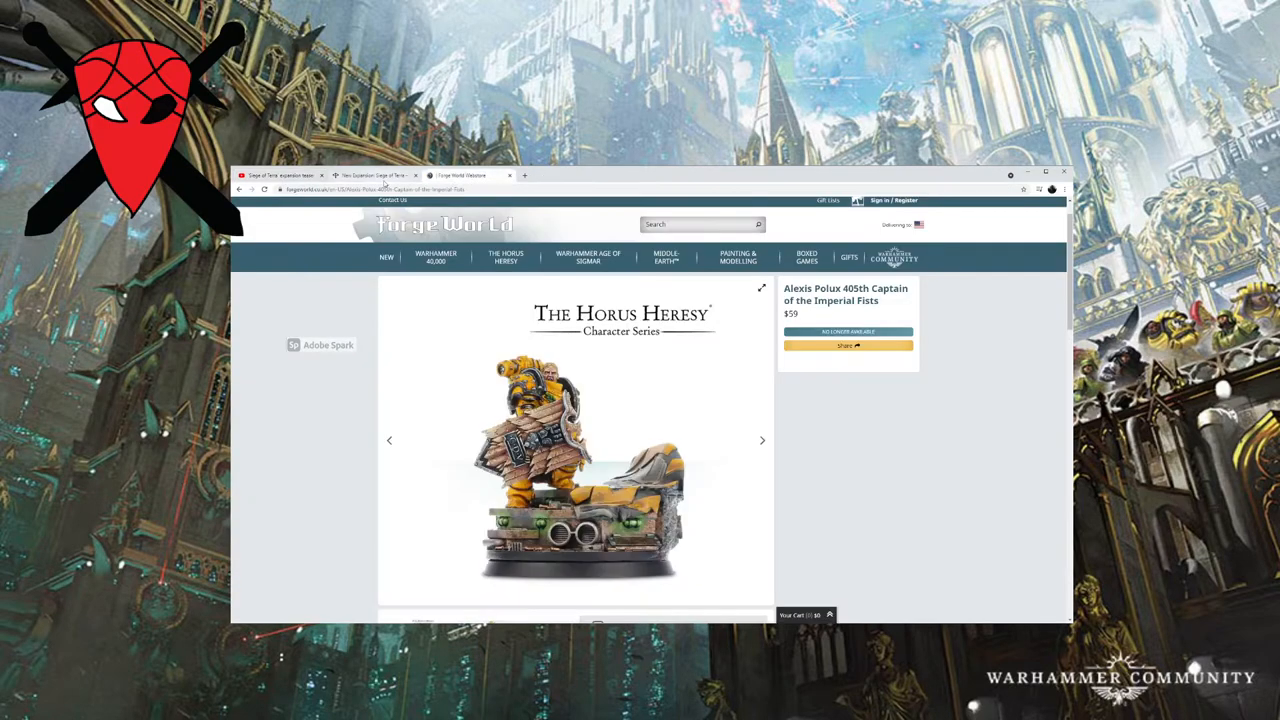
{"action": "left_click", "coordinate": [376, 176]}
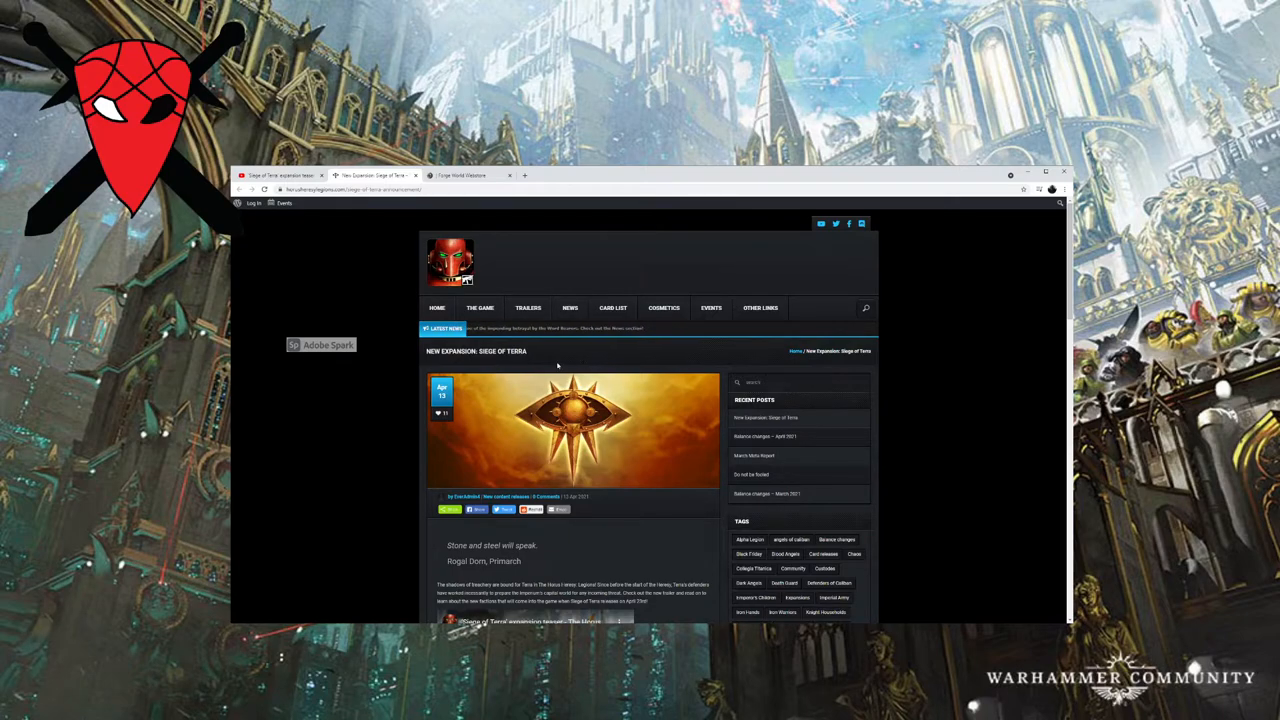
Read down the Siege of Terra article through the Imperial Fists section.
{"action": "scroll", "scroll_direction": "down", "scroll_amount": 3}
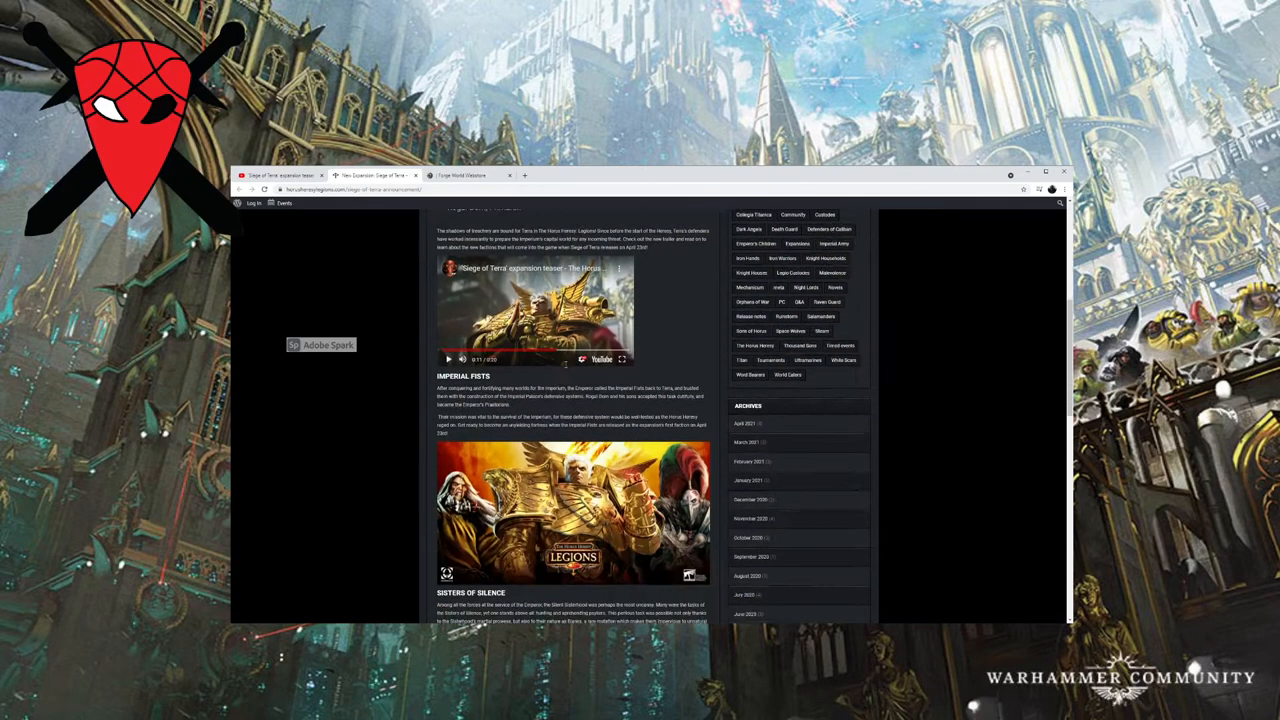
{"action": "scroll", "scroll_direction": "down", "scroll_amount": 3}
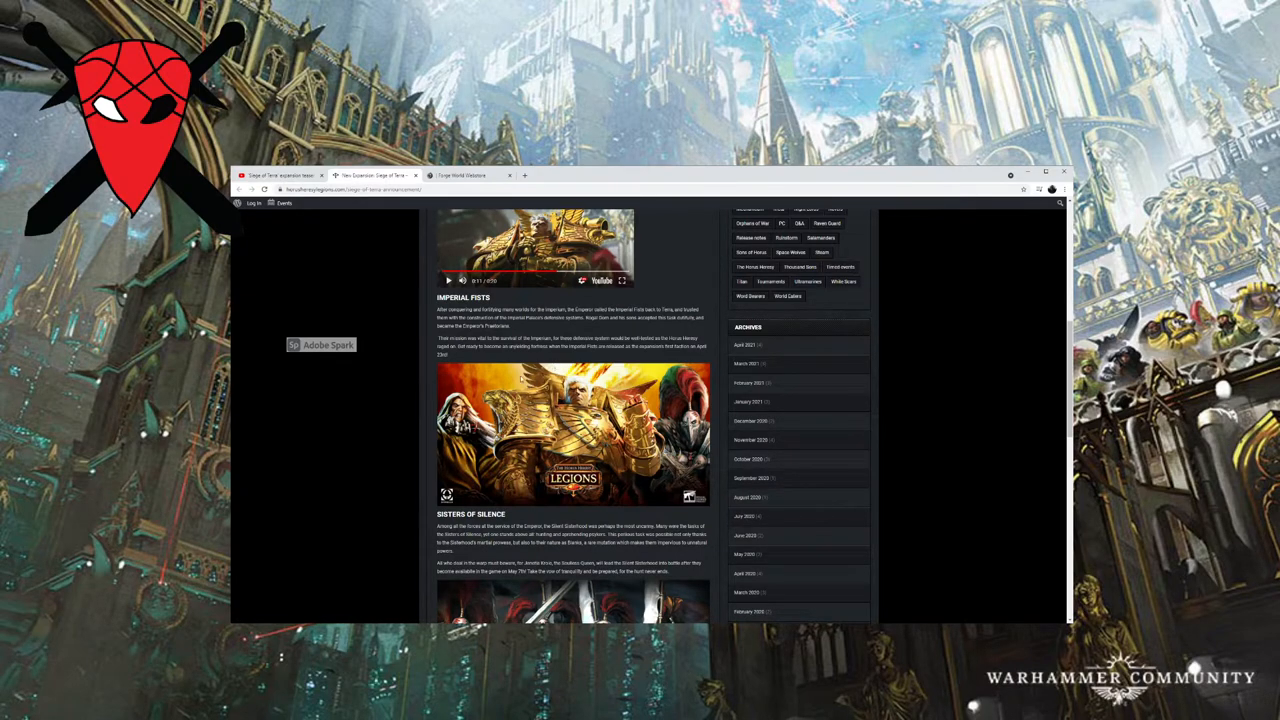
{"action": "scroll", "scroll_direction": "down", "scroll_amount": 3}
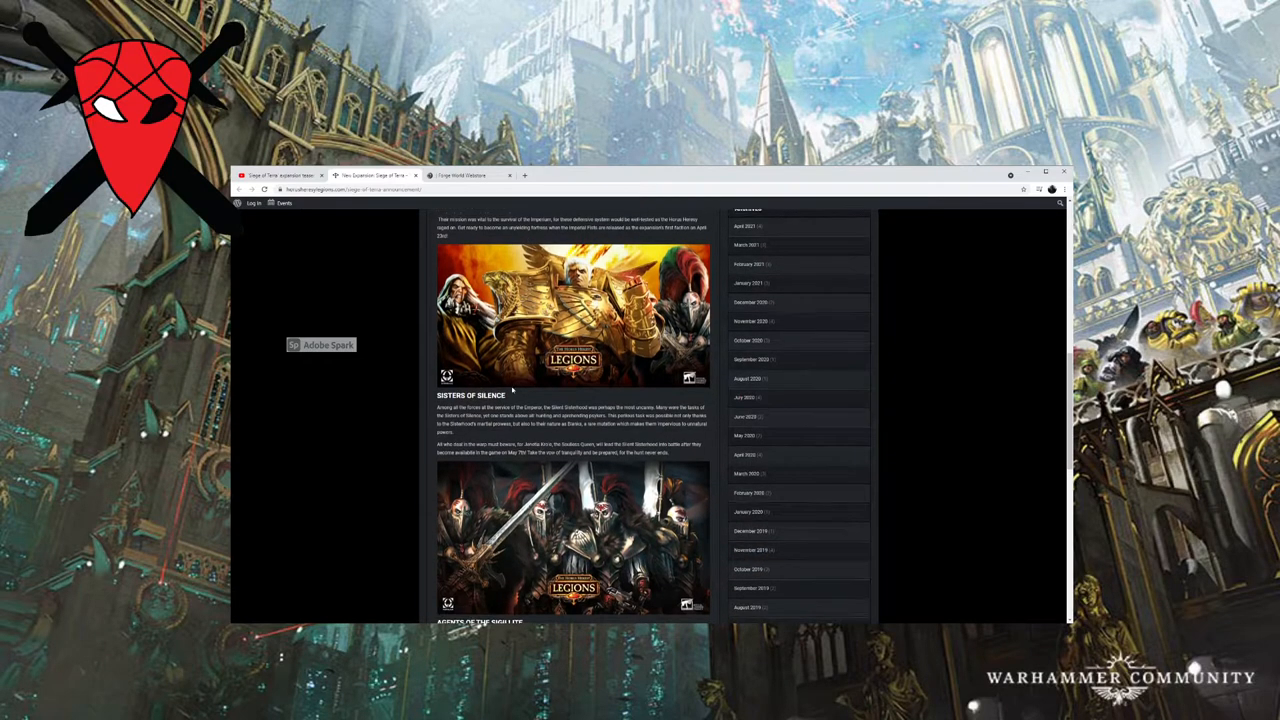
{"action": "scroll", "scroll_direction": "down", "scroll_amount": 3}
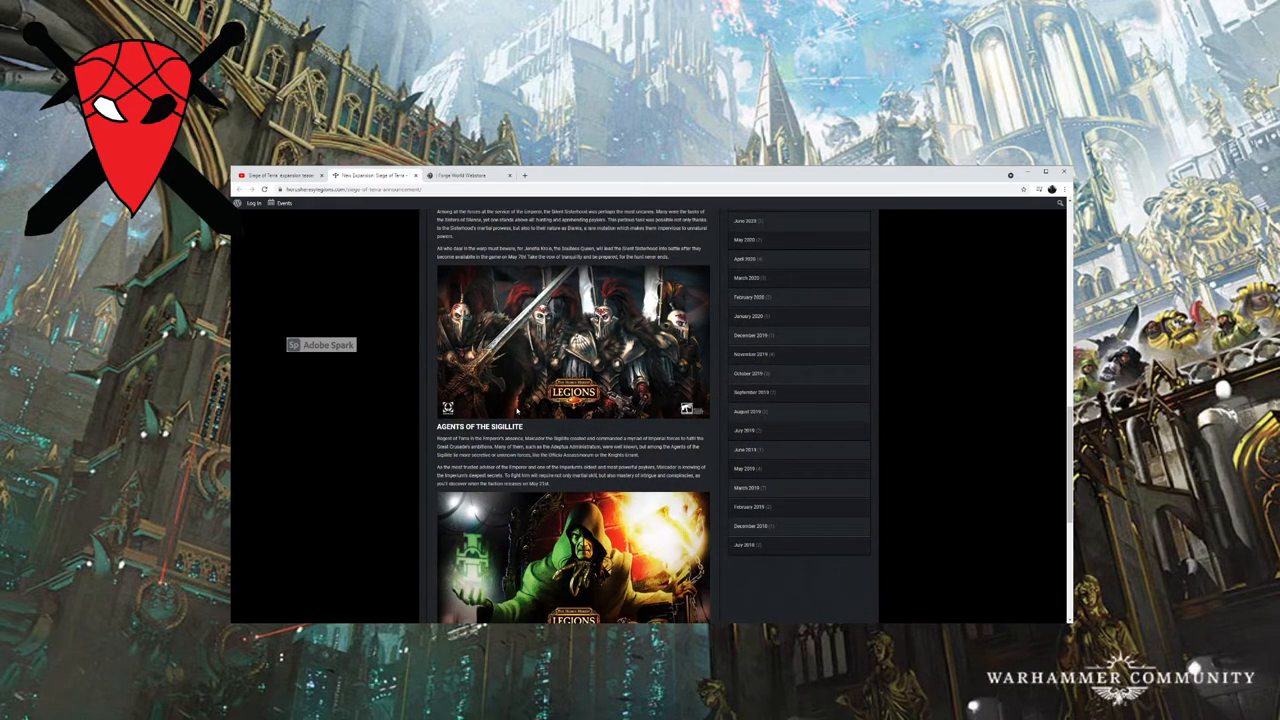
{"action": "scroll", "scroll_direction": "up", "scroll_amount": 3}
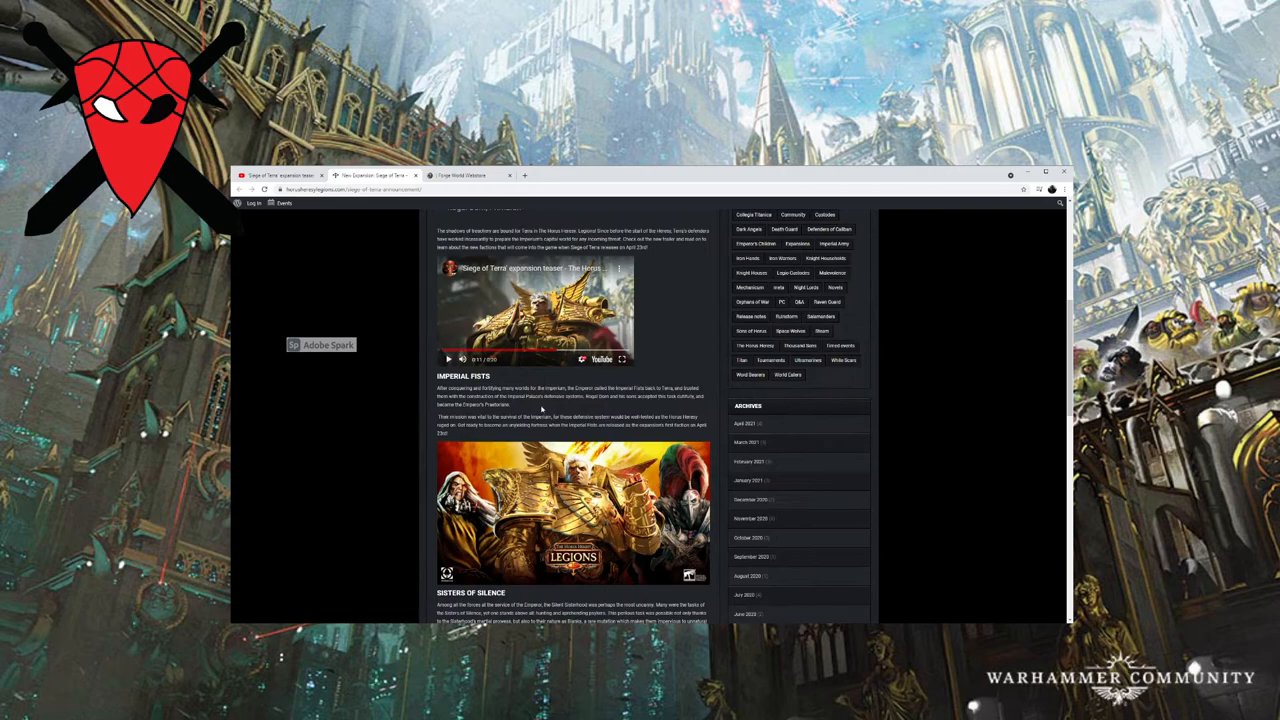
{"action": "mouse_move", "coordinate": [578, 396]}
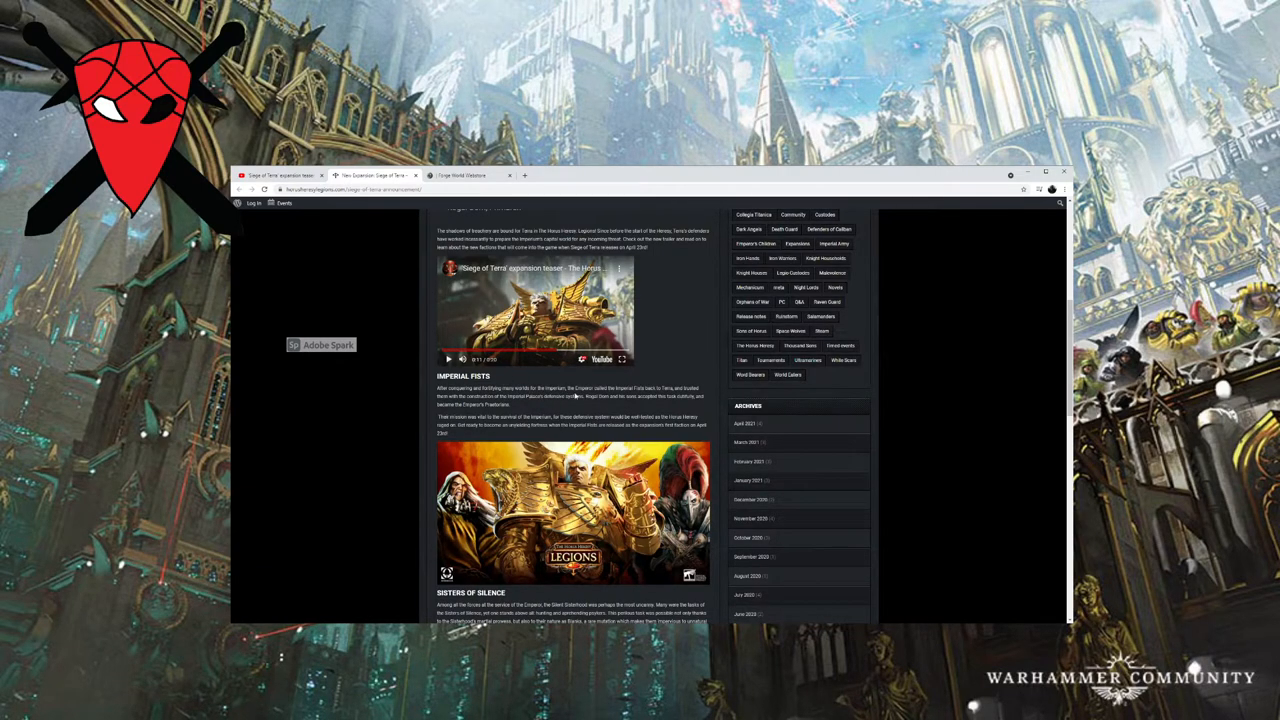
{"action": "mouse_move", "coordinate": [622, 418]}
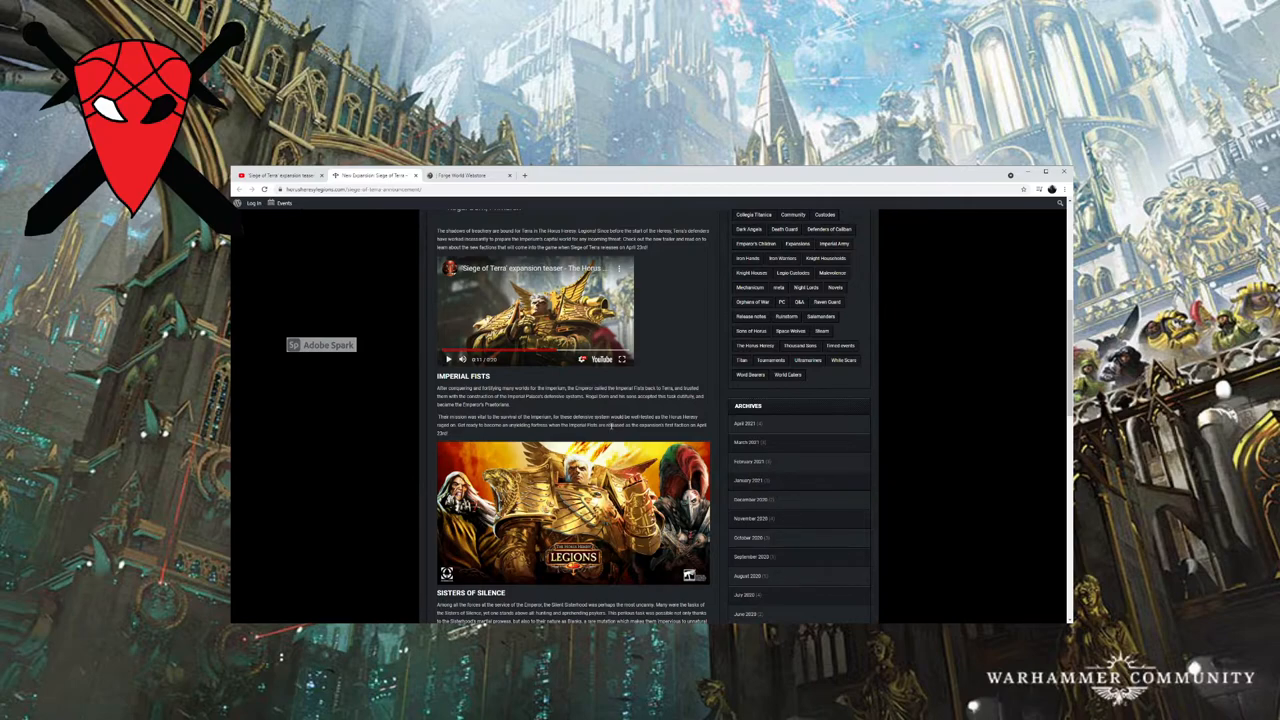
{"action": "scroll", "scroll_direction": "down", "scroll_amount": 3}
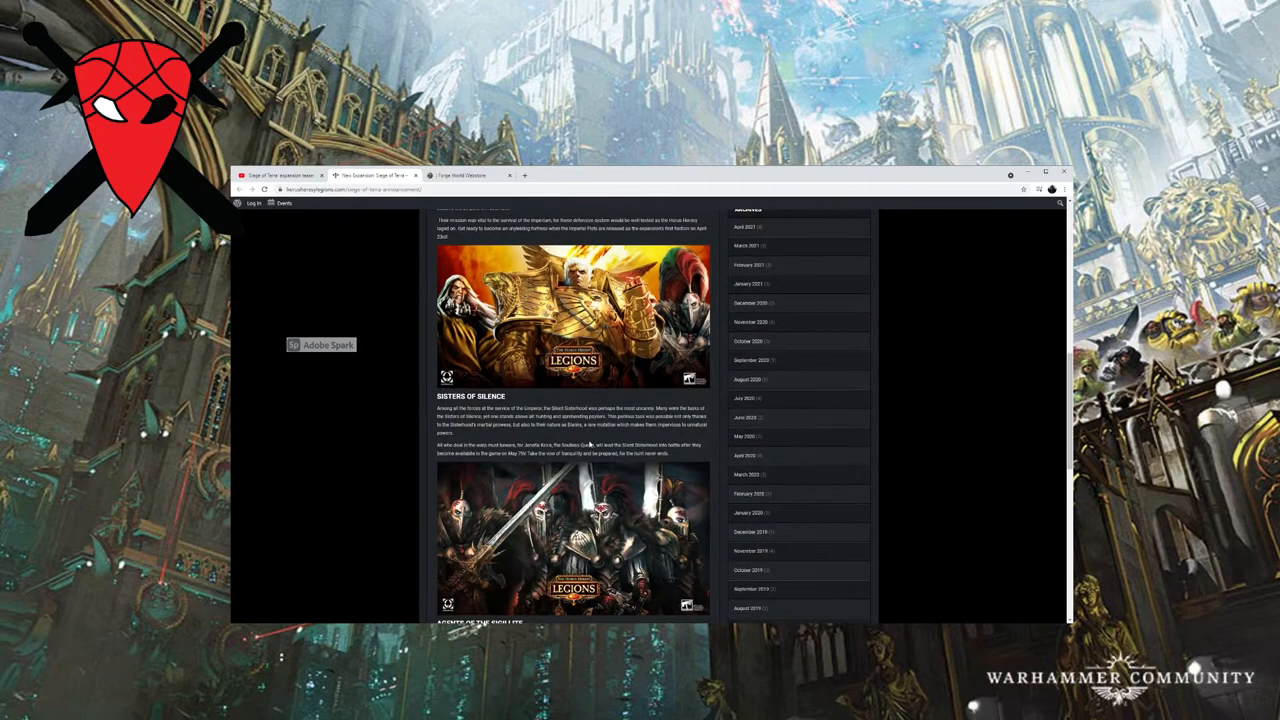
{"action": "scroll", "scroll_direction": "up", "scroll_amount": 3}
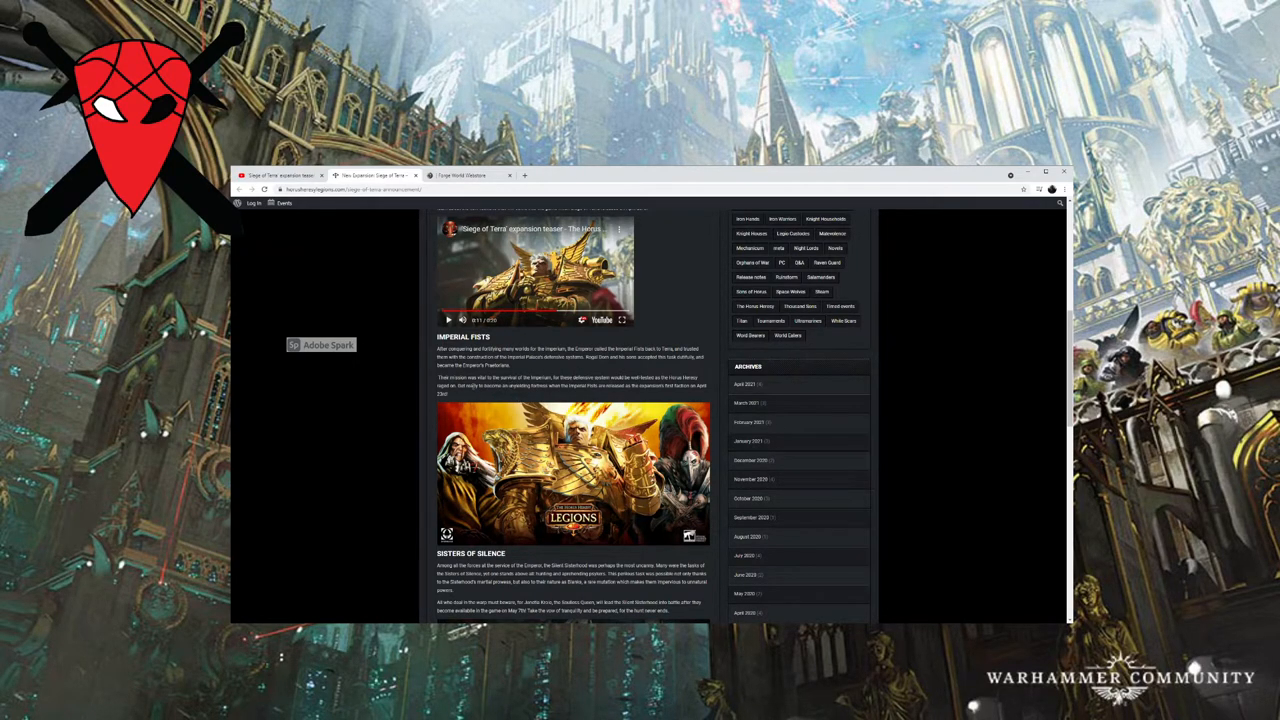
Review the Sisters of Silence paragraph, then continue to Agents of the Skullite and Neutral Cards.
{"action": "scroll", "scroll_direction": "down", "scroll_amount": 3}
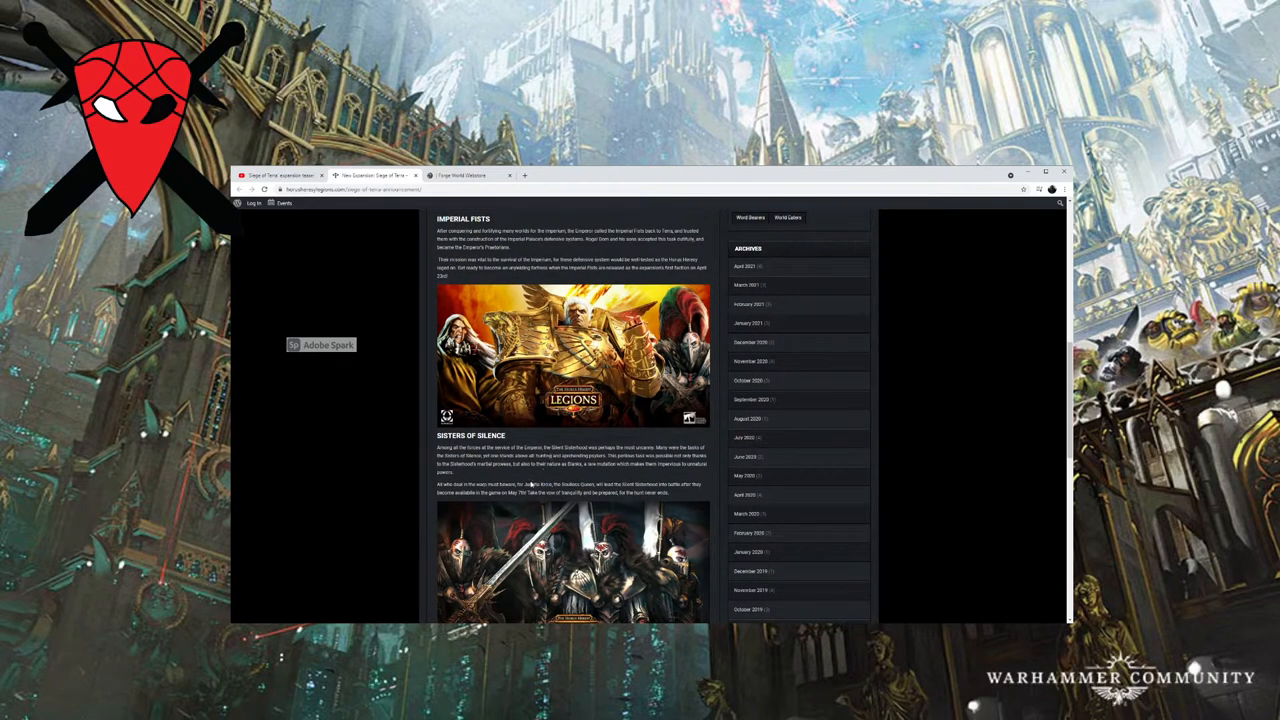
{"action": "double_click", "coordinate": [530, 484]}
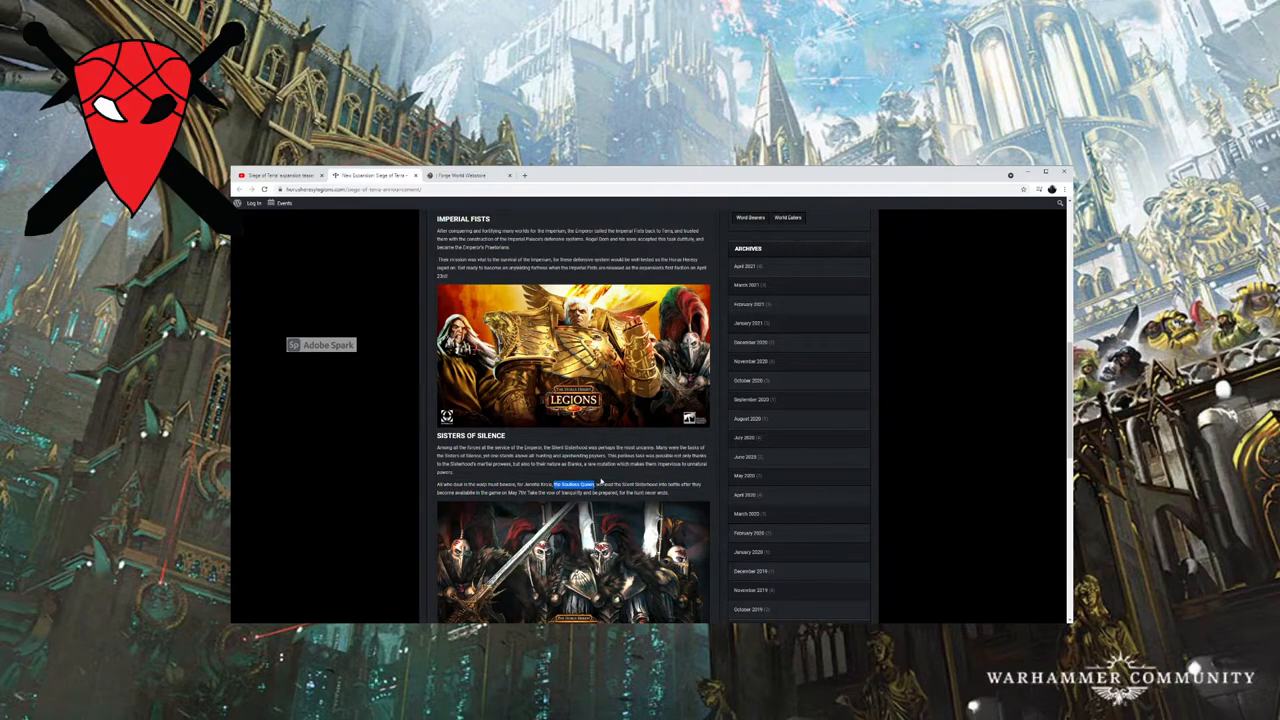
{"action": "scroll", "scroll_direction": "down", "scroll_amount": 3}
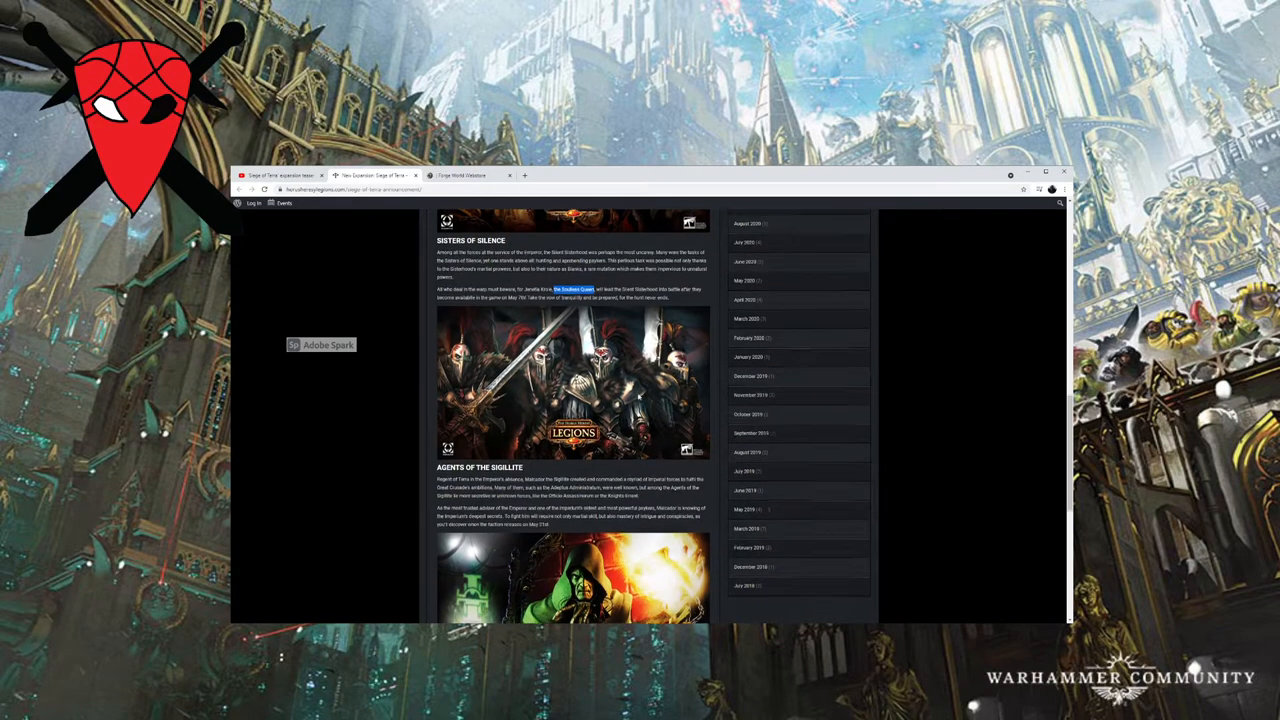
{"action": "scroll", "scroll_direction": "up", "scroll_amount": 3}
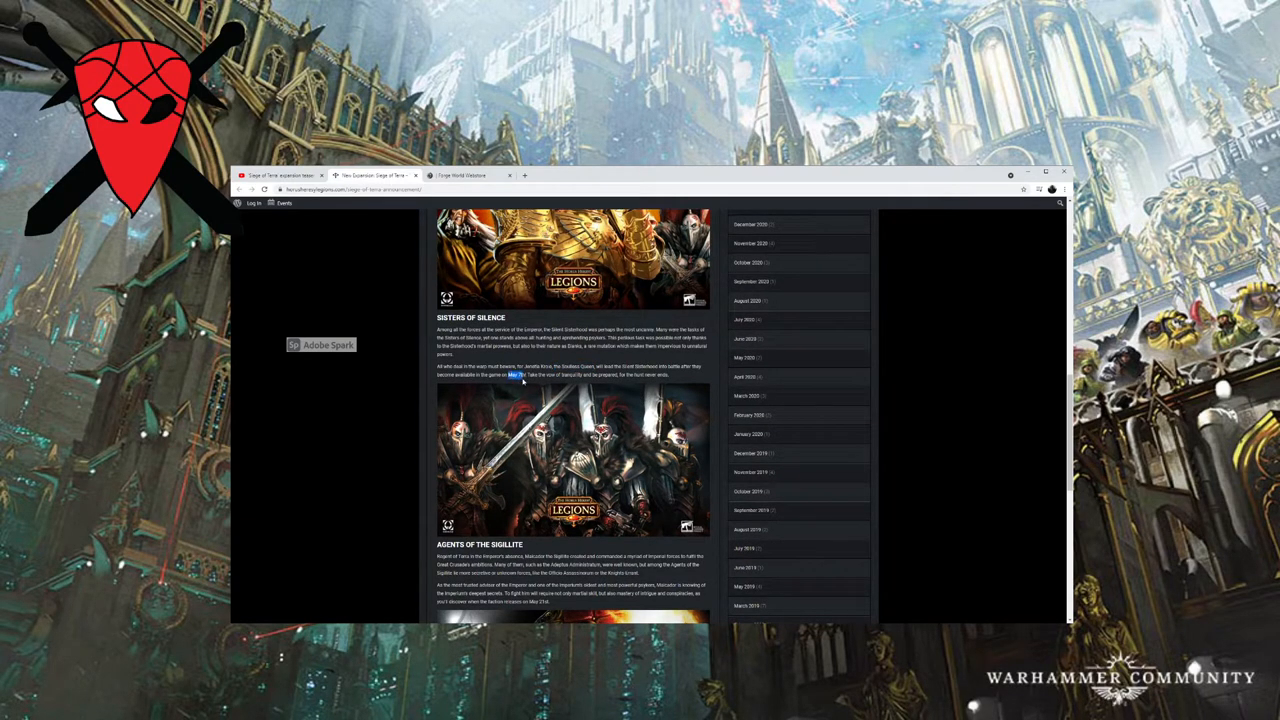
{"action": "scroll", "scroll_direction": "down", "scroll_amount": 3}
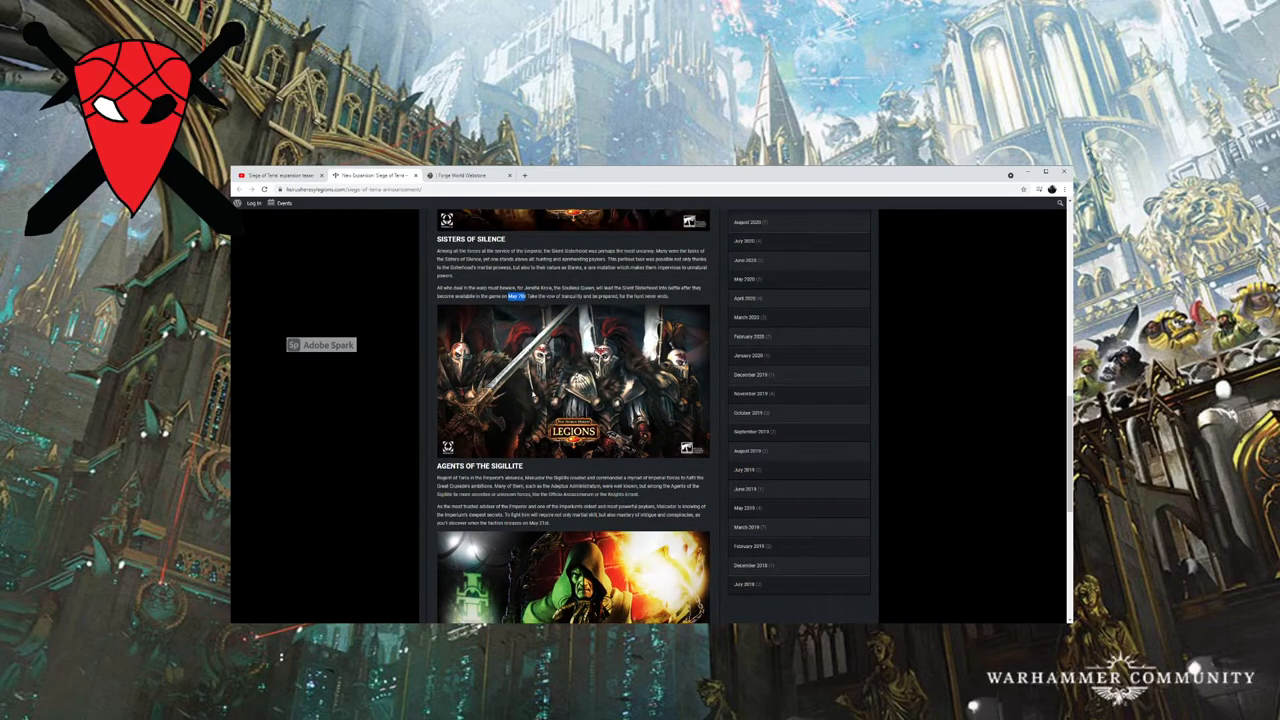
{"action": "scroll", "scroll_direction": "down", "scroll_amount": 3}
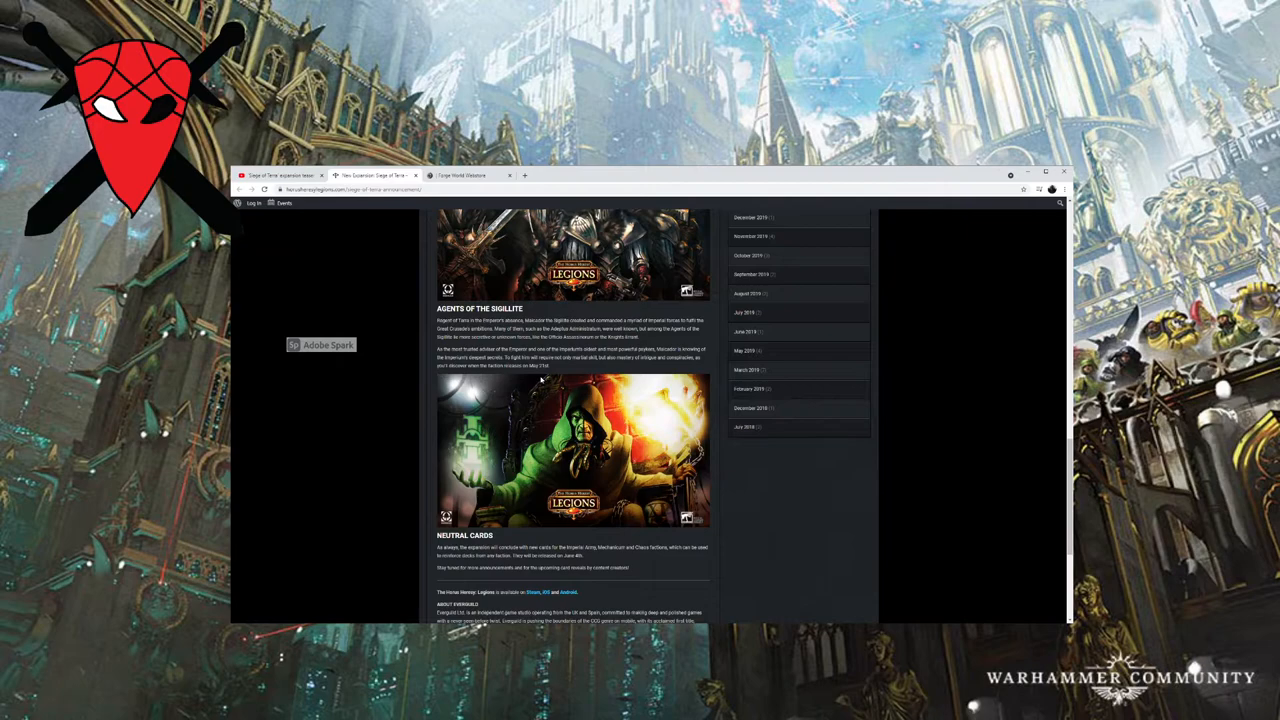
{"action": "mouse_move", "coordinate": [528, 394]}
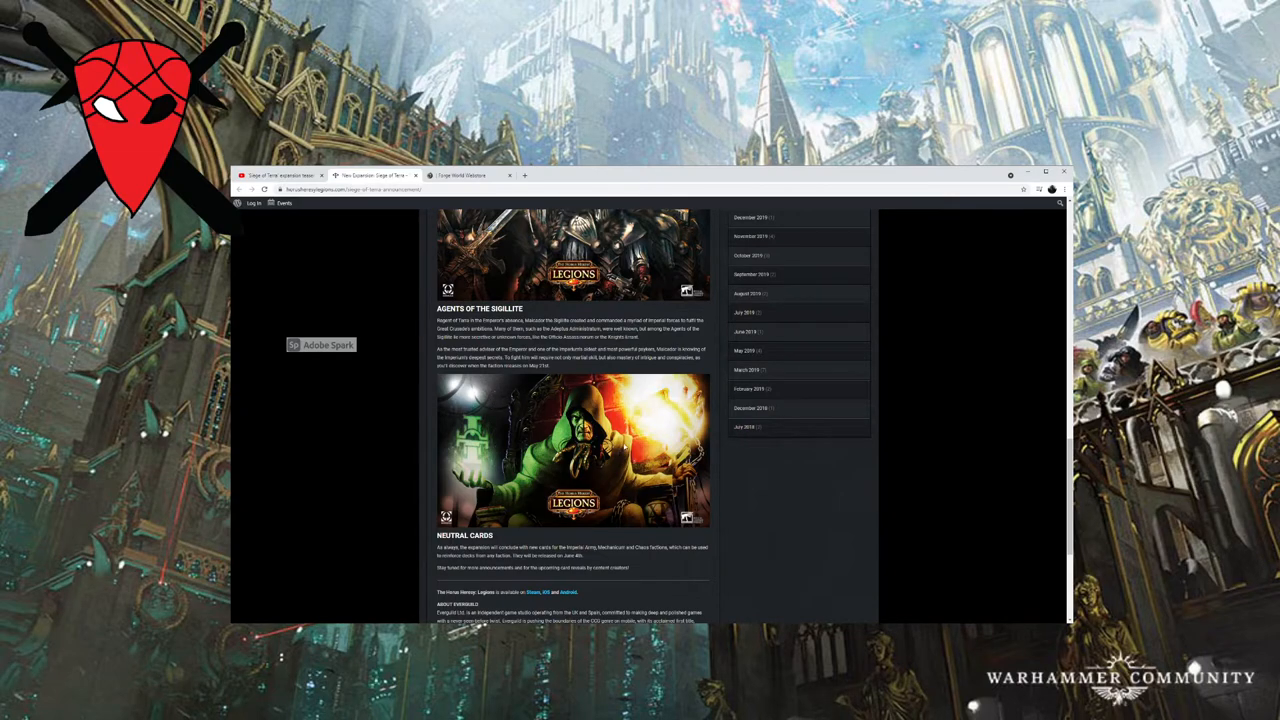
{"action": "mouse_move", "coordinate": [638, 444]}
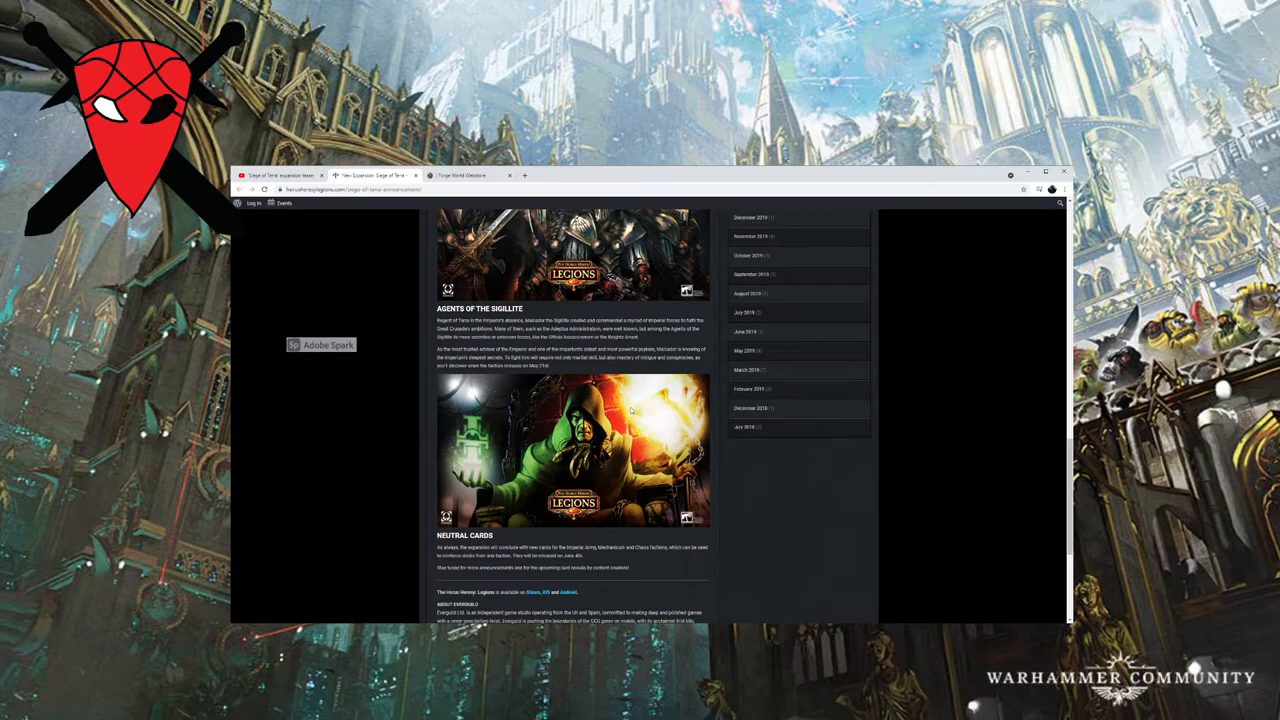
{"action": "scroll", "scroll_direction": "up", "scroll_amount": 3}
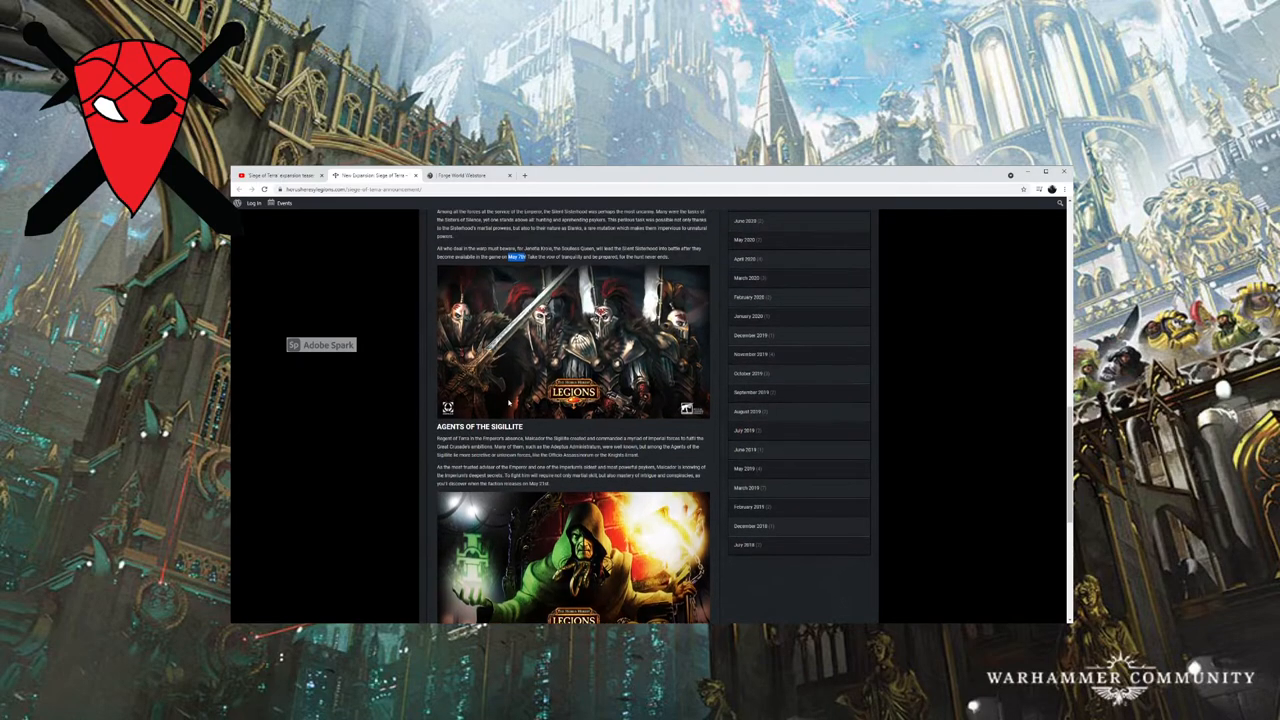
{"action": "scroll", "scroll_direction": "up", "scroll_amount": 3}
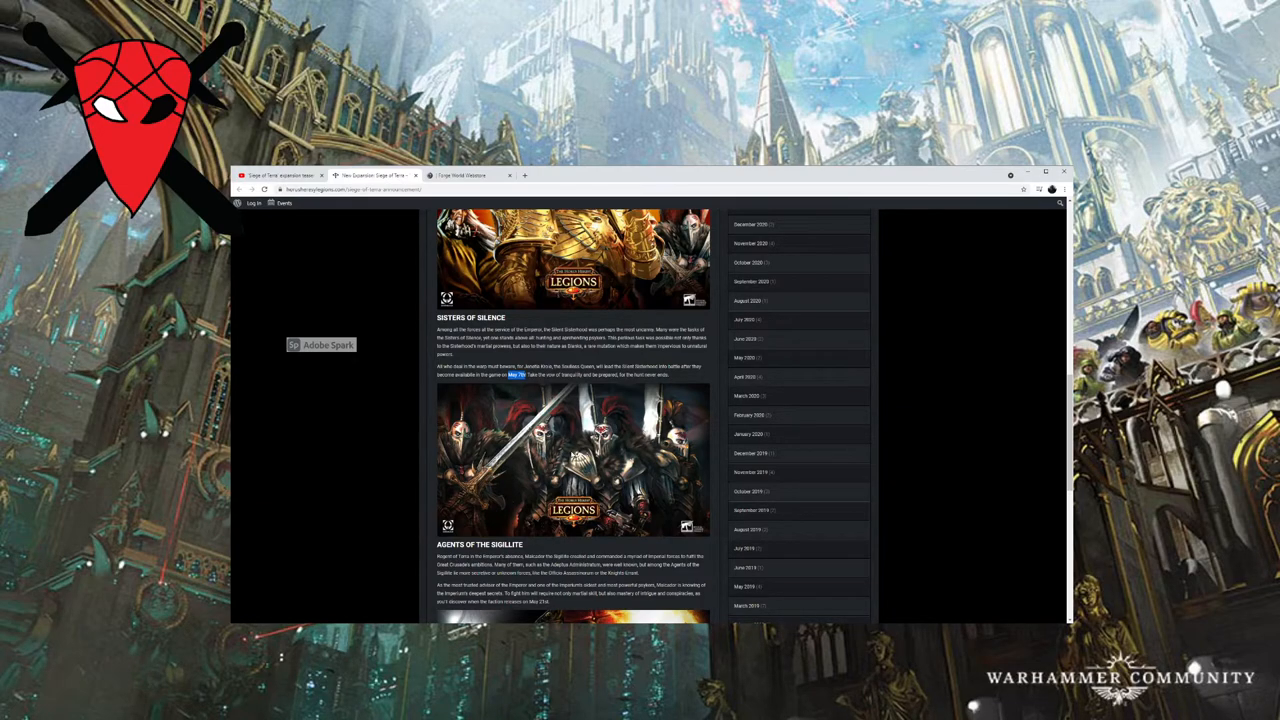
{"action": "scroll", "scroll_direction": "up", "scroll_amount": 3}
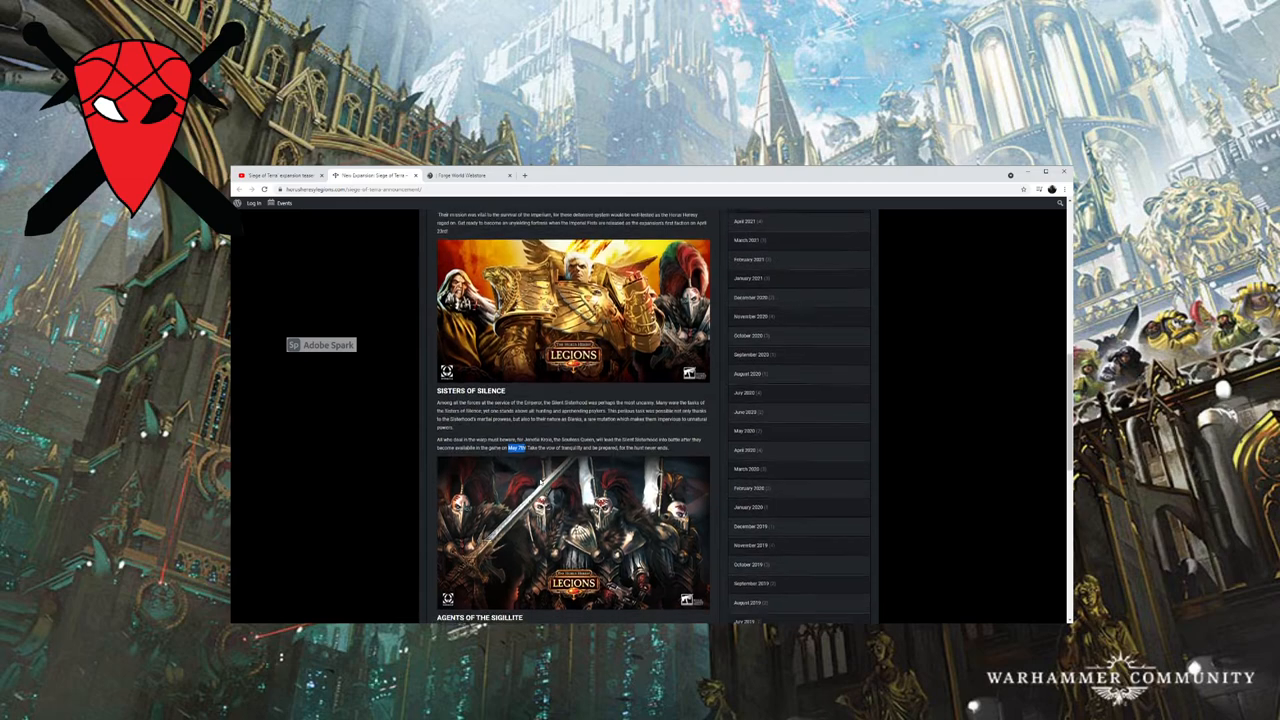
{"action": "scroll", "scroll_direction": "down", "scroll_amount": 3}
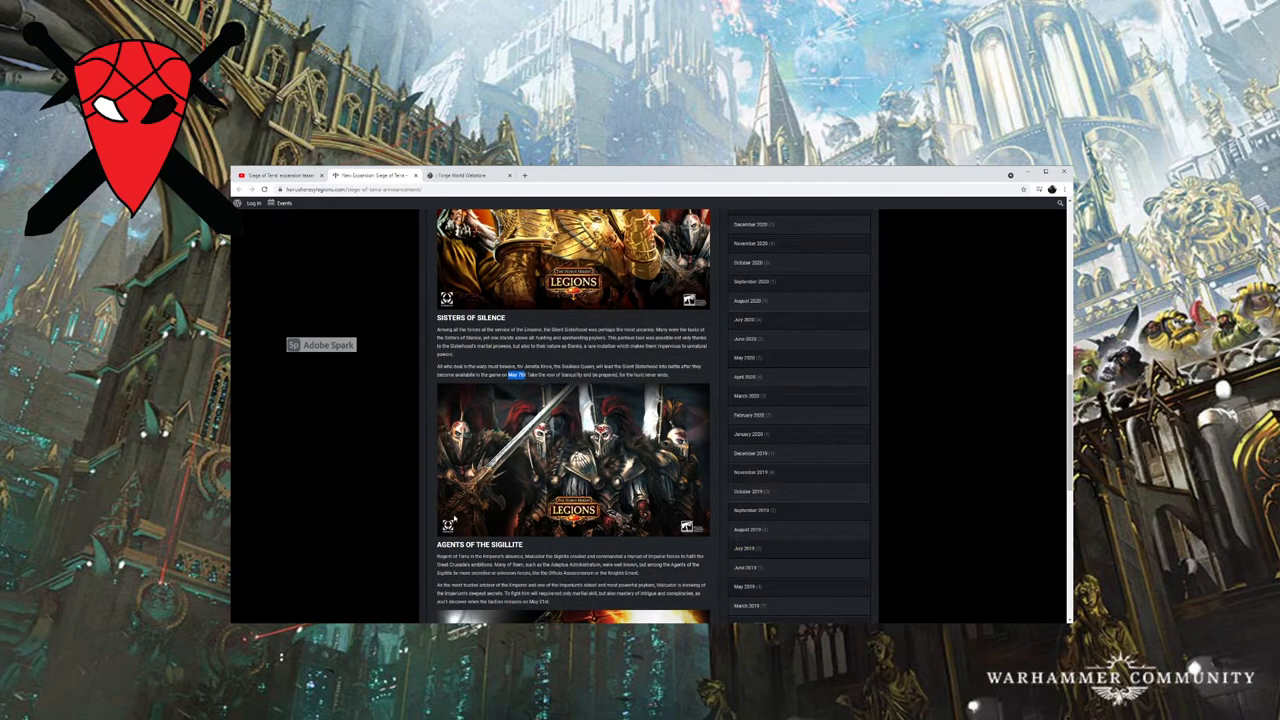
{"action": "mouse_move", "coordinate": [492, 524]}
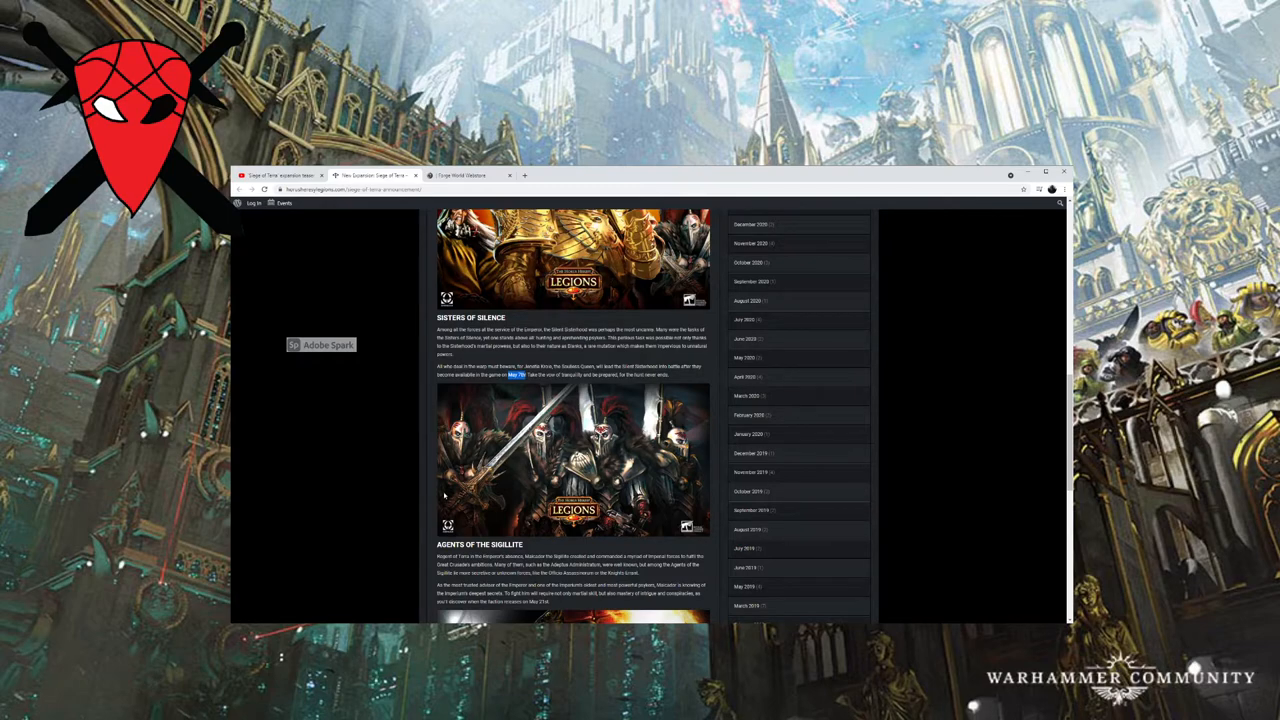
{"action": "mouse_move", "coordinate": [536, 376]}
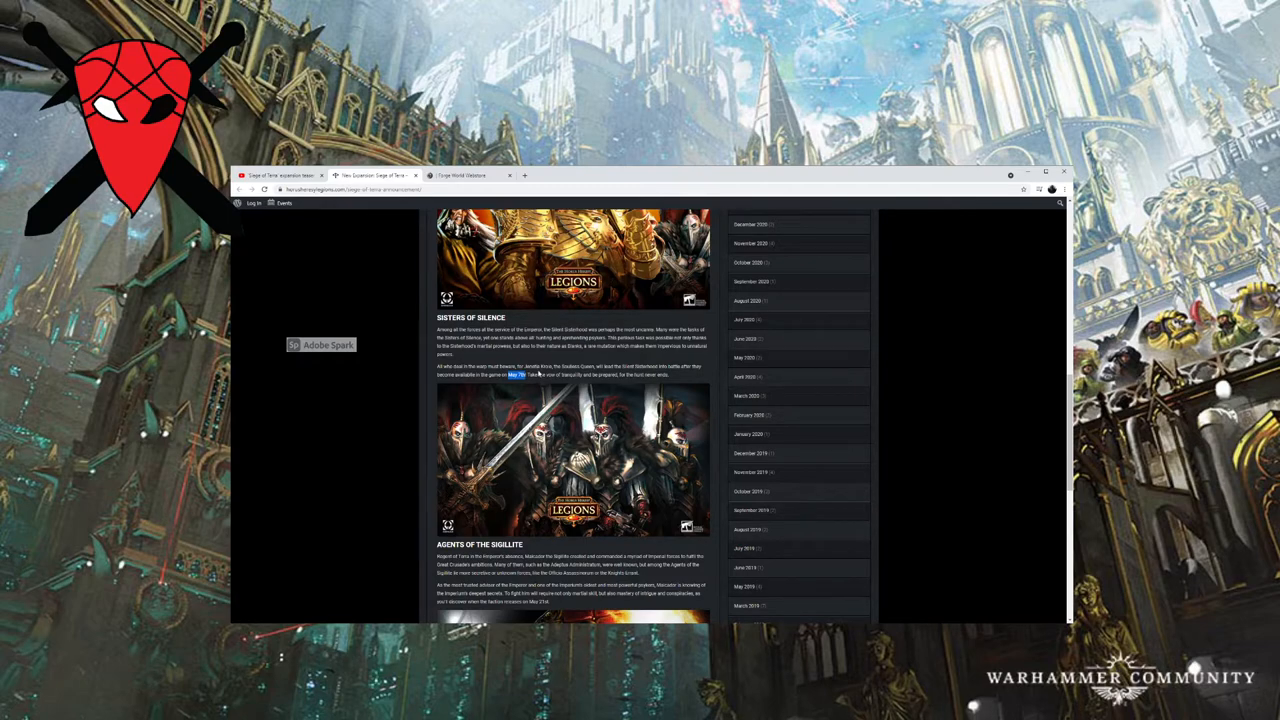
{"action": "mouse_move", "coordinate": [504, 414]}
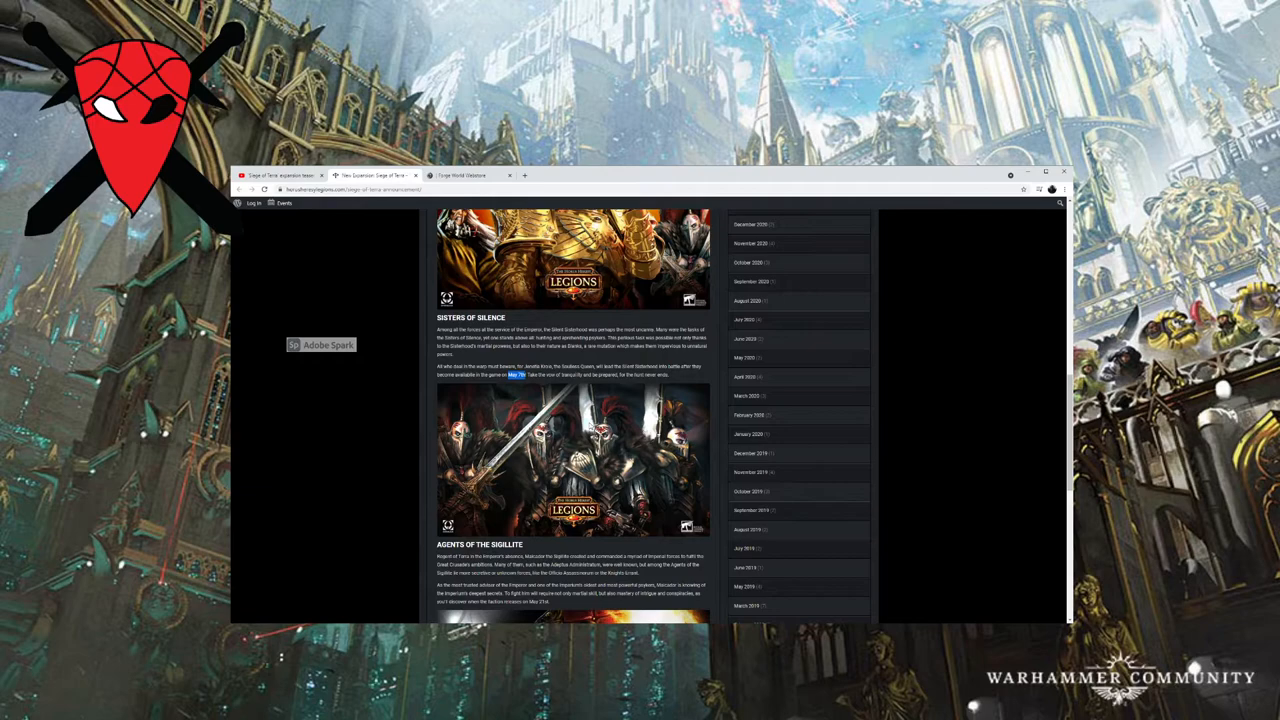
{"action": "mouse_move", "coordinate": [612, 470]}
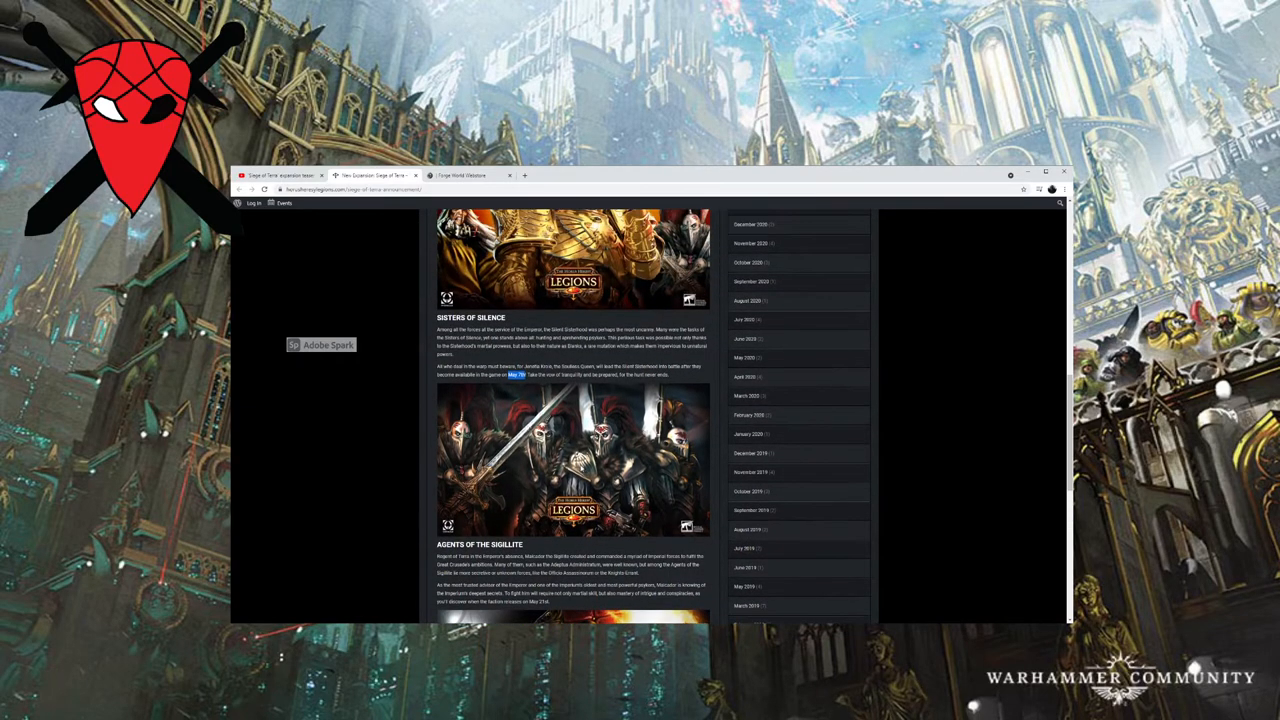
Revisit the Imperial Fists section, then bring Sisters of Silence back into view.
{"action": "scroll", "scroll_direction": "up", "scroll_amount": 3}
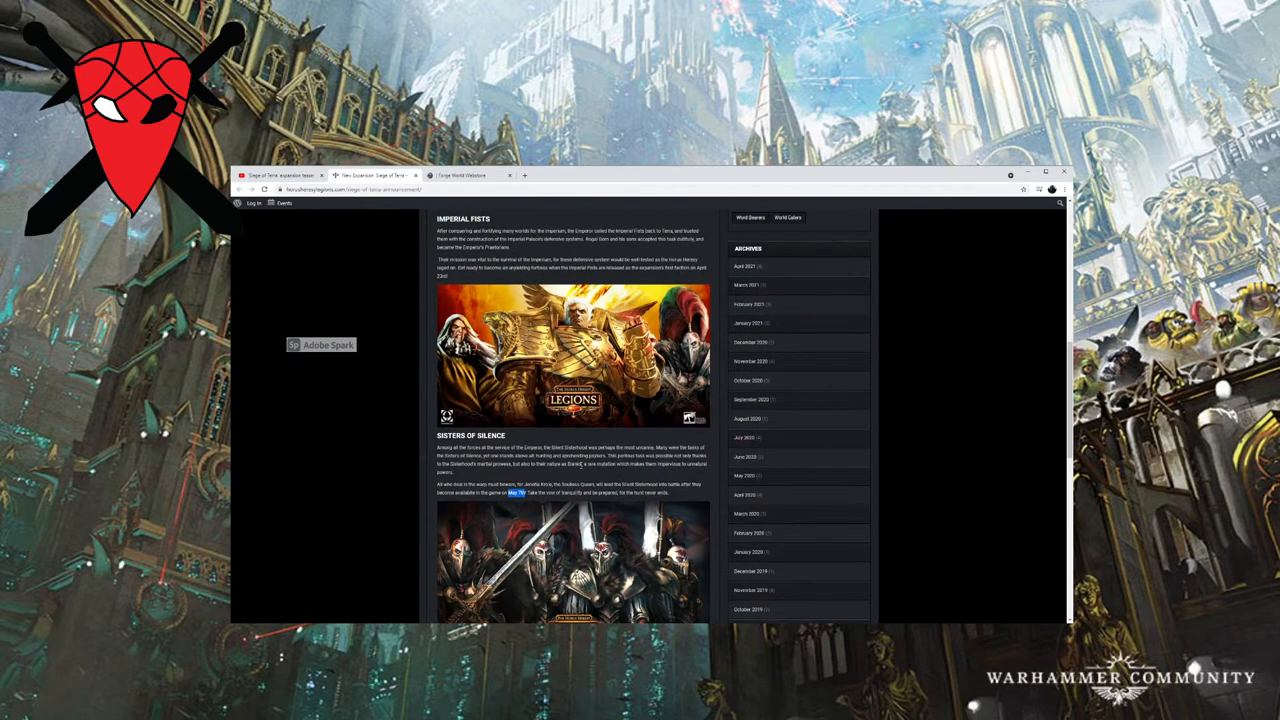
{"action": "scroll", "scroll_direction": "down", "scroll_amount": 3}
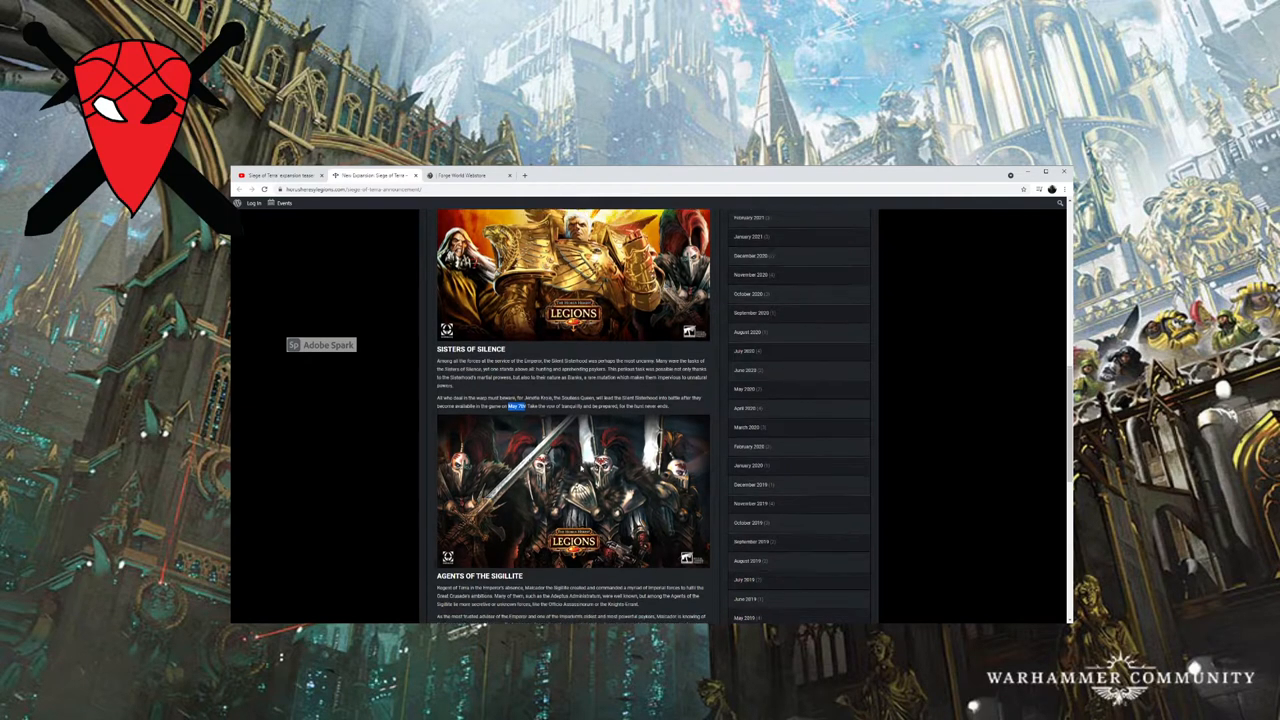
{"action": "scroll", "scroll_direction": "down", "scroll_amount": 3}
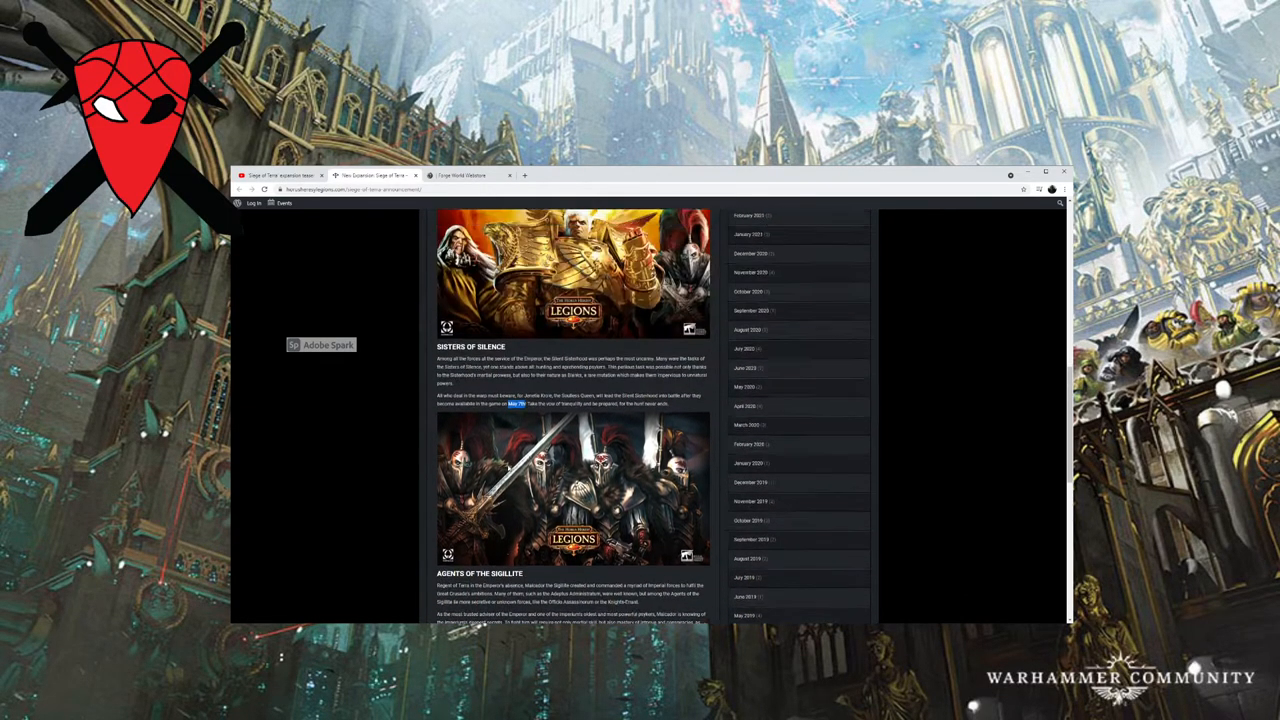
{"action": "scroll", "scroll_direction": "up", "scroll_amount": 3}
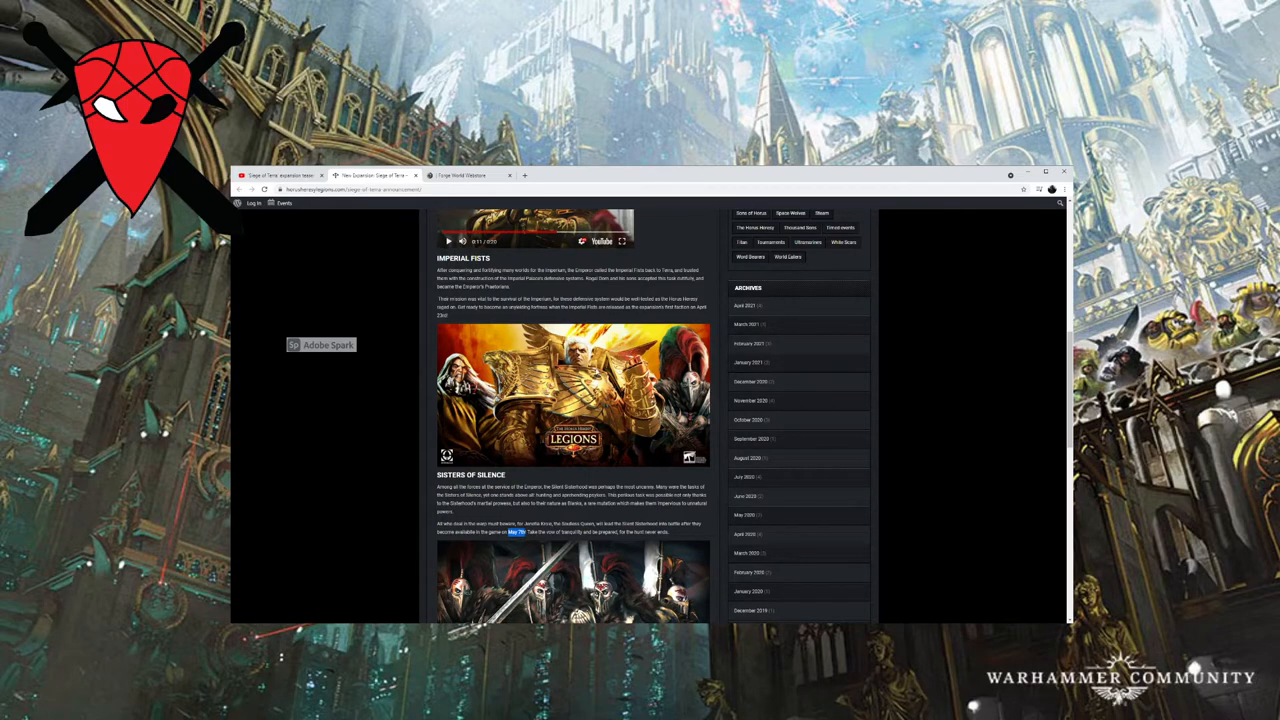
{"action": "scroll", "scroll_direction": "down", "scroll_amount": 3}
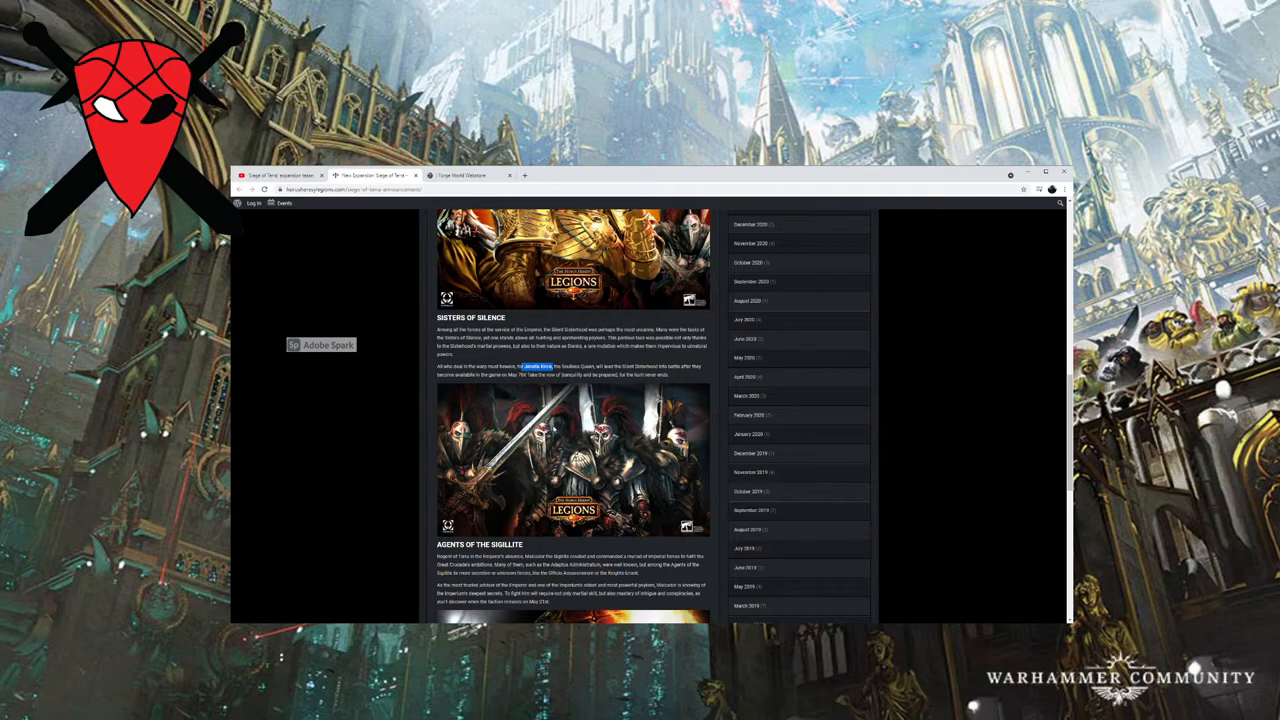
Scroll down to the Agents of the Skullite and Neutral Cards sections.
{"action": "scroll", "scroll_direction": "down", "scroll_amount": 3}
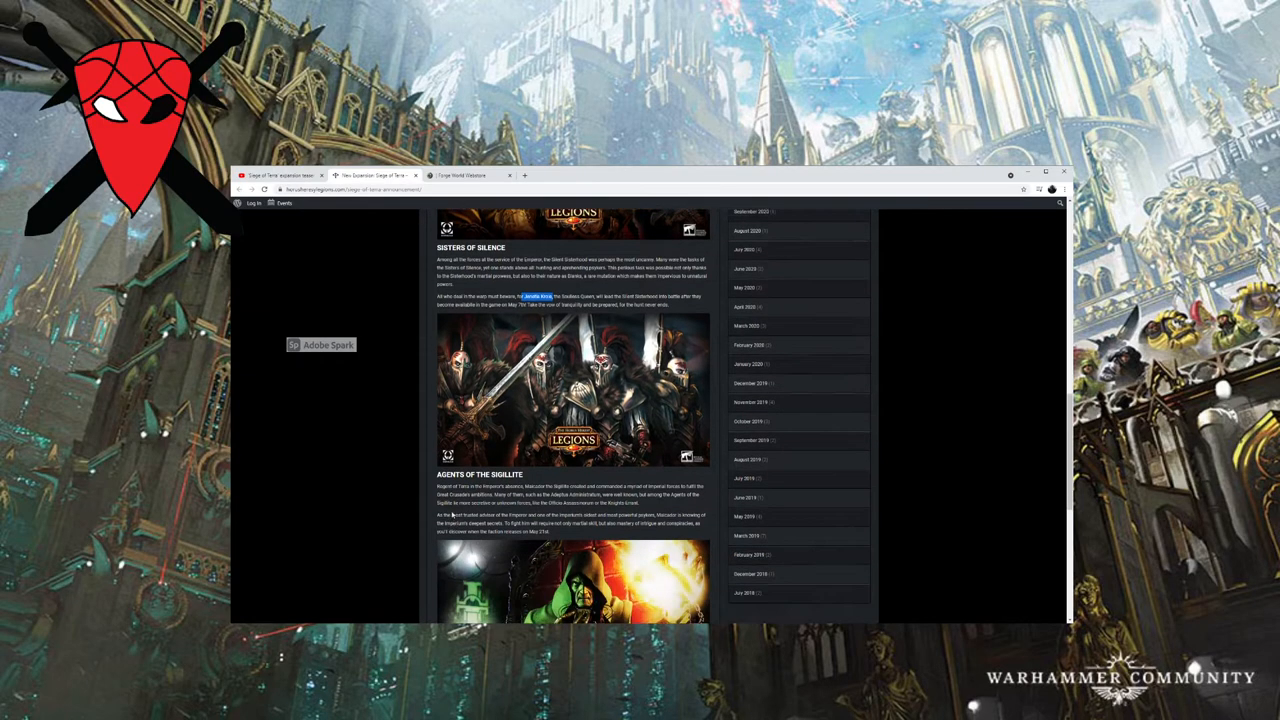
{"action": "scroll", "scroll_direction": "down", "scroll_amount": 3}
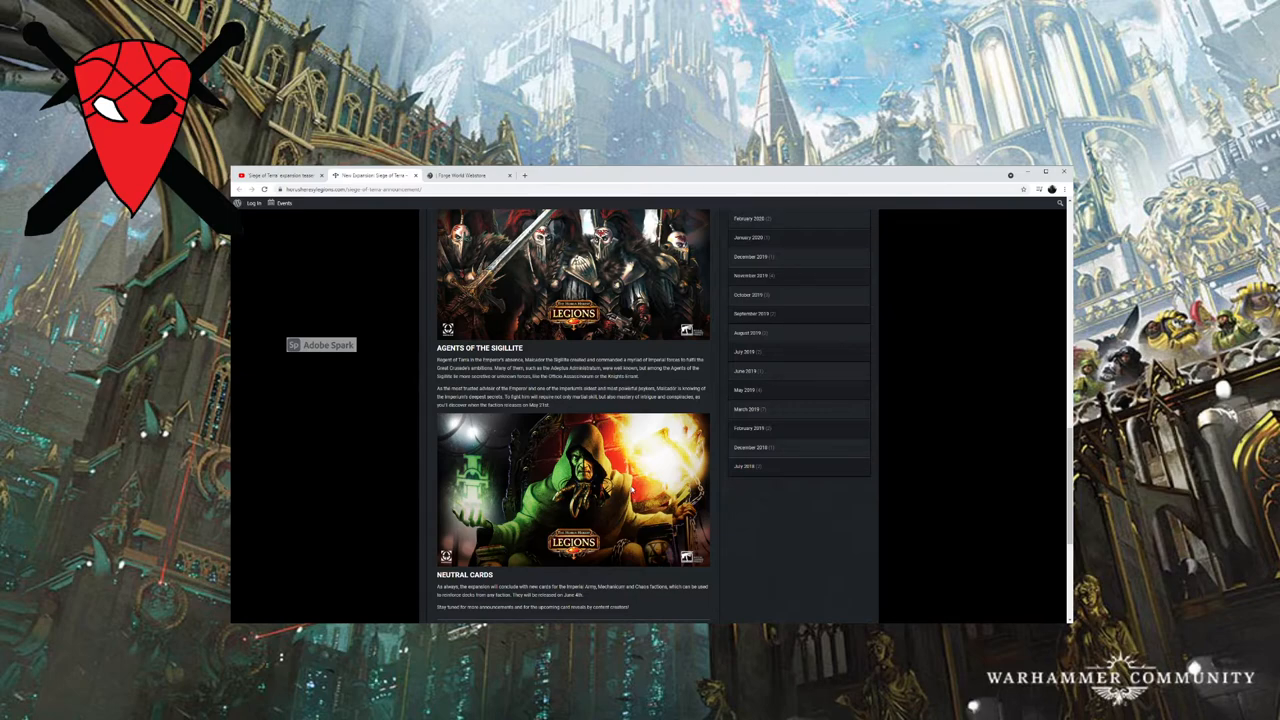
{"action": "mouse_move", "coordinate": [548, 348]}
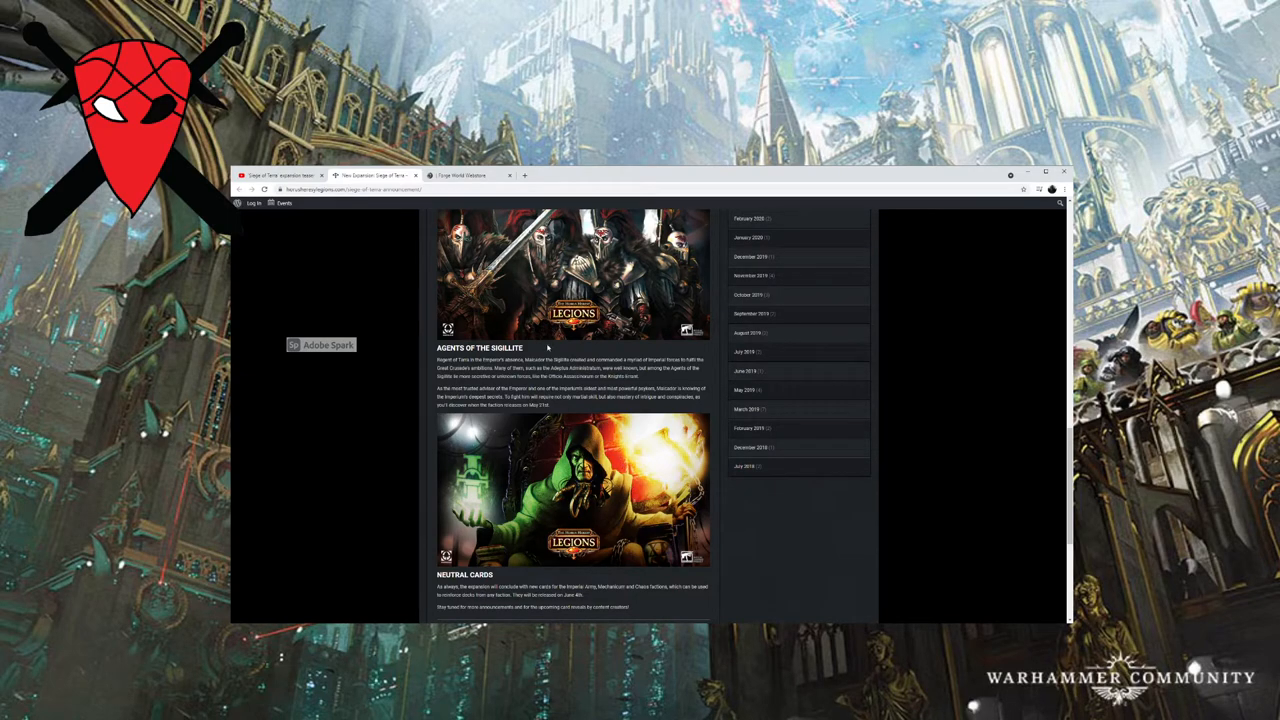
{"action": "mouse_move", "coordinate": [556, 358]}
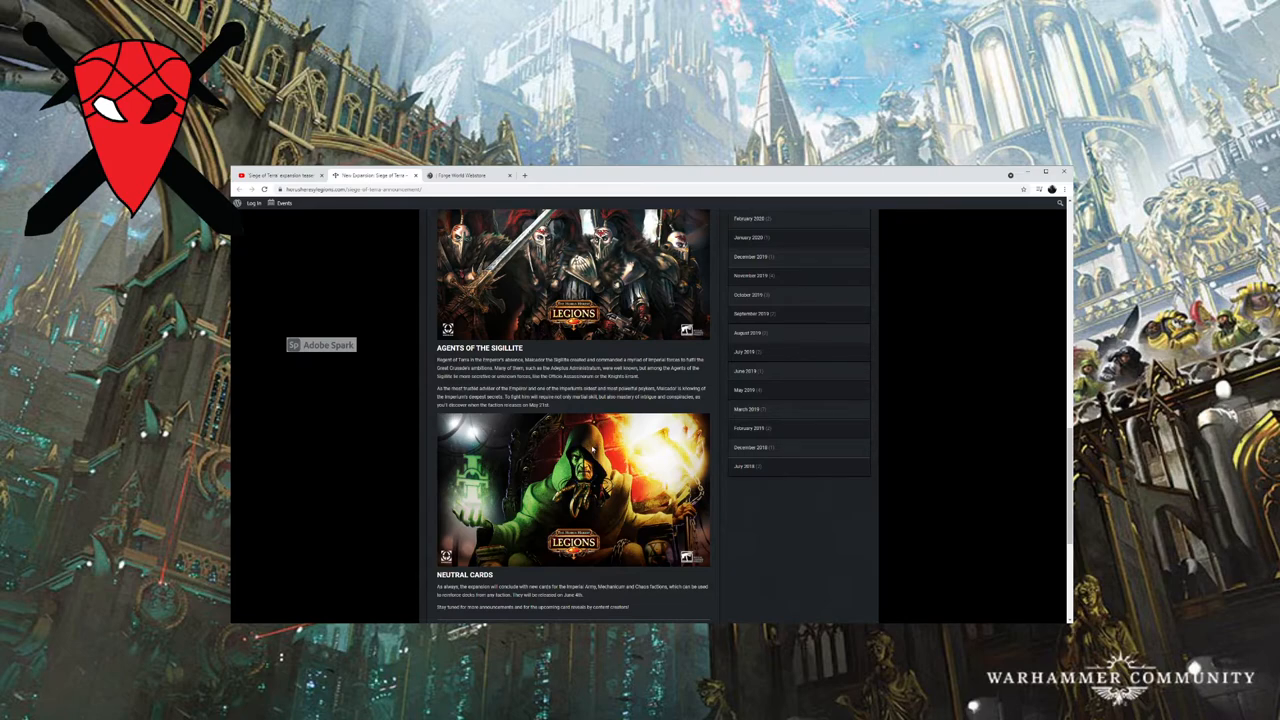
{"action": "mouse_move", "coordinate": [672, 420]}
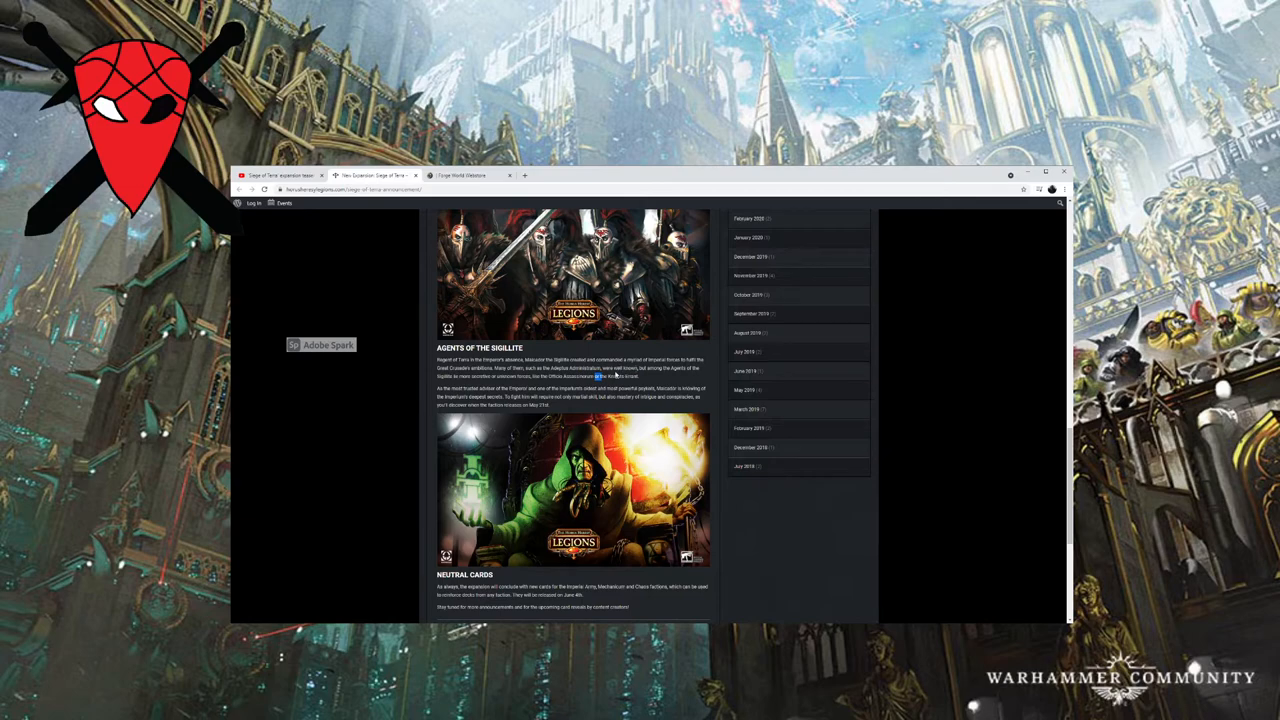
{"action": "mouse_move", "coordinate": [620, 376]}
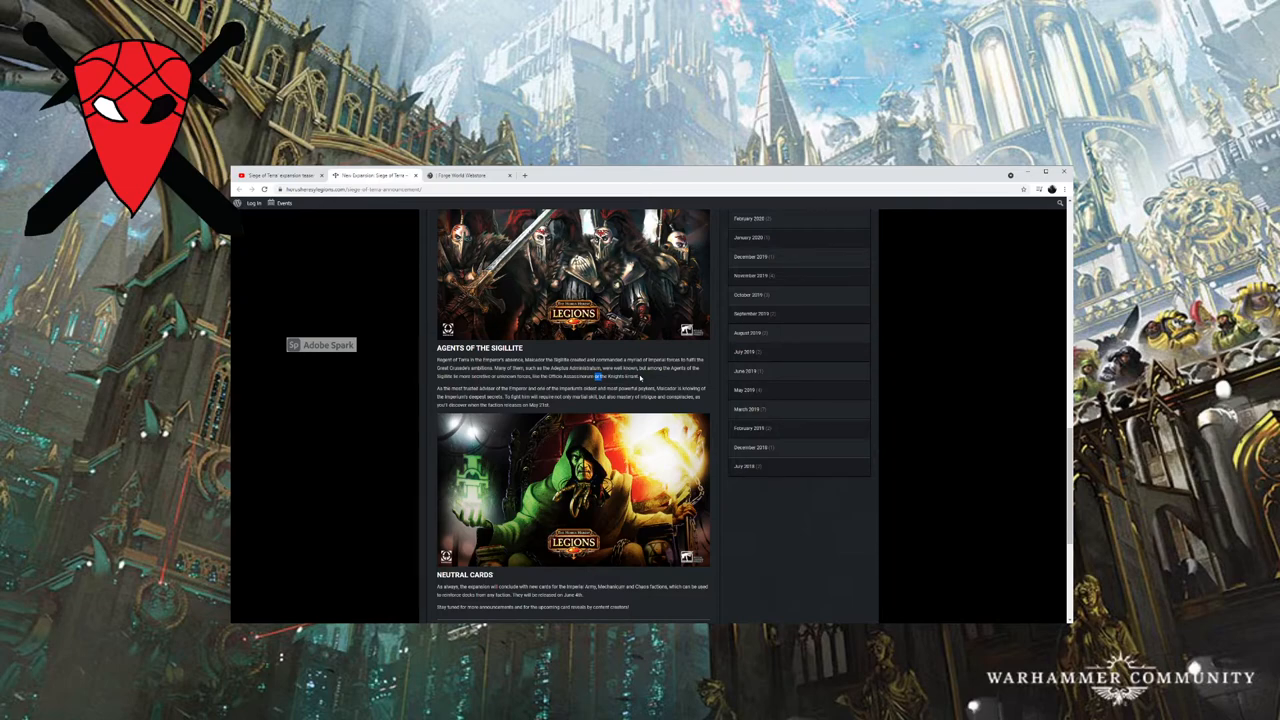
{"action": "scroll", "scroll_direction": "up", "scroll_amount": 3}
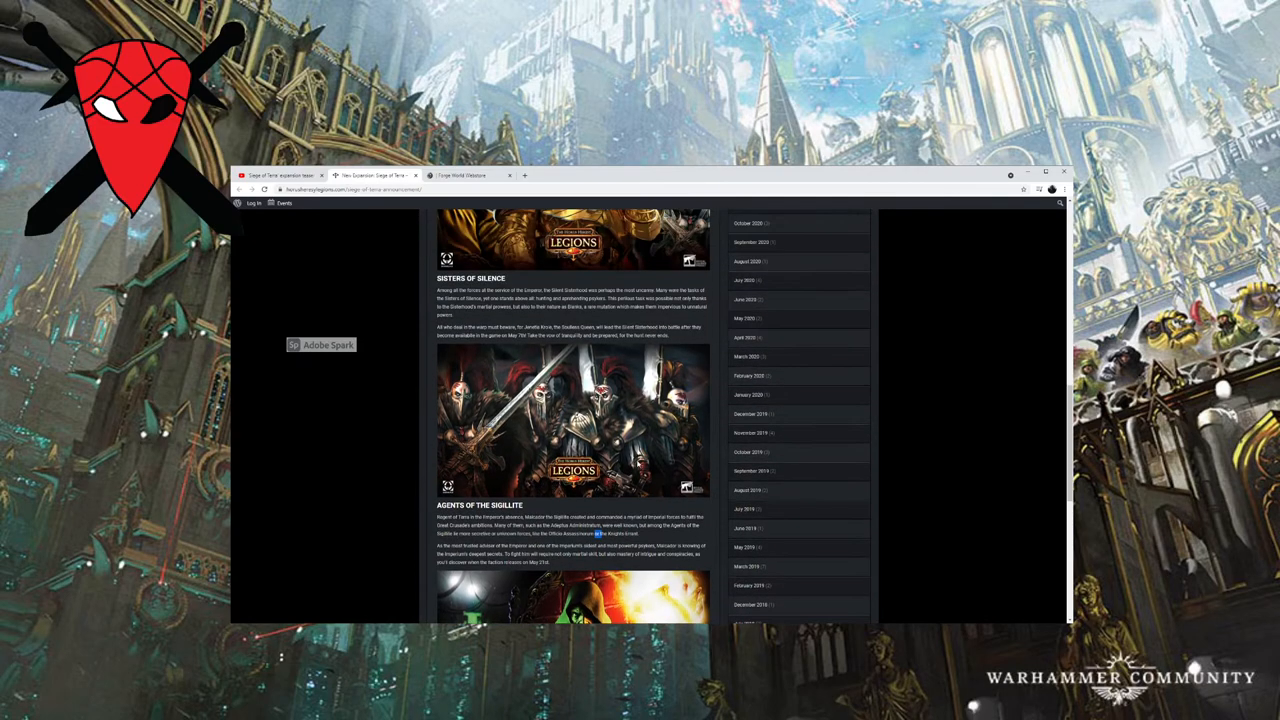
{"action": "scroll", "scroll_direction": "up", "scroll_amount": 3}
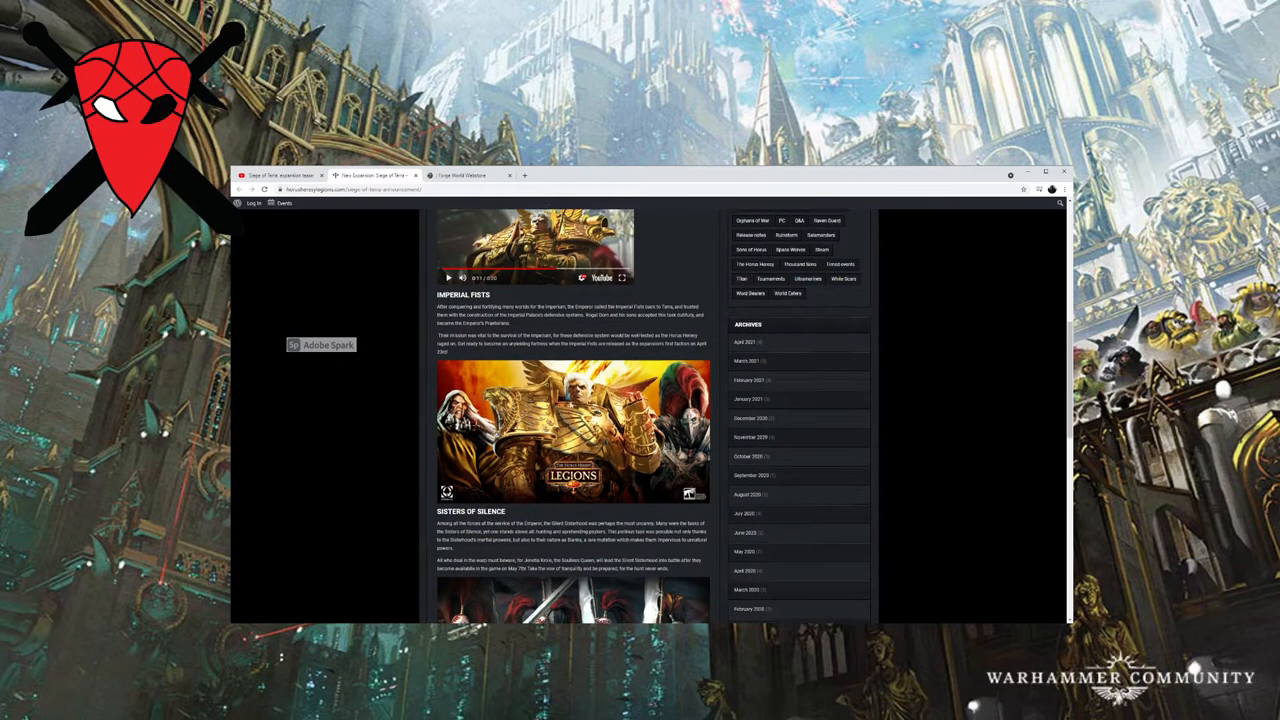
{"action": "scroll", "scroll_direction": "down", "scroll_amount": 3}
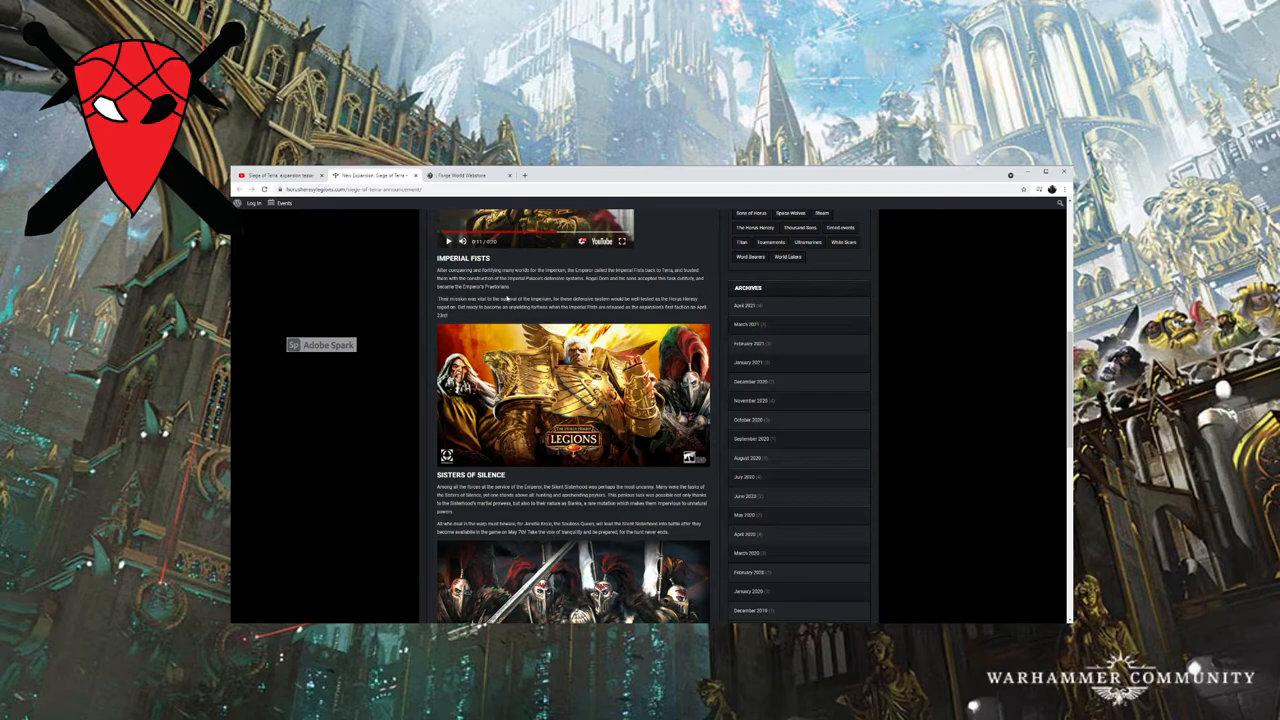
{"action": "scroll", "scroll_direction": "down", "scroll_amount": 3}
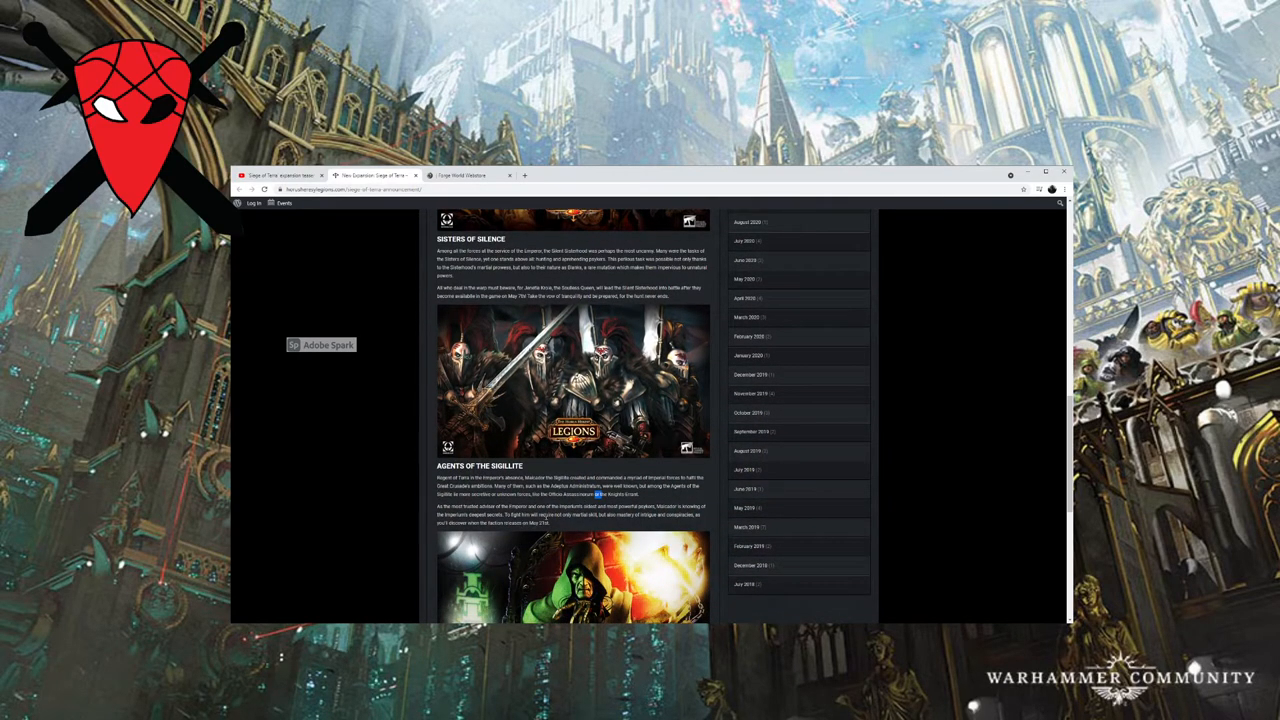
{"action": "scroll", "scroll_direction": "down", "scroll_amount": 3}
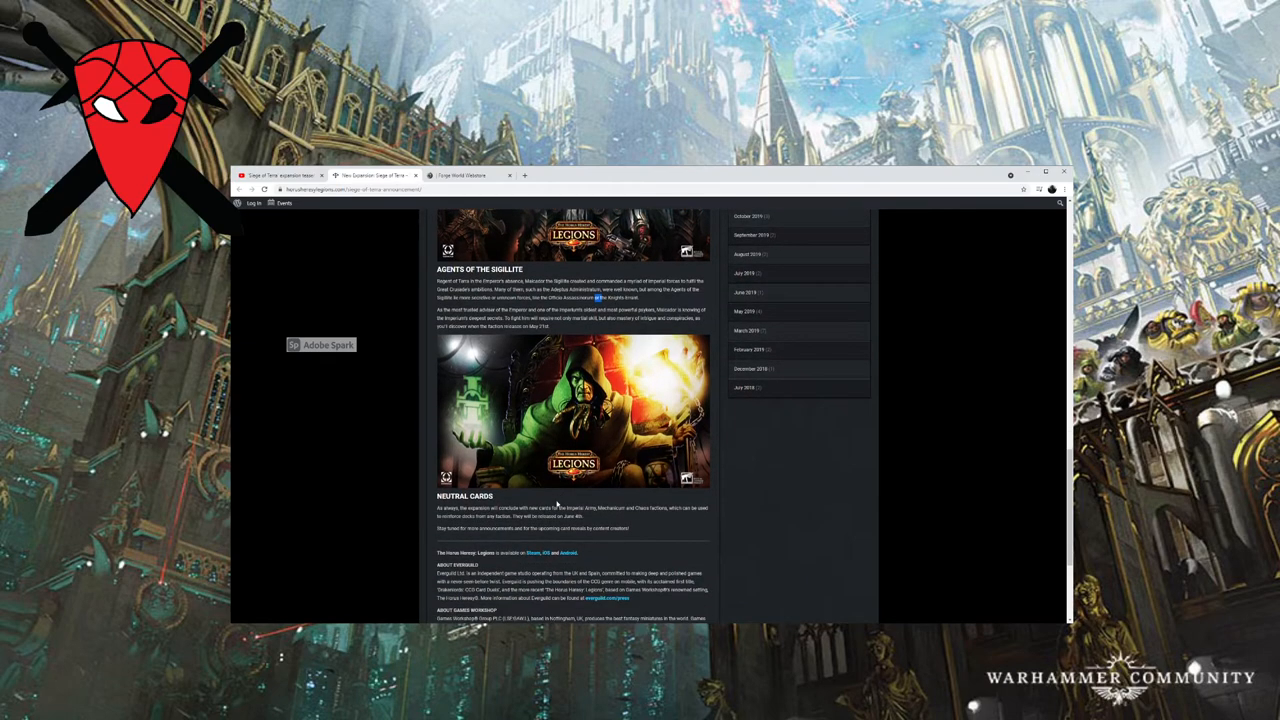
{"action": "scroll", "scroll_direction": "down", "scroll_amount": 3}
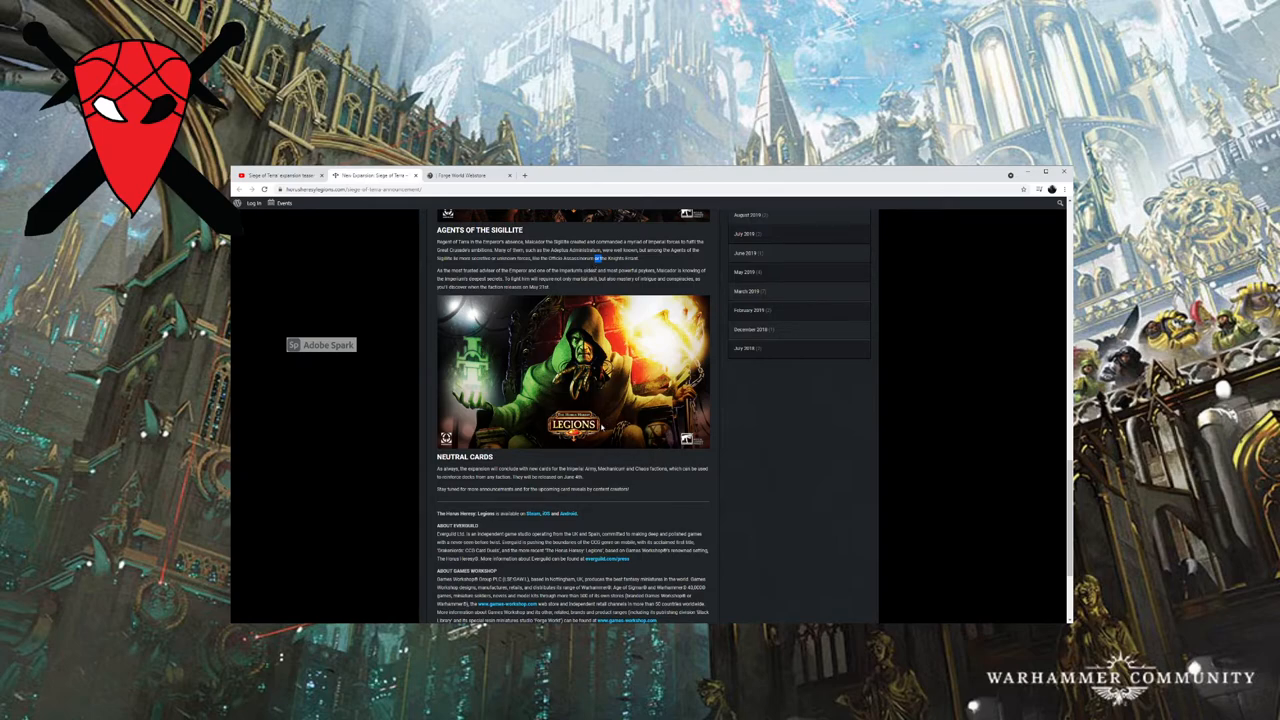
{"action": "scroll", "scroll_direction": "up", "scroll_amount": 3}
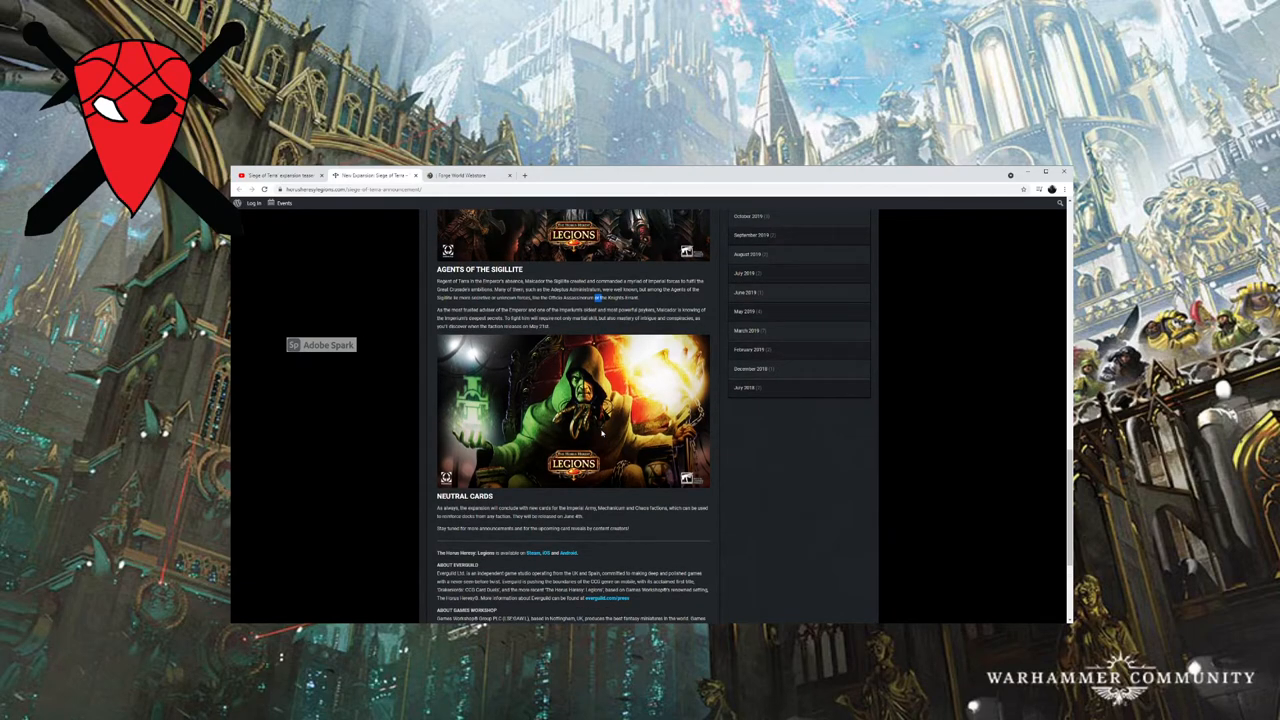
{"action": "scroll", "scroll_direction": "up", "scroll_amount": 3}
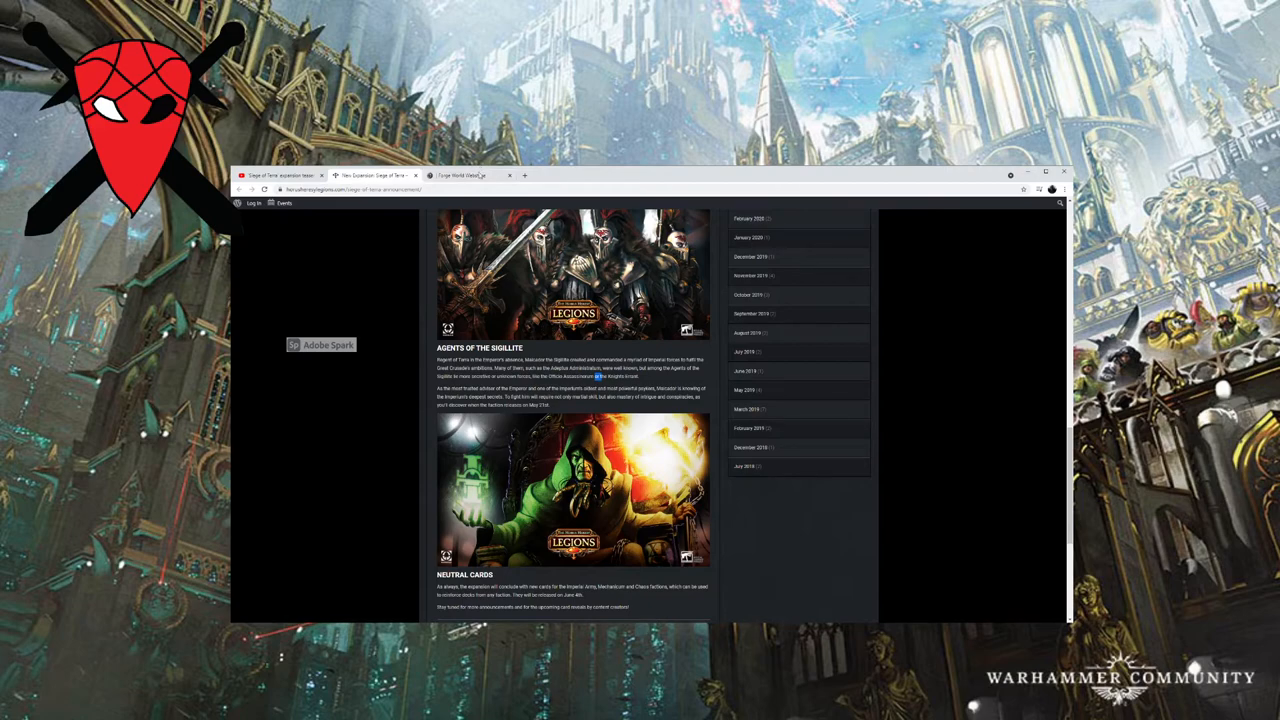
Return to the Forge World tab and scroll the Imperial Fists grid down to the sold-out command kits.
{"action": "left_click", "coordinate": [470, 176]}
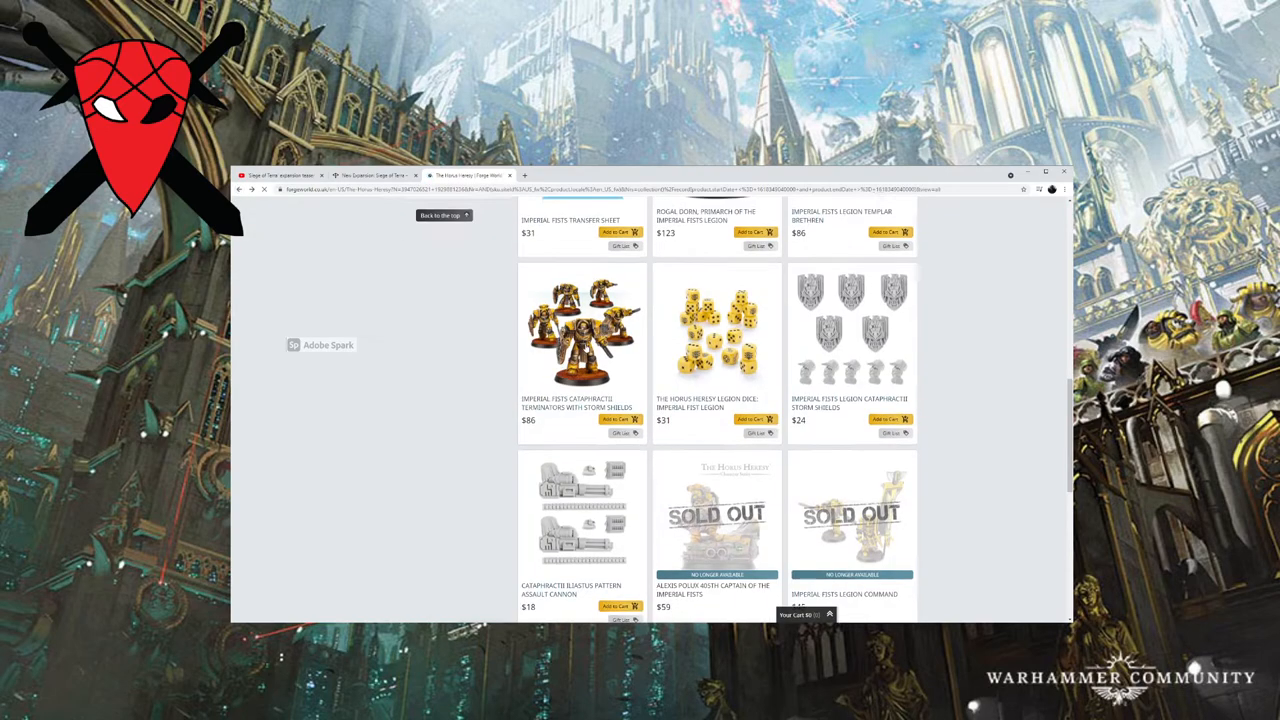
{"action": "scroll", "scroll_direction": "up", "scroll_amount": 3}
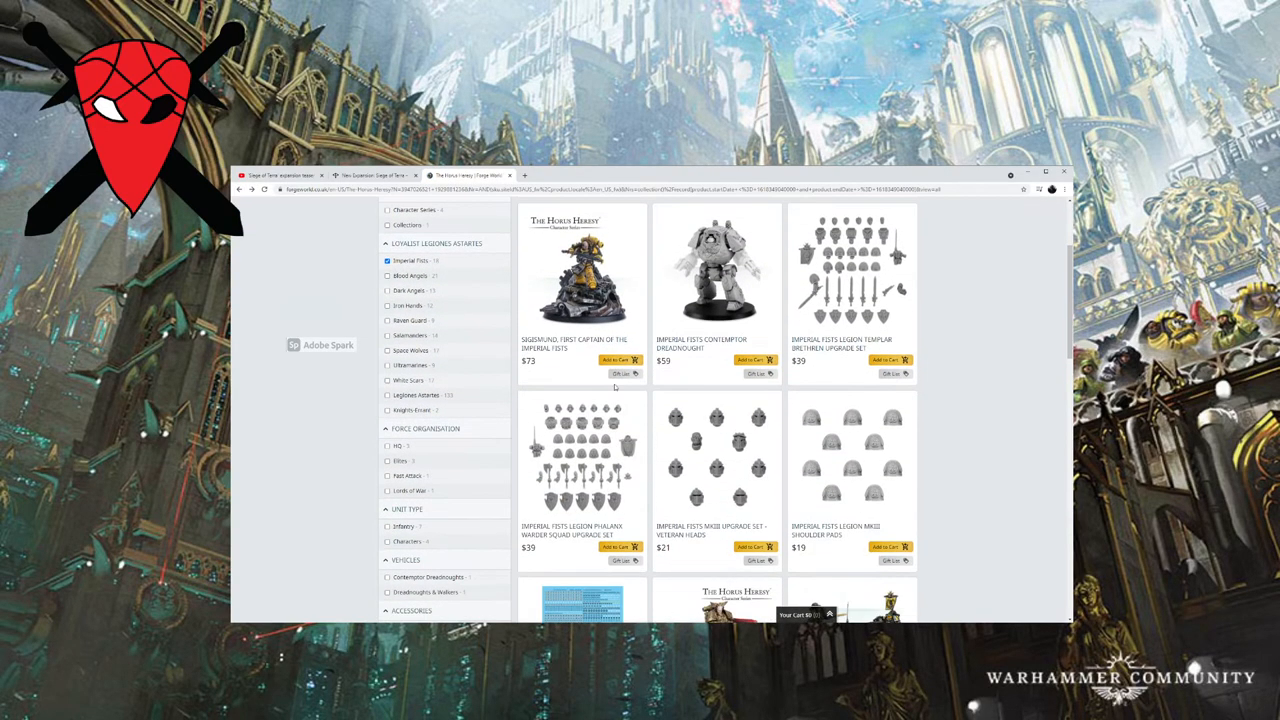
{"action": "scroll", "scroll_direction": "down", "scroll_amount": 3}
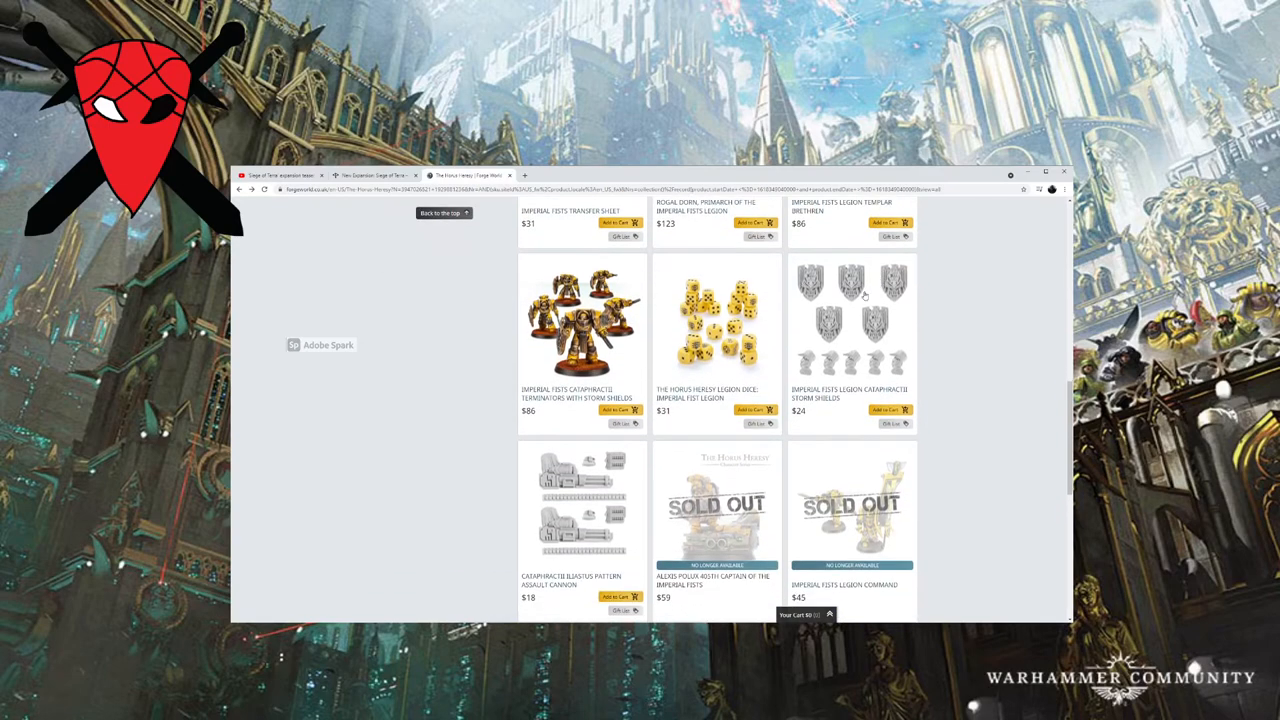
{"action": "scroll", "scroll_direction": "down", "scroll_amount": 3}
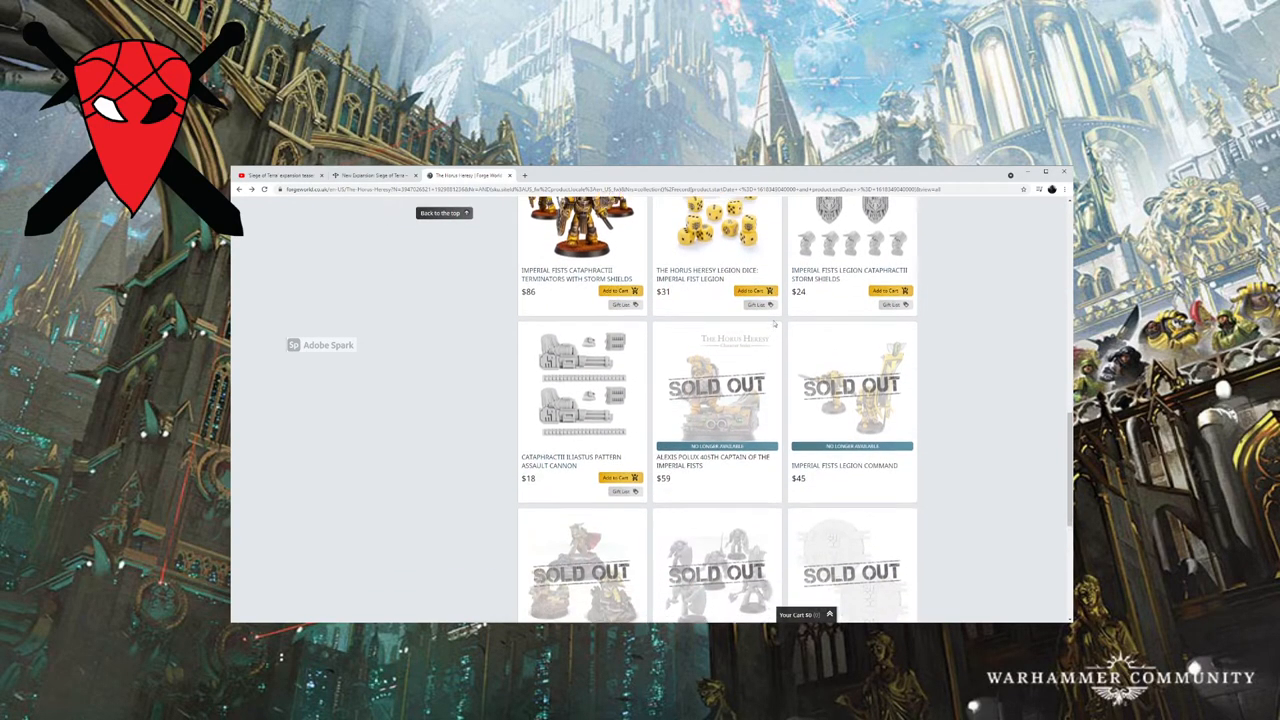
{"action": "scroll", "scroll_direction": "down", "scroll_amount": 3}
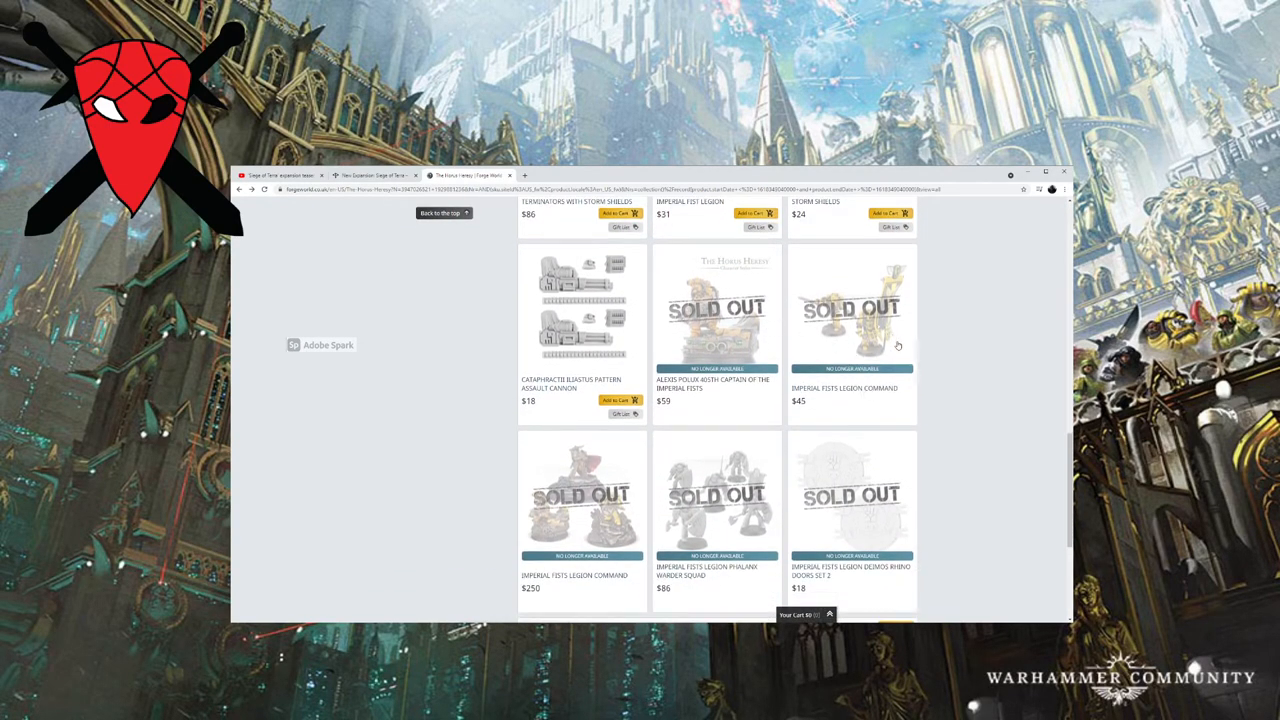
{"action": "scroll", "scroll_direction": "up", "scroll_amount": 3}
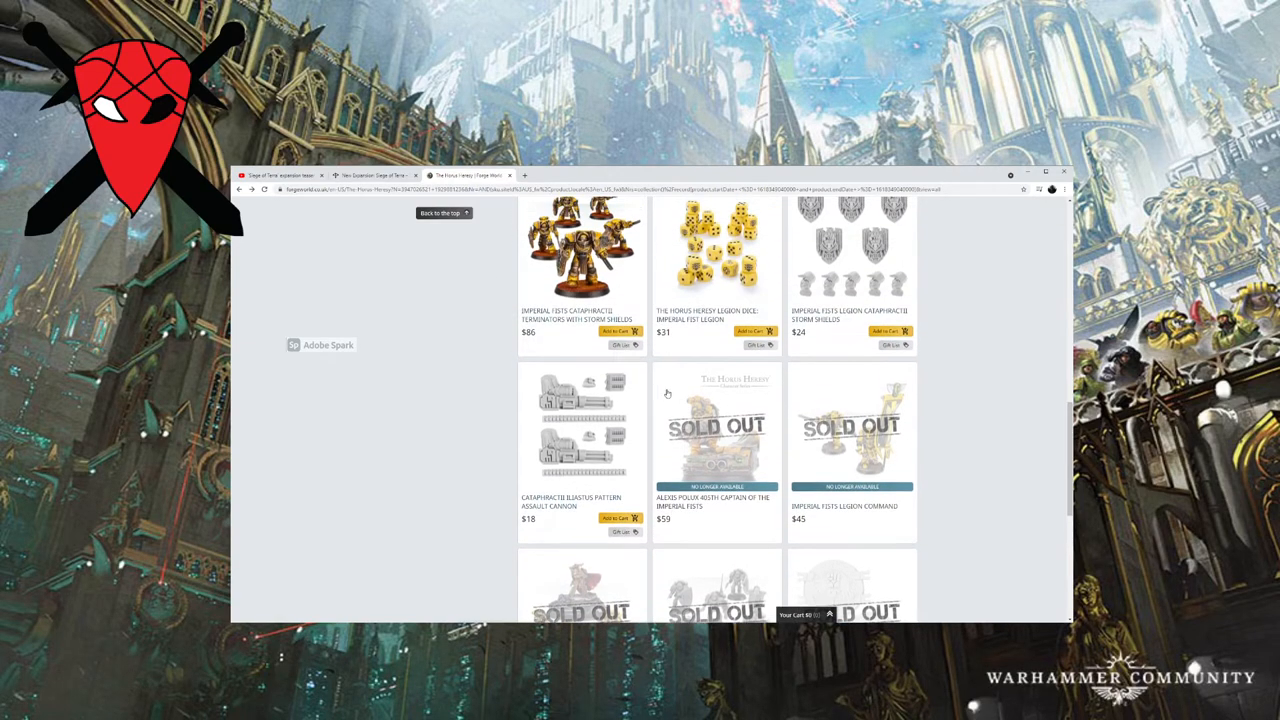
{"action": "scroll", "scroll_direction": "down", "scroll_amount": 3}
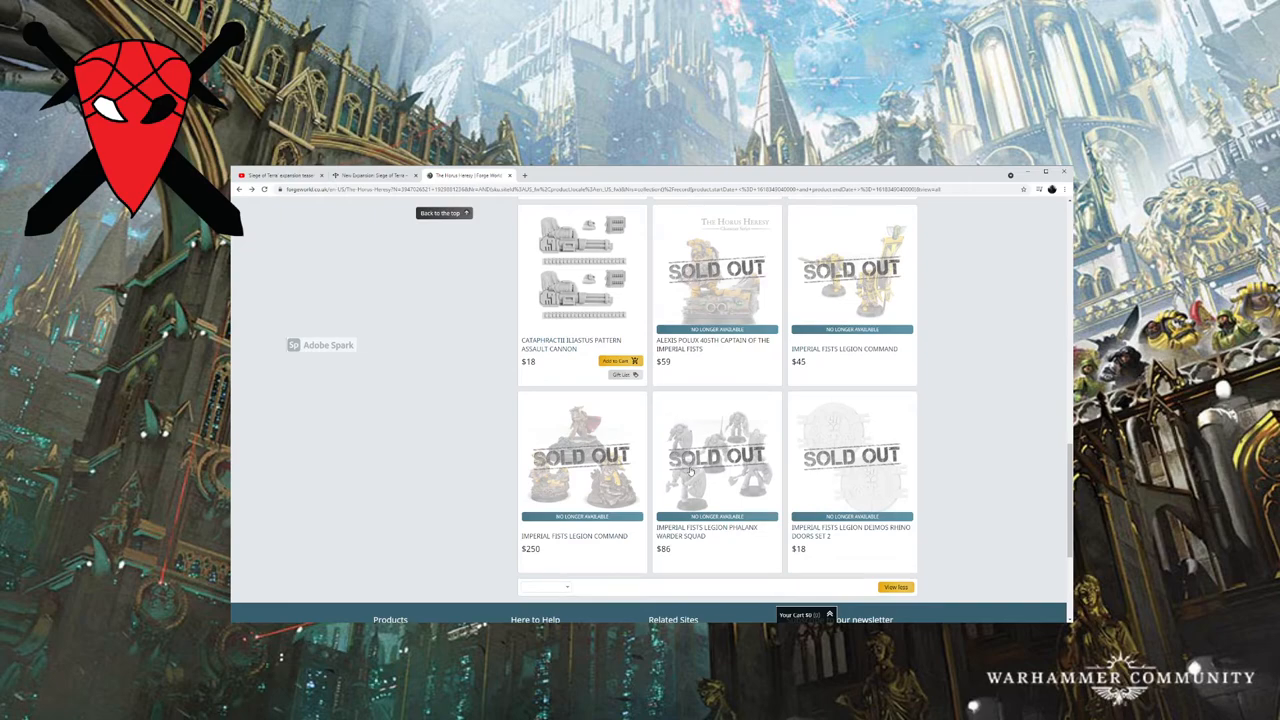
{"action": "scroll", "scroll_direction": "up", "scroll_amount": 3}
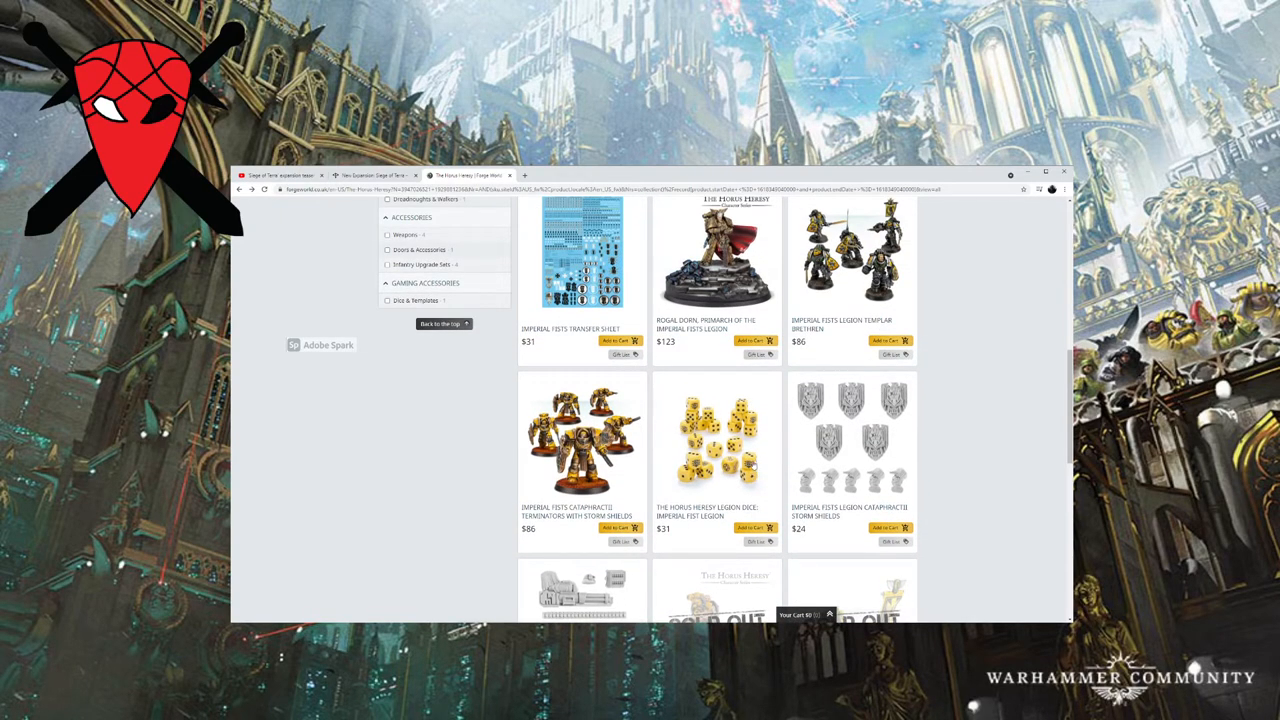
{"action": "scroll", "scroll_direction": "down", "scroll_amount": 3}
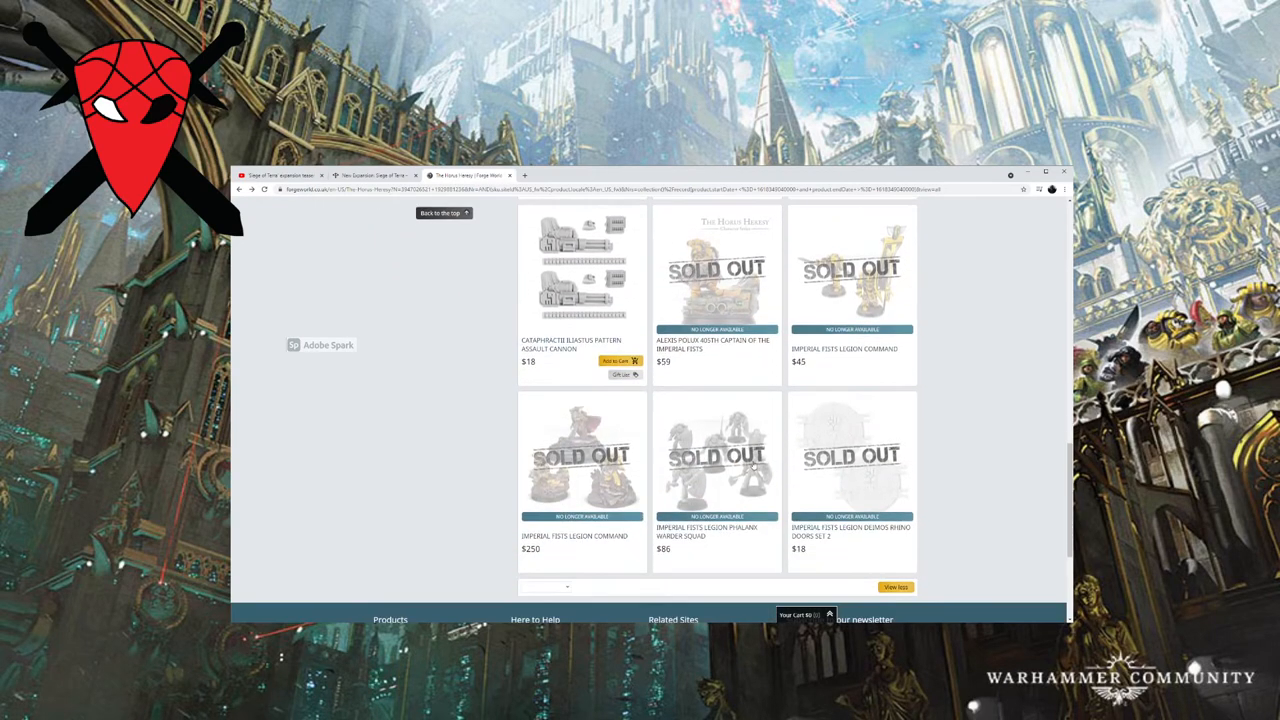
{"action": "left_click", "coordinate": [716, 456]}
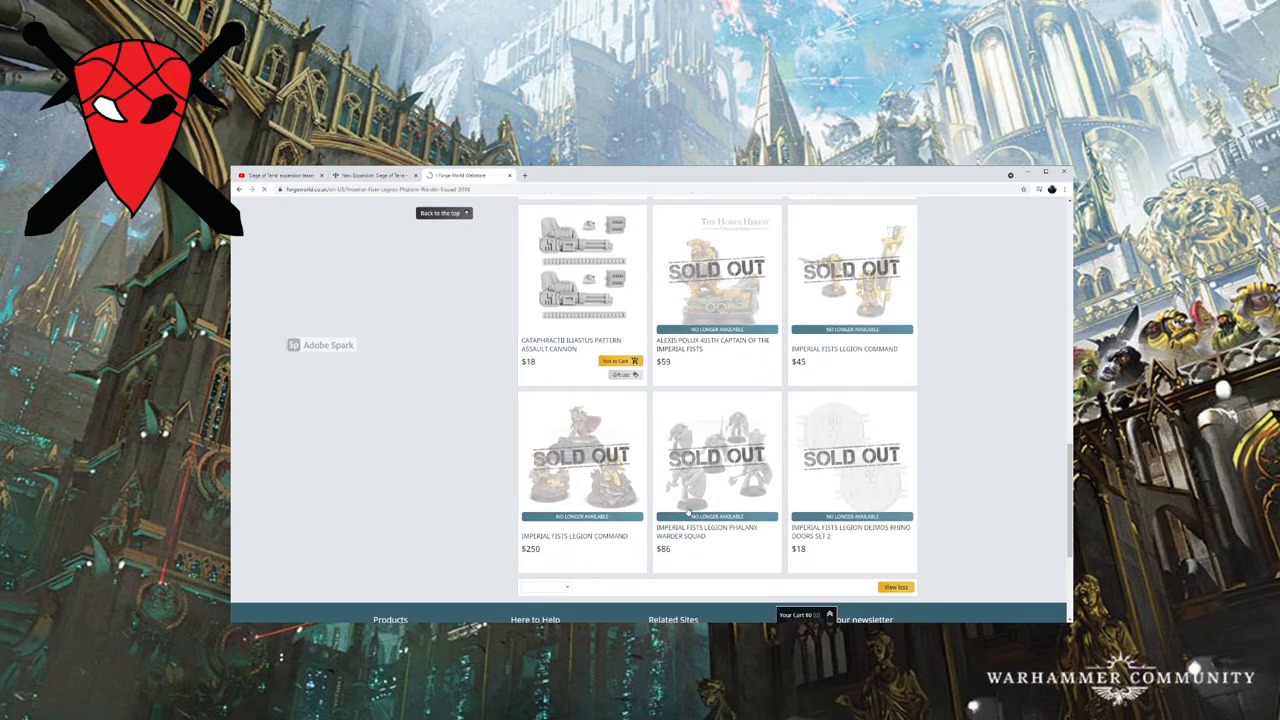
{"action": "left_click", "coordinate": [716, 456]}
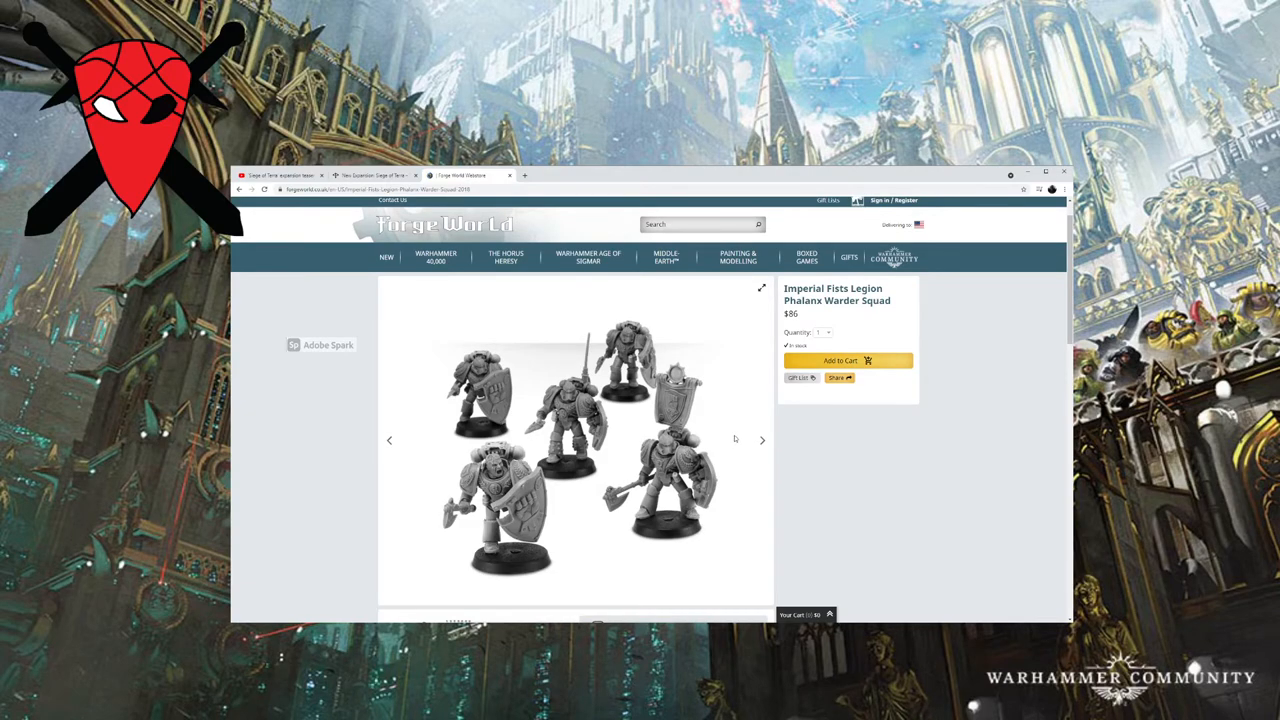
{"action": "left_click", "coordinate": [760, 440]}
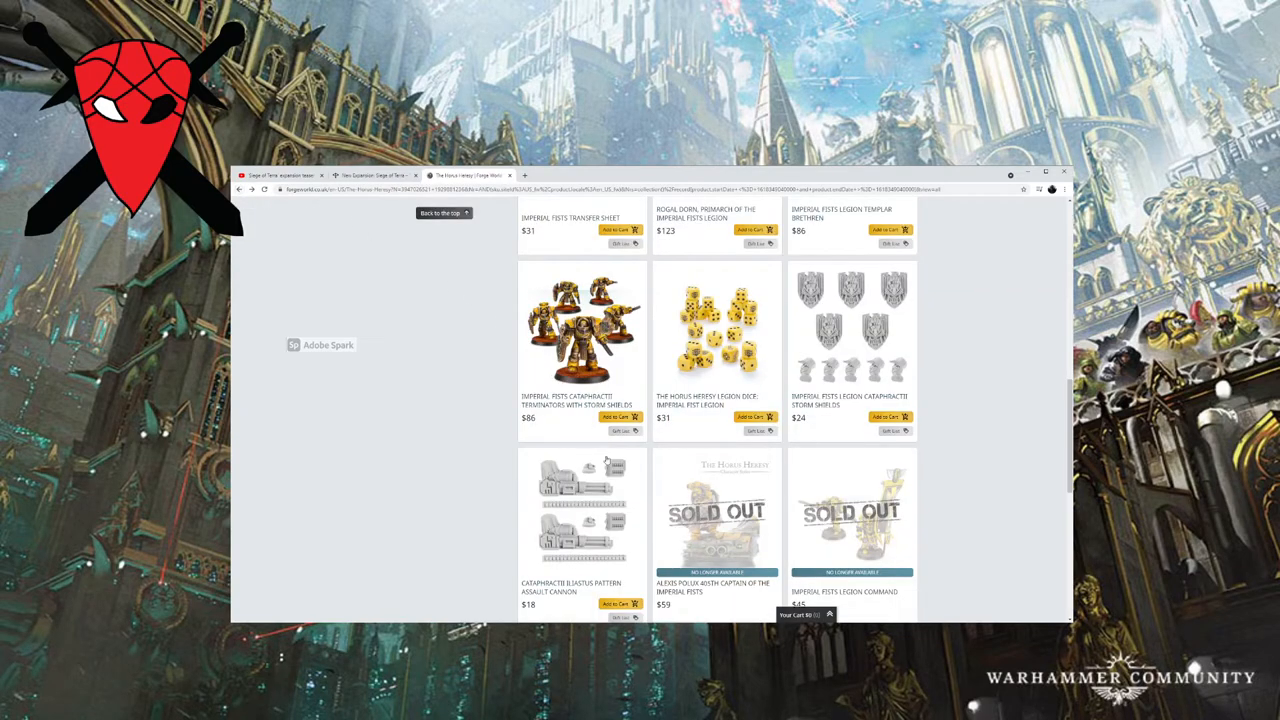
Scroll the Imperial Fists listing to the bottom and back up toward the top.
{"action": "scroll", "scroll_direction": "up", "scroll_amount": 3}
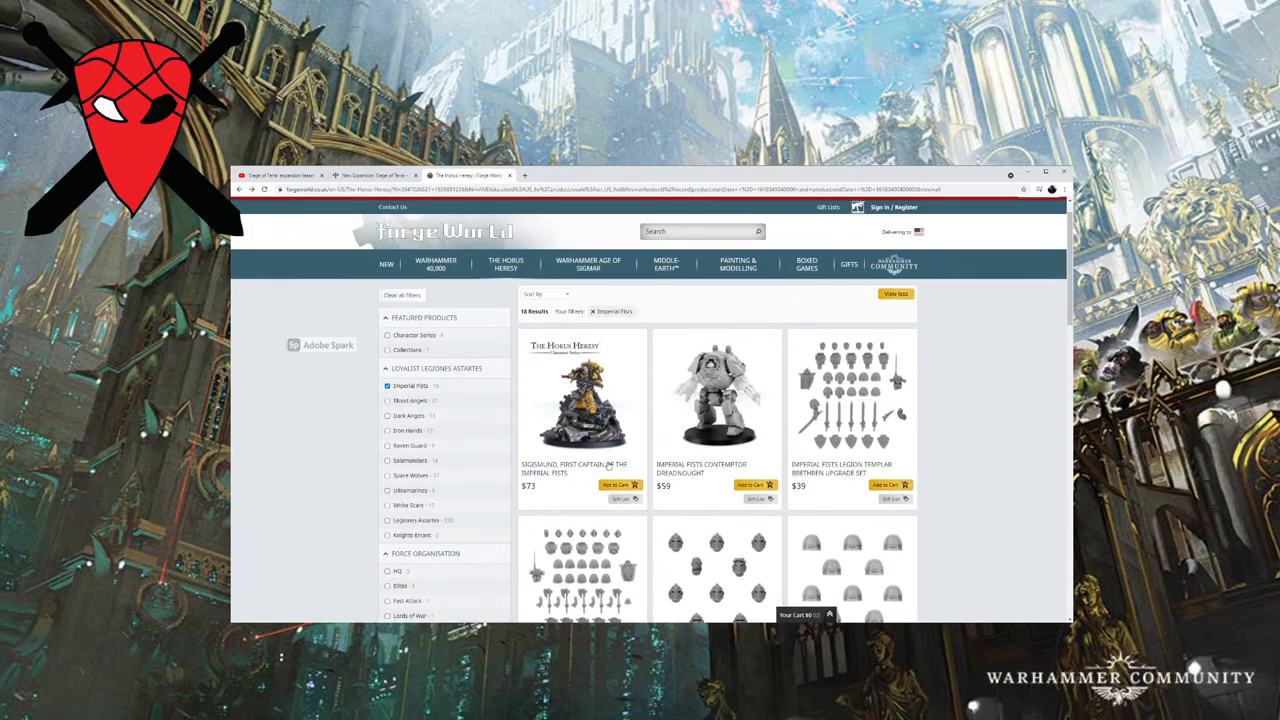
{"action": "scroll", "scroll_direction": "down", "scroll_amount": 3}
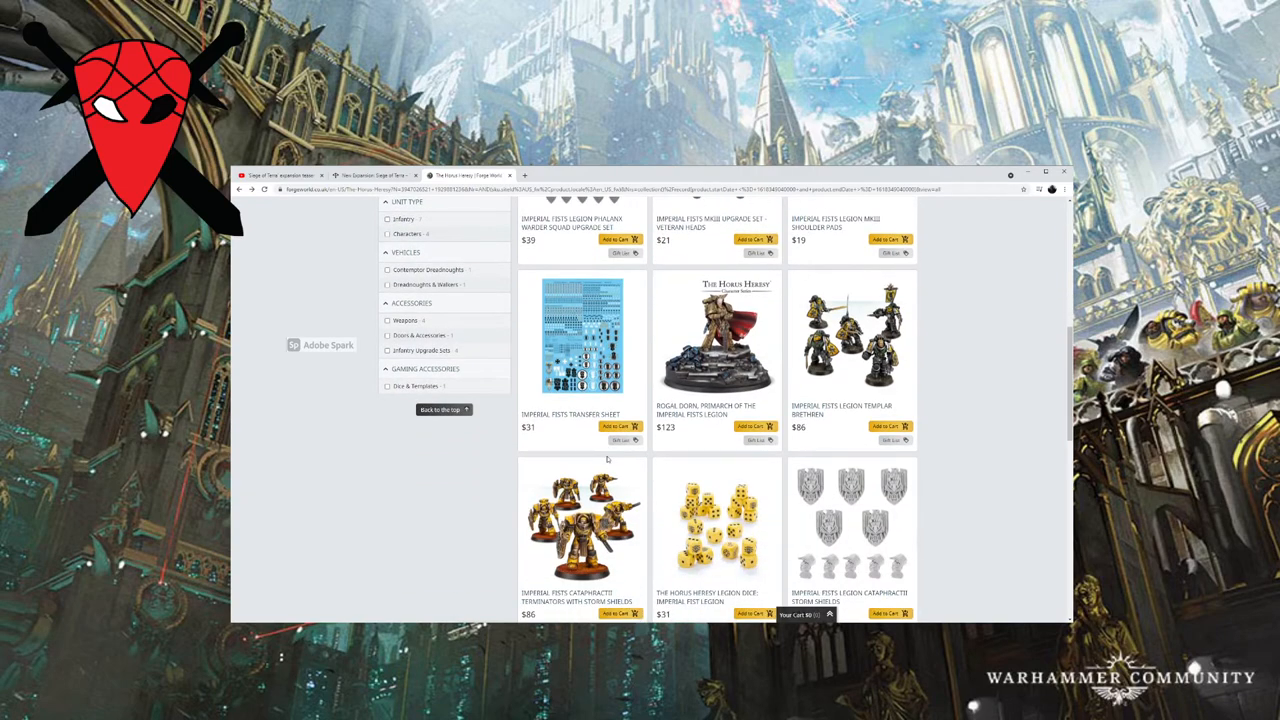
{"action": "scroll", "scroll_direction": "down", "scroll_amount": 3}
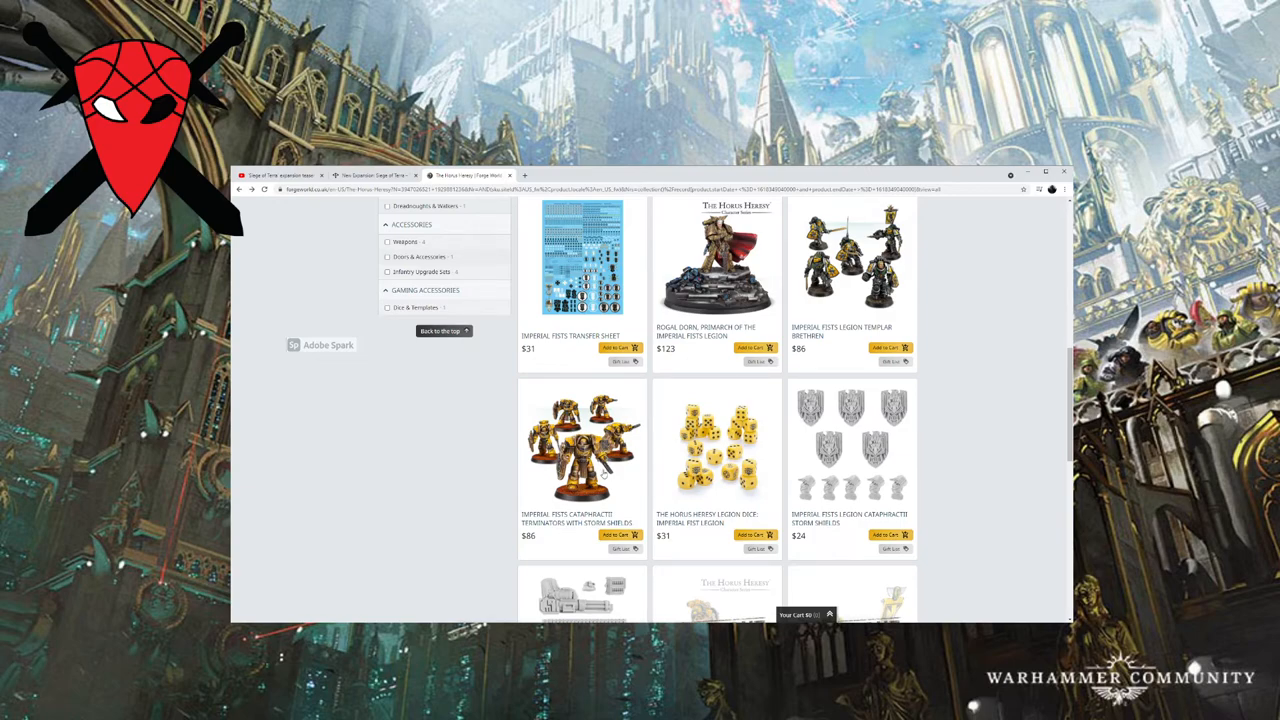
{"action": "mouse_move", "coordinate": [654, 470]}
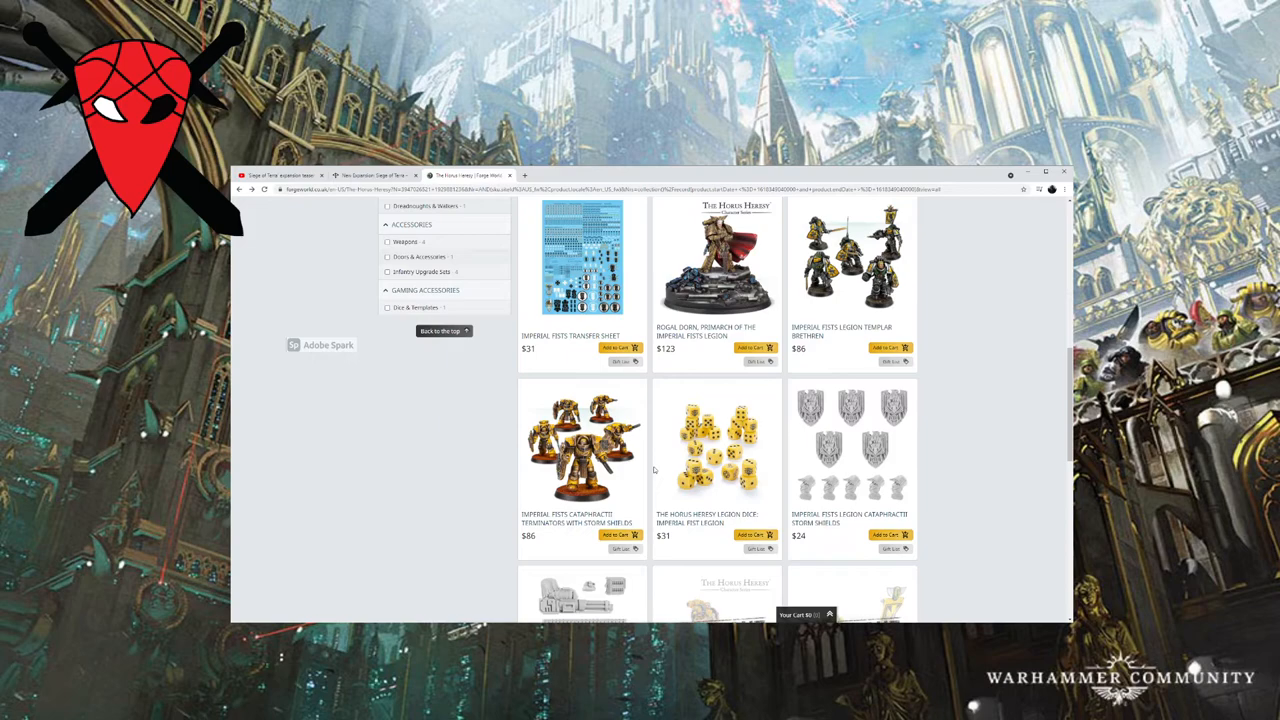
{"action": "mouse_move", "coordinate": [840, 496]}
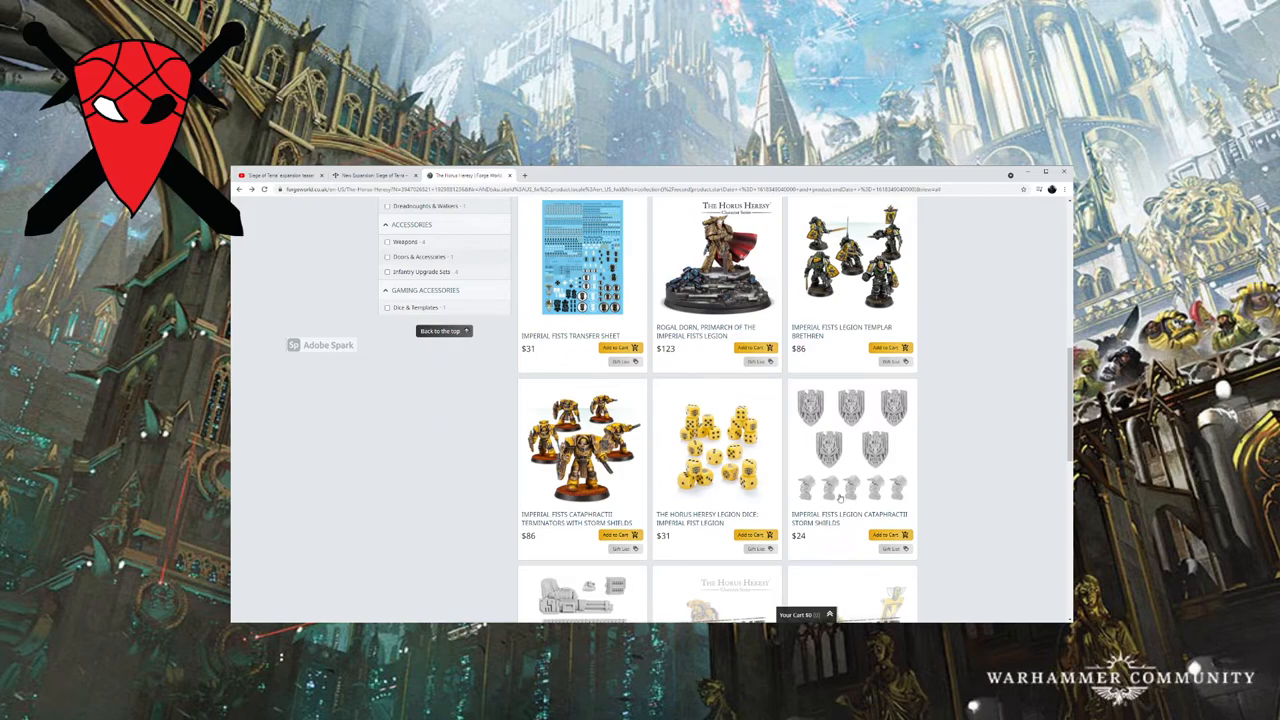
{"action": "scroll", "scroll_direction": "up", "scroll_amount": 3}
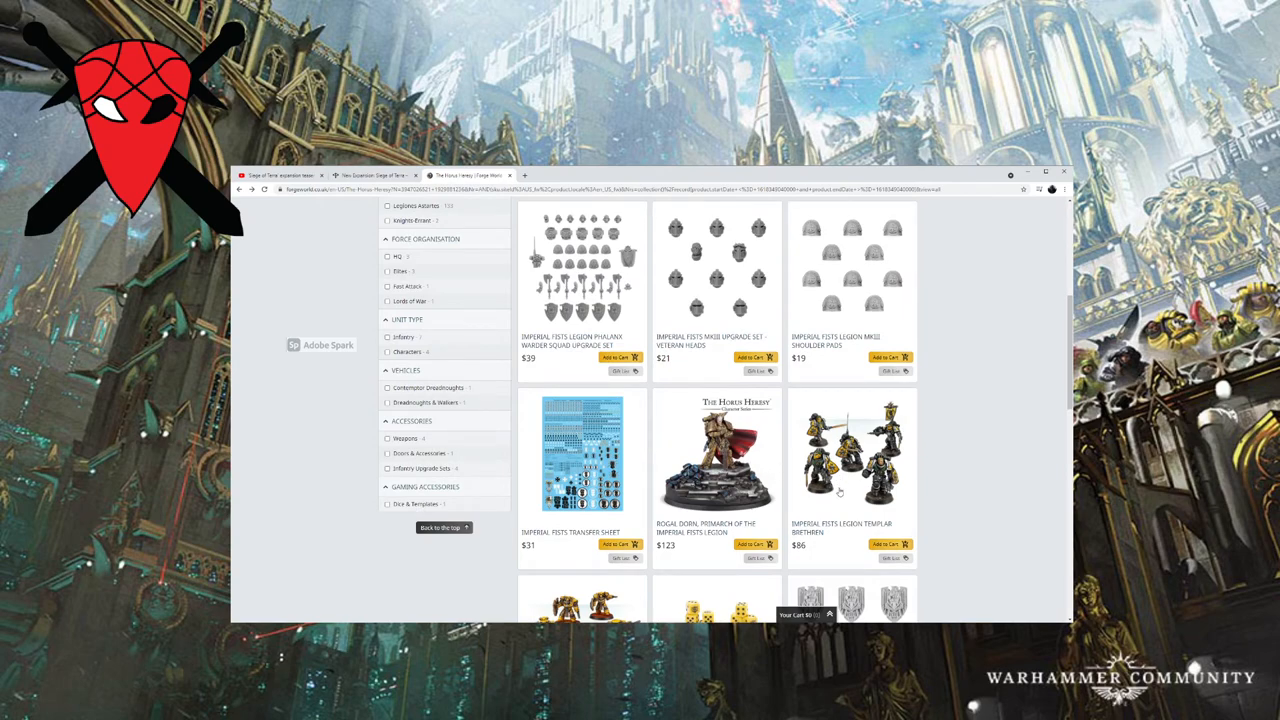
{"action": "scroll", "scroll_direction": "up", "scroll_amount": 3}
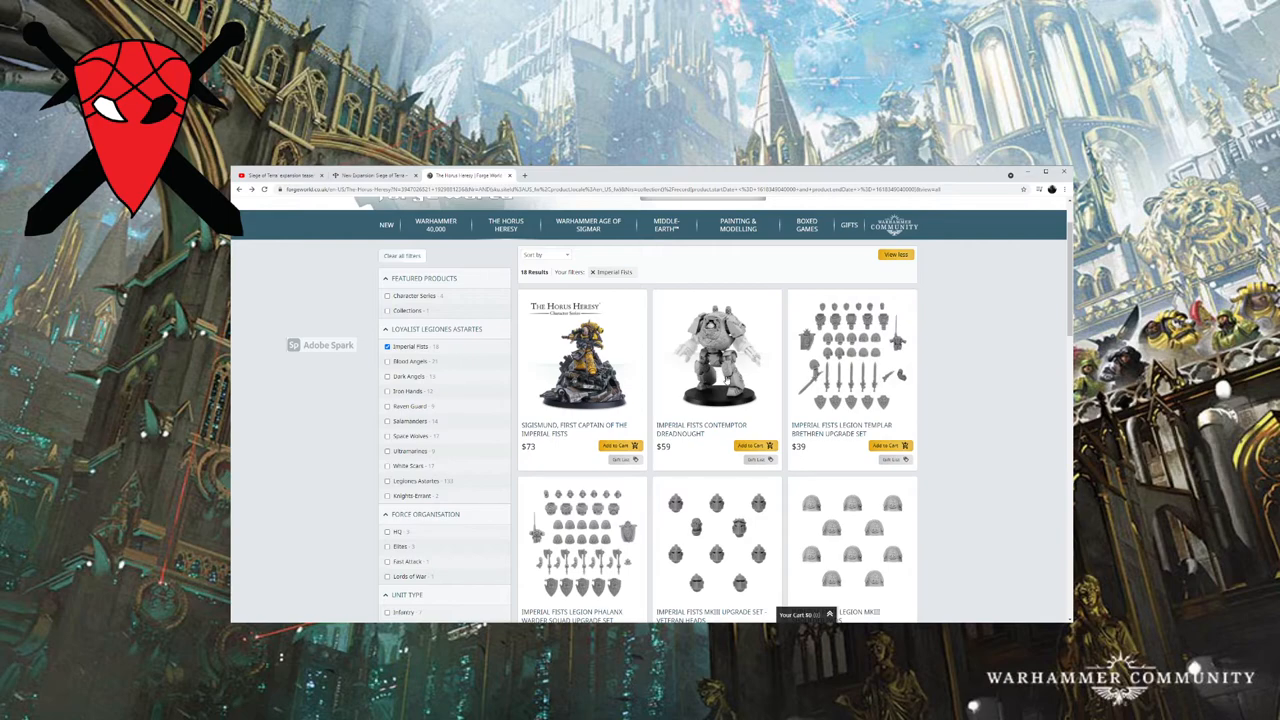
{"action": "scroll", "scroll_direction": "down", "scroll_amount": 3}
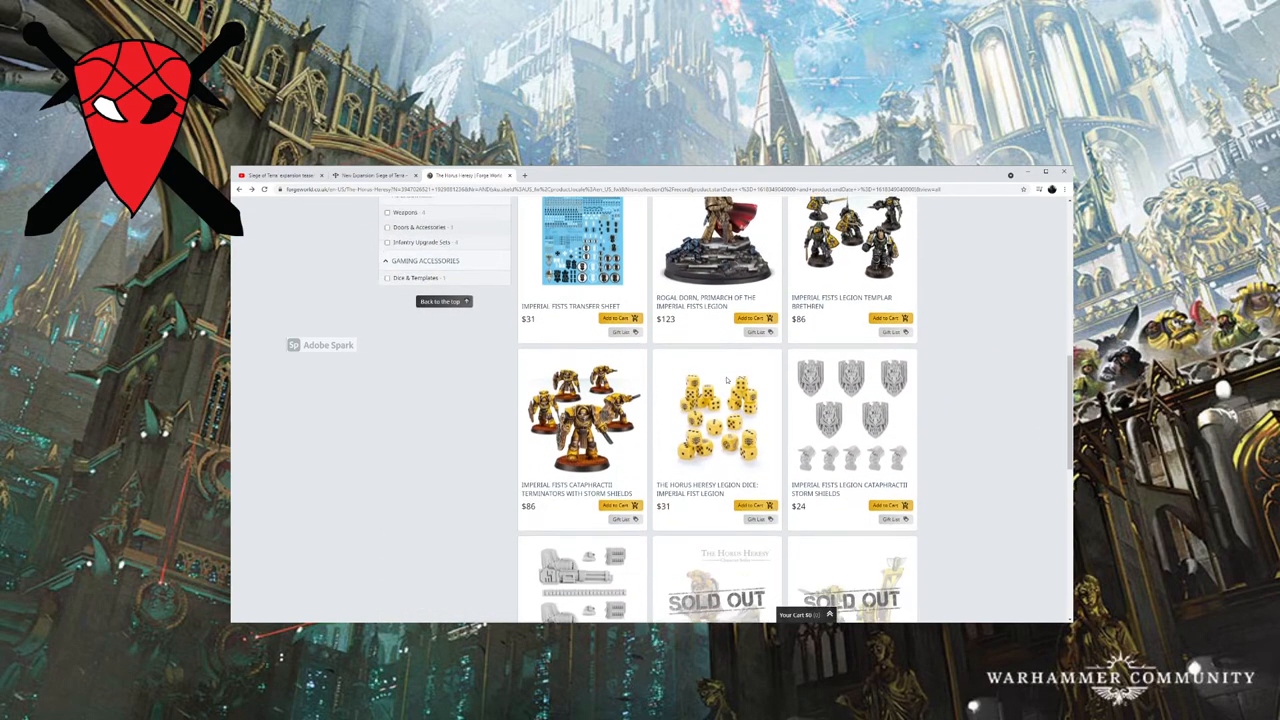
Scroll down again to the Cataphractii terminators, dice and shields near the end of the listing.
{"action": "scroll", "scroll_direction": "down", "scroll_amount": 3}
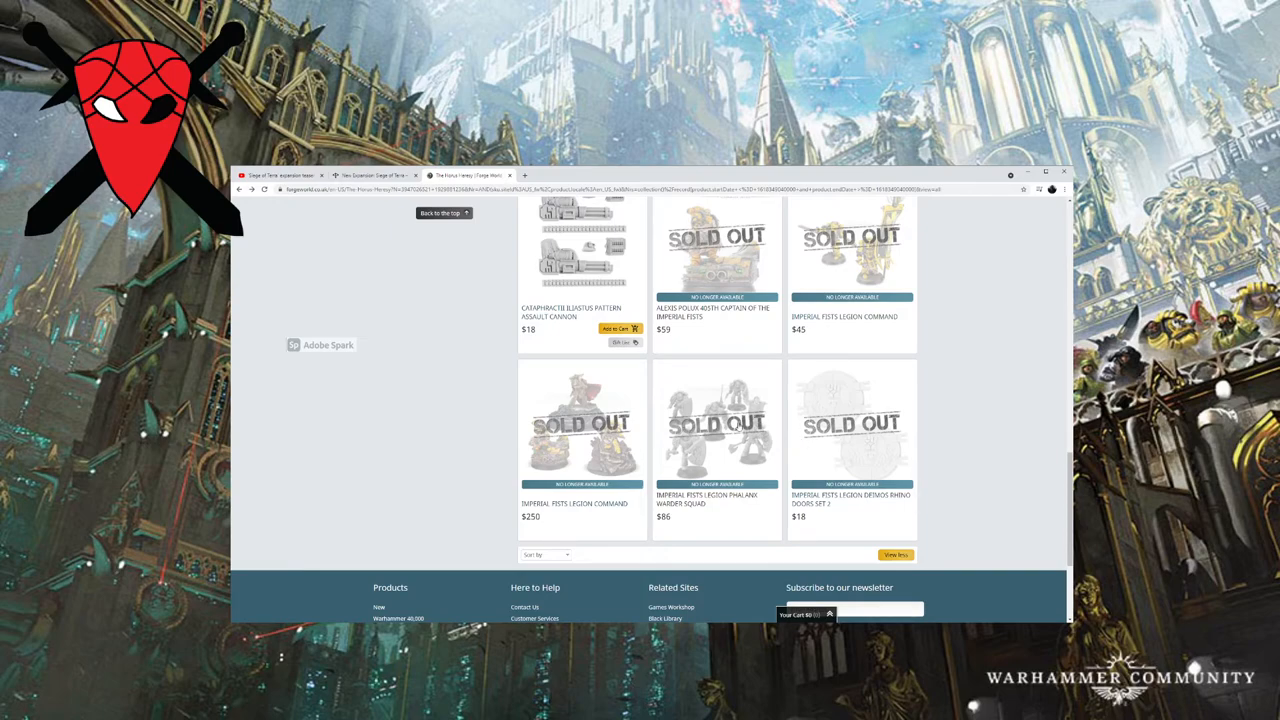
{"action": "scroll", "scroll_direction": "up", "scroll_amount": 3}
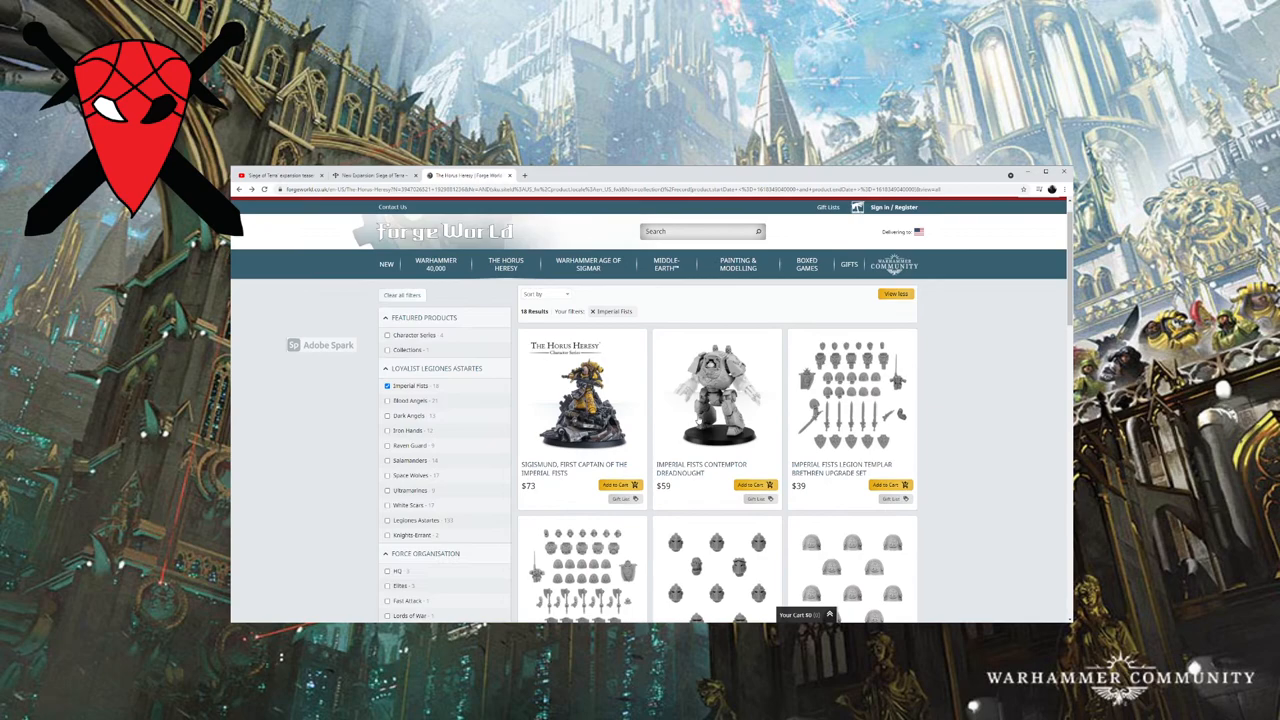
{"action": "mouse_move", "coordinate": [768, 368]}
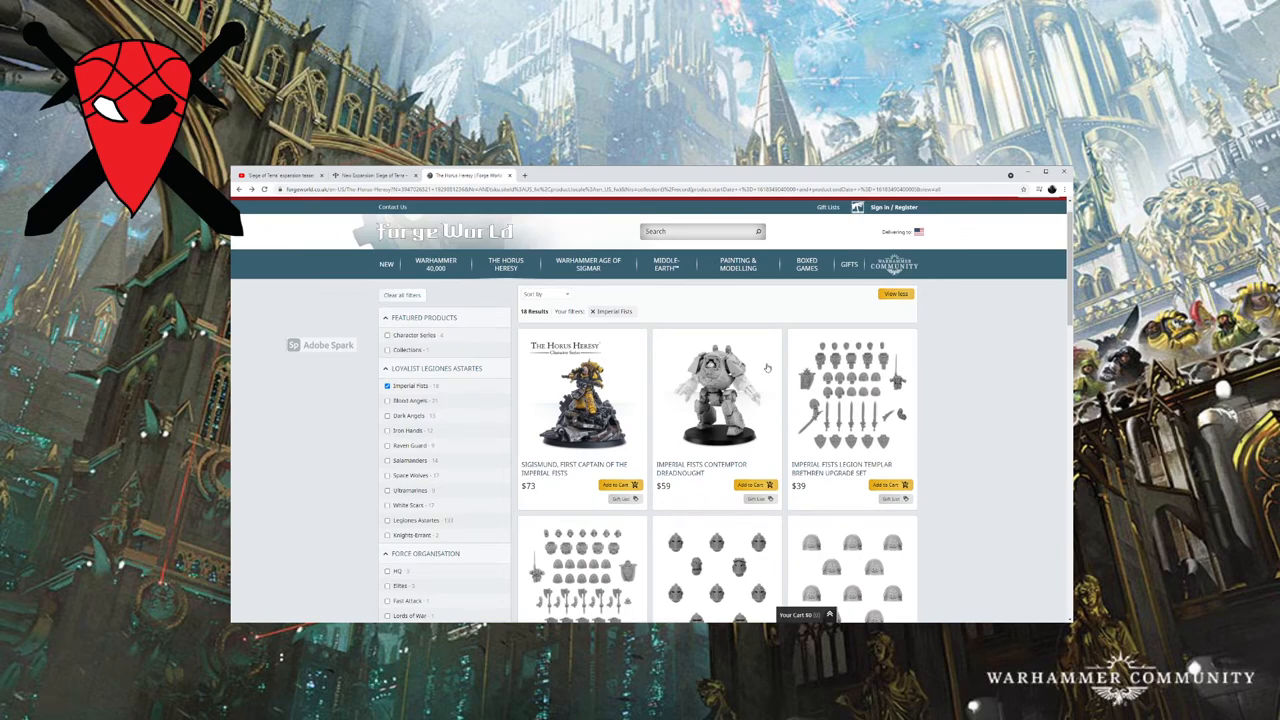
{"action": "scroll", "scroll_direction": "down", "scroll_amount": 3}
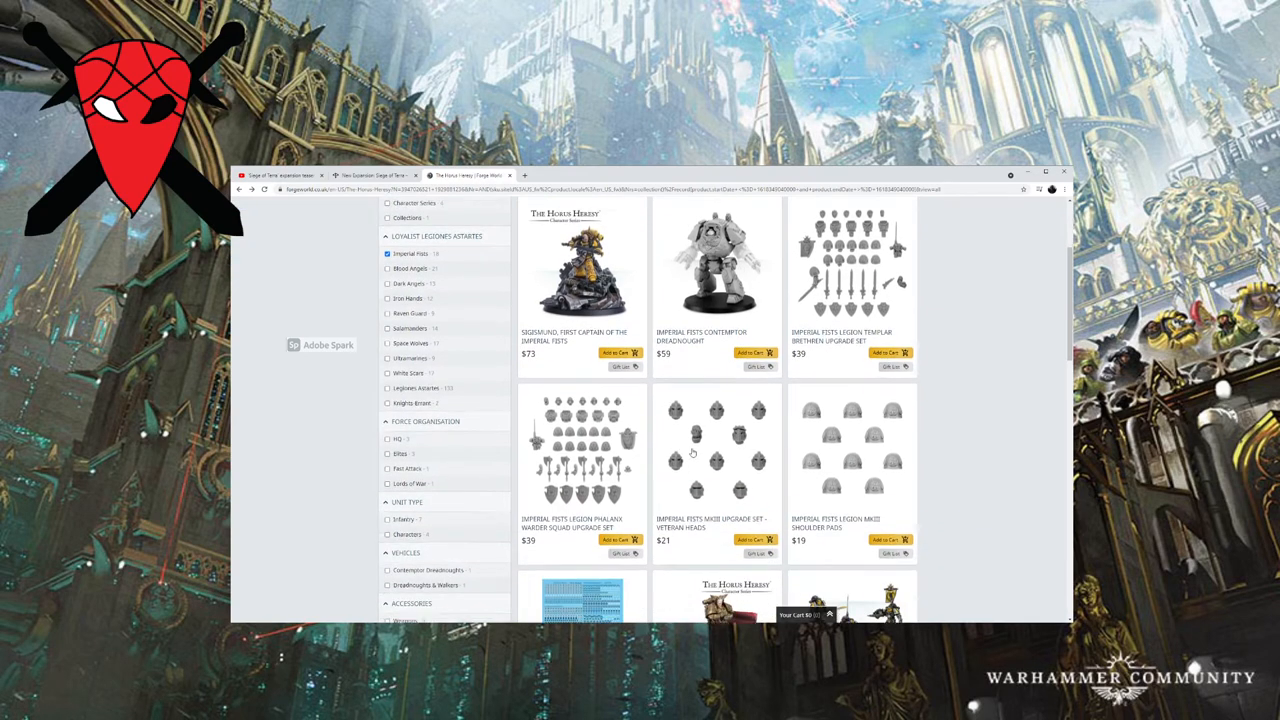
{"action": "scroll", "scroll_direction": "down", "scroll_amount": 3}
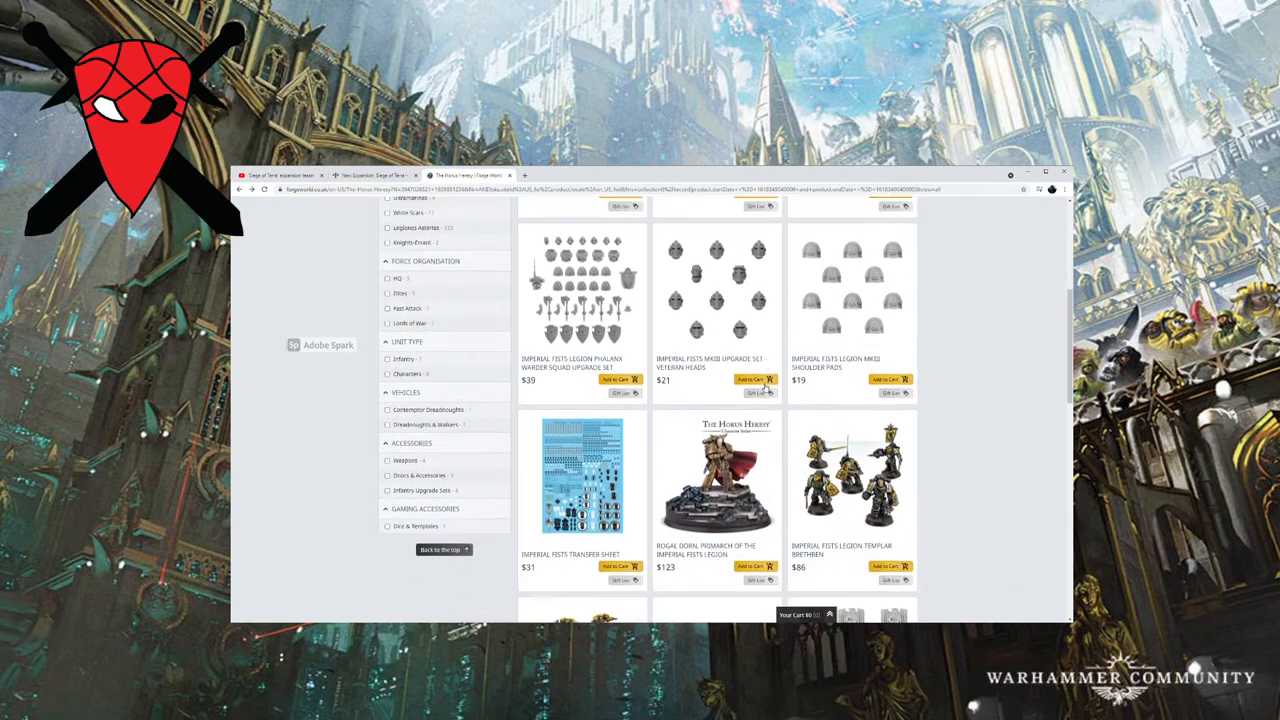
{"action": "scroll", "scroll_direction": "down", "scroll_amount": 3}
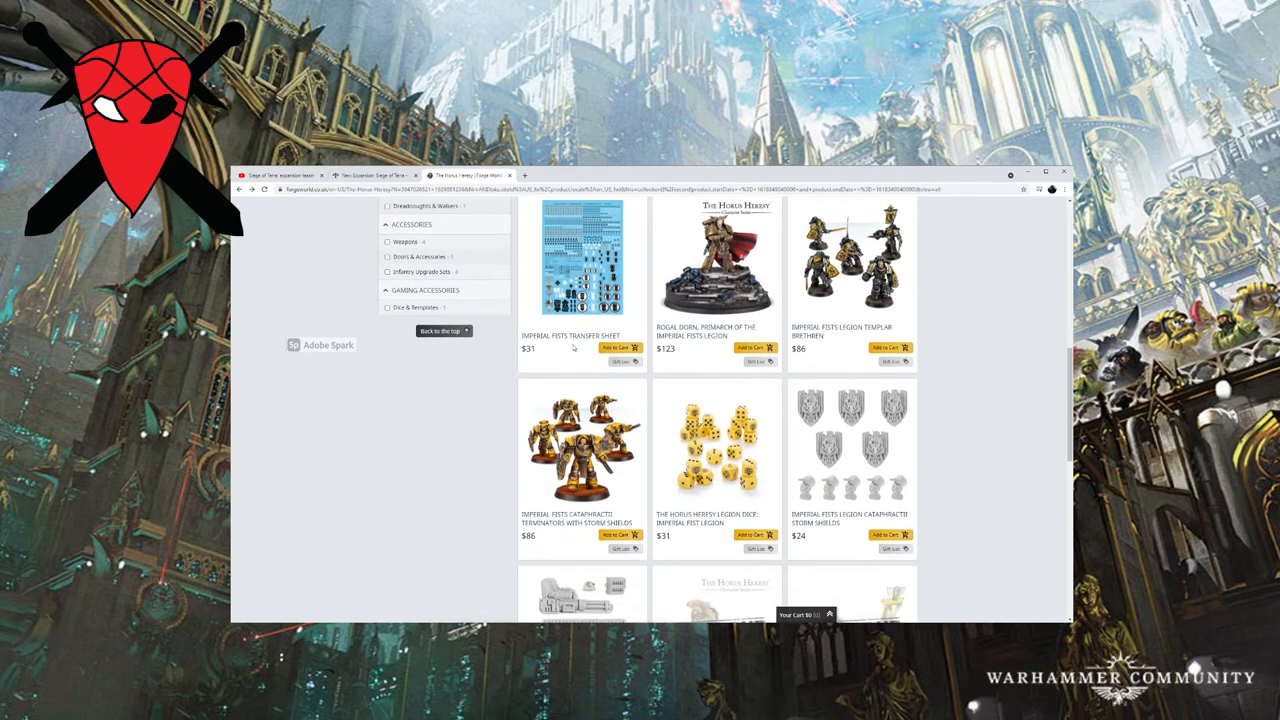
{"action": "scroll", "scroll_direction": "down", "scroll_amount": 3}
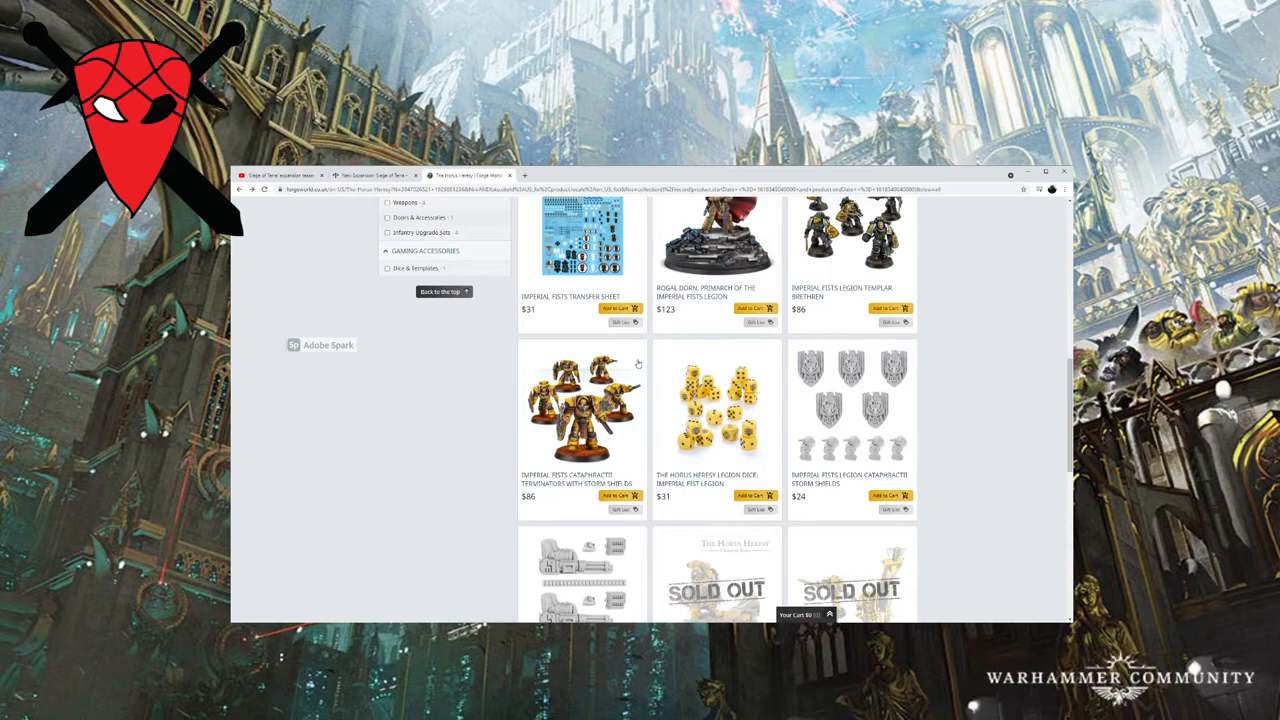
{"action": "mouse_move", "coordinate": [418, 264]}
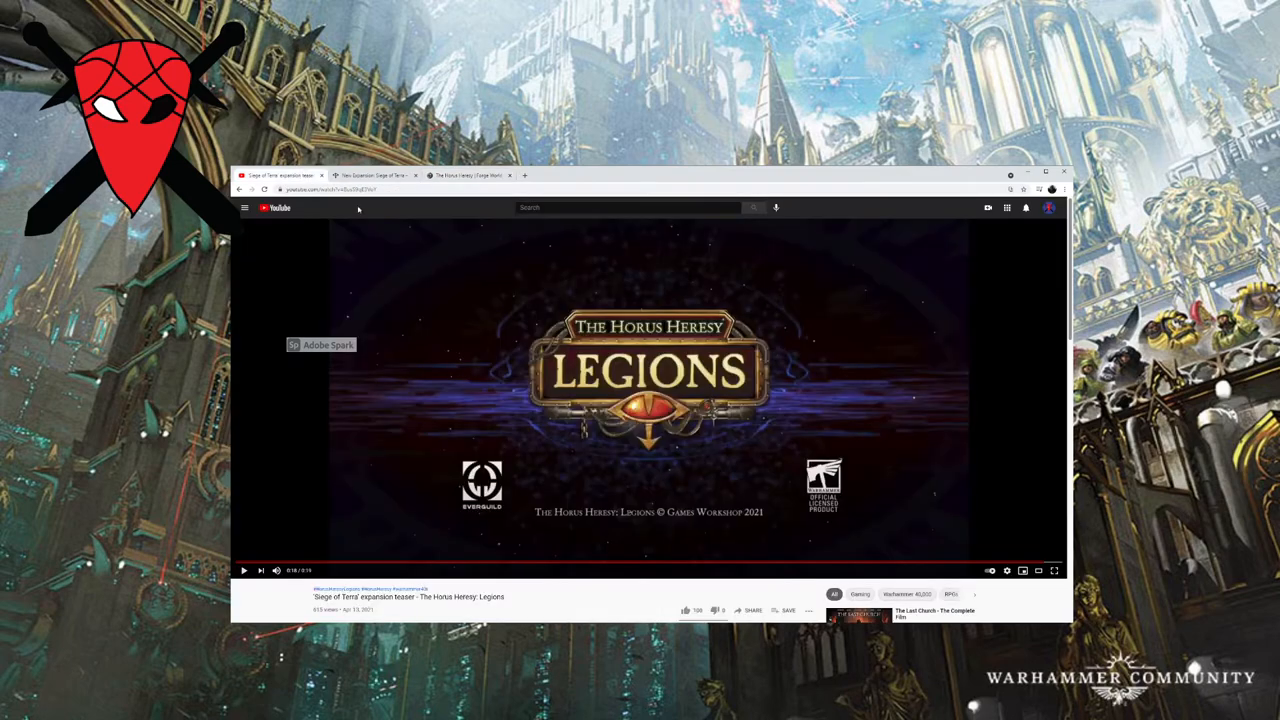
Scroll the Forge World Imperial Fists listing slightly after returning from the YouTube tab.
{"action": "scroll", "scroll_direction": "down", "scroll_amount": 3}
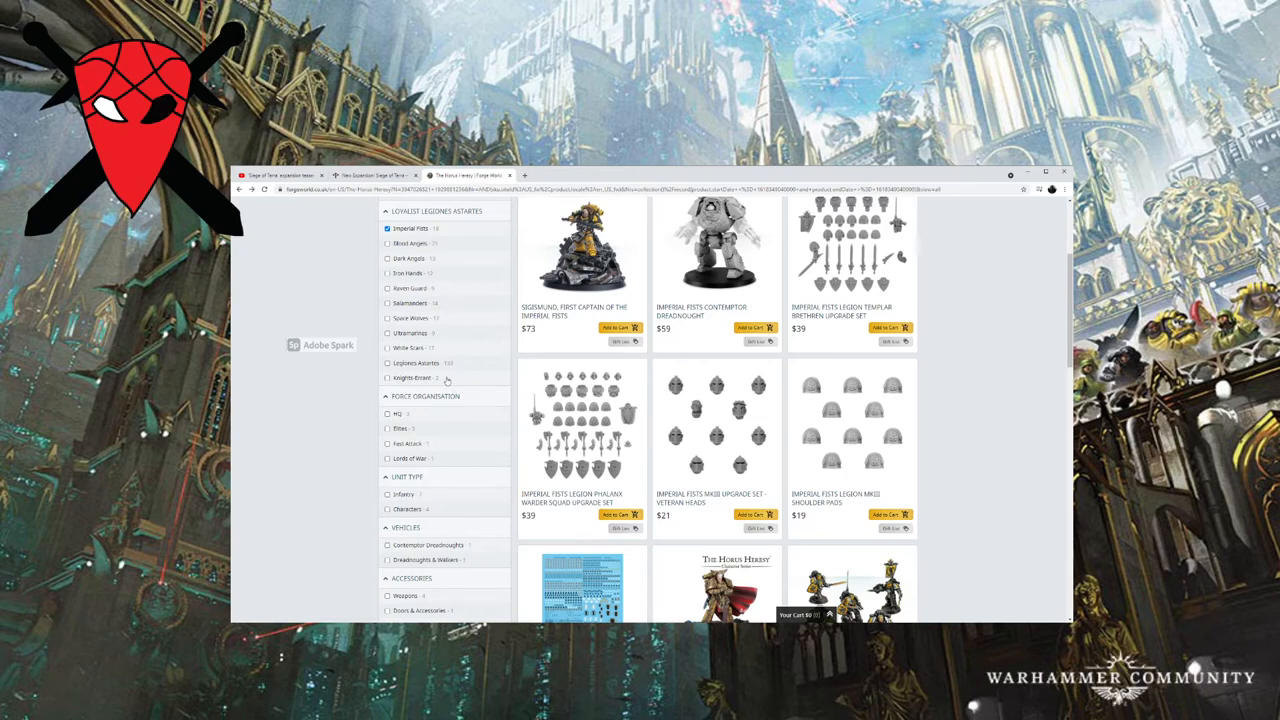
Add Knights Errant to the legion filter, browse the combined results, then return to the Legions blog article.
{"action": "left_click", "coordinate": [388, 378]}
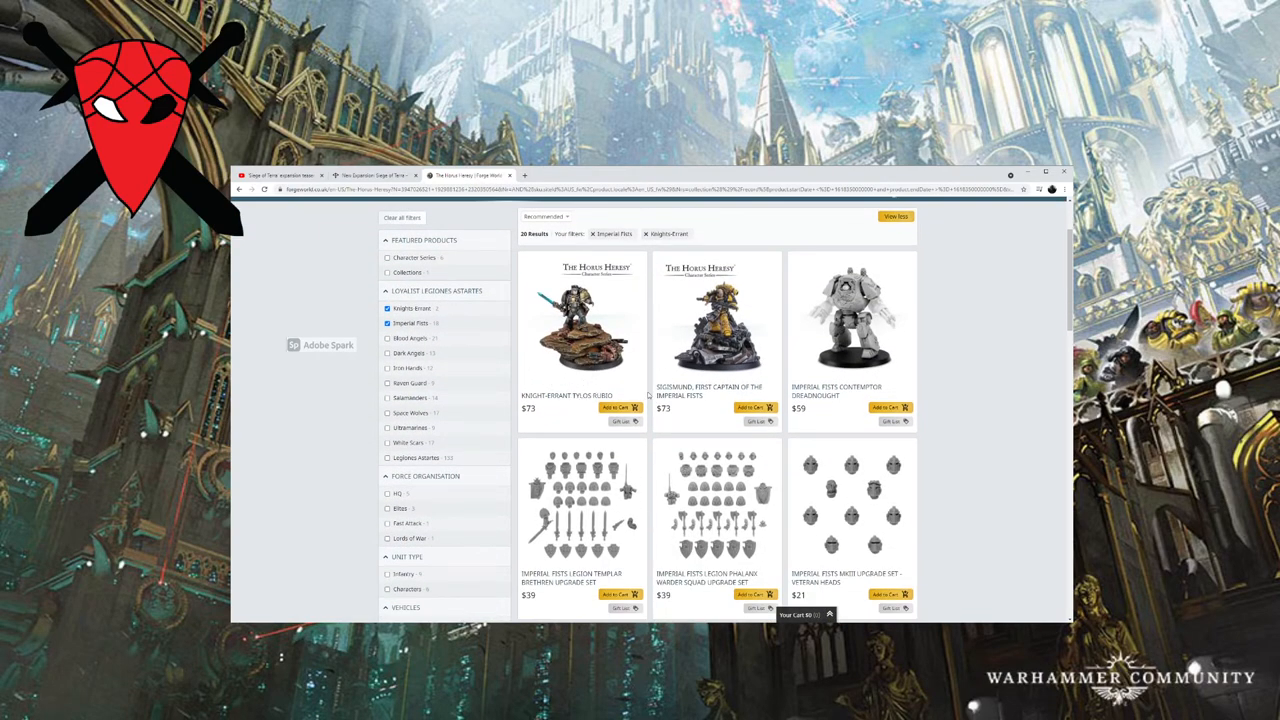
{"action": "scroll", "scroll_direction": "down", "scroll_amount": 3}
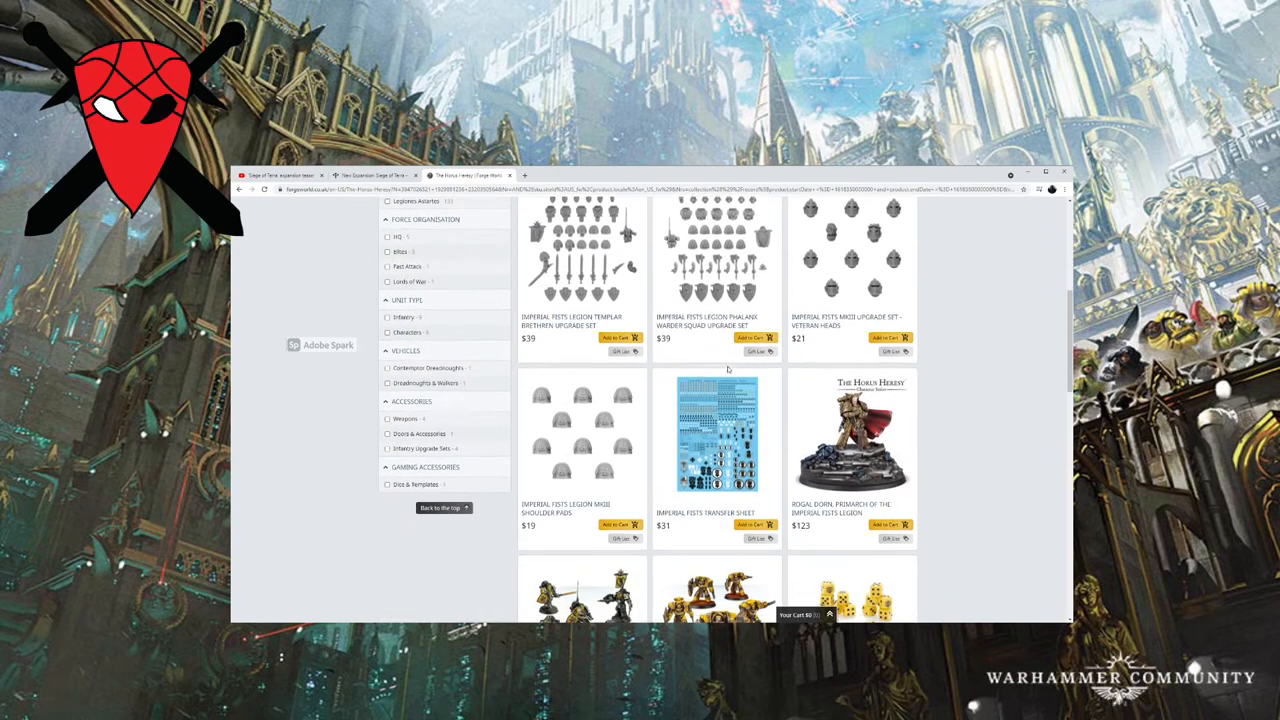
{"action": "scroll", "scroll_direction": "down", "scroll_amount": 3}
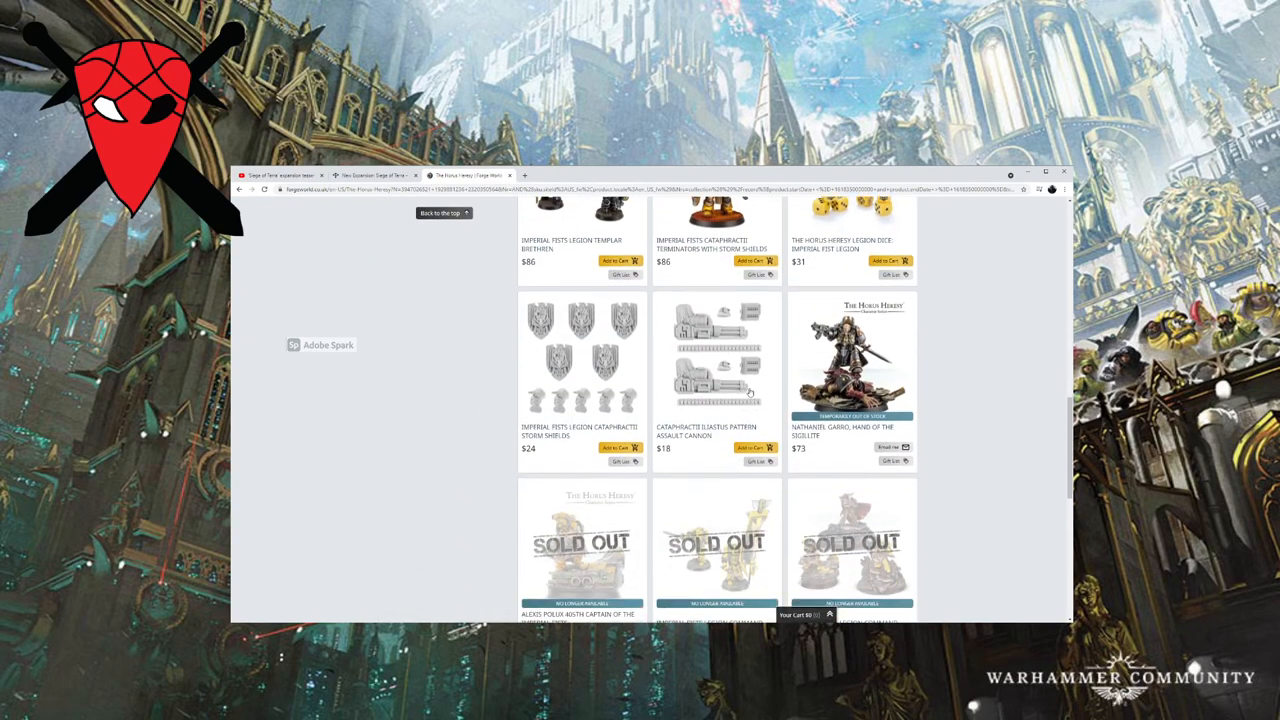
{"action": "scroll", "scroll_direction": "down", "scroll_amount": 3}
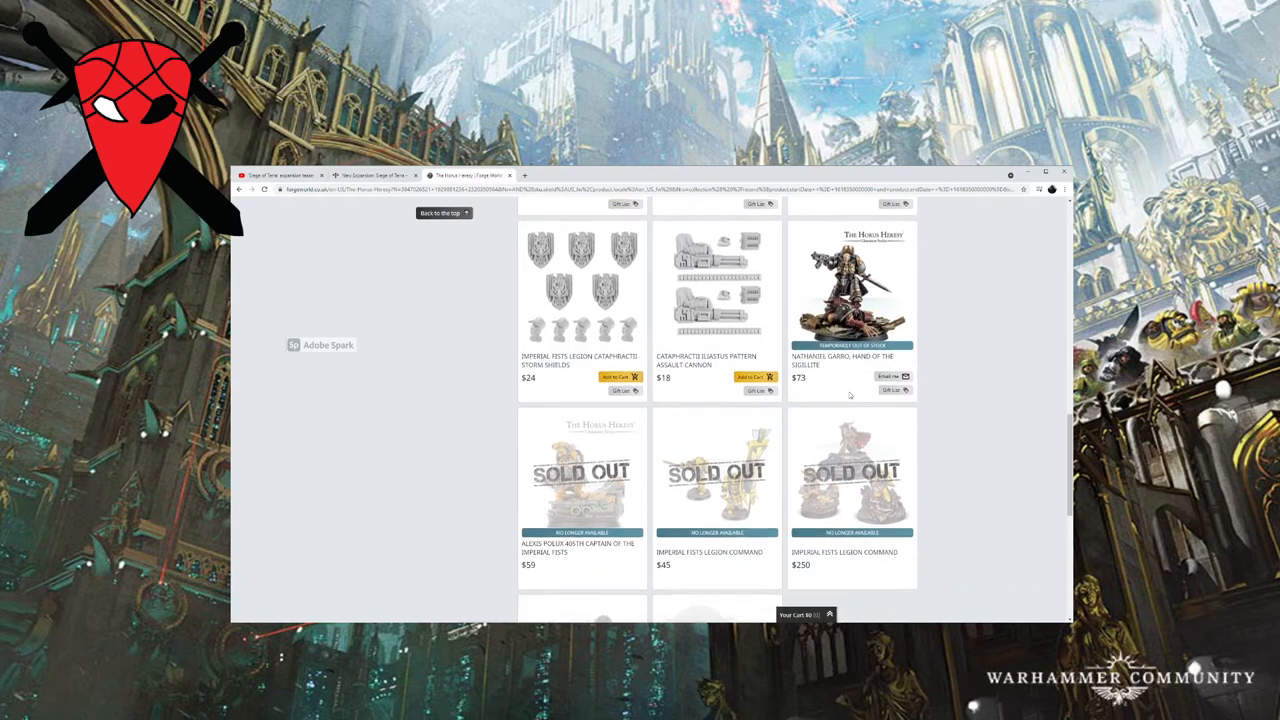
{"action": "scroll", "scroll_direction": "up", "scroll_amount": 3}
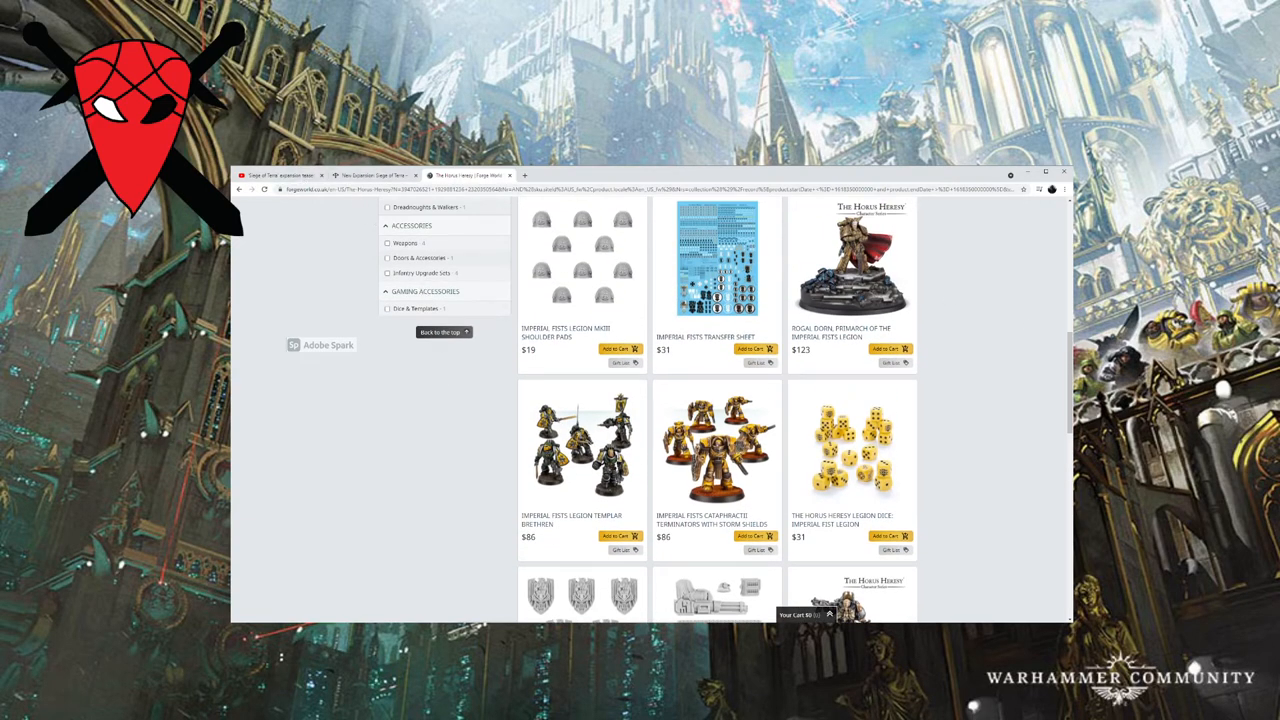
{"action": "left_click", "coordinate": [372, 176]}
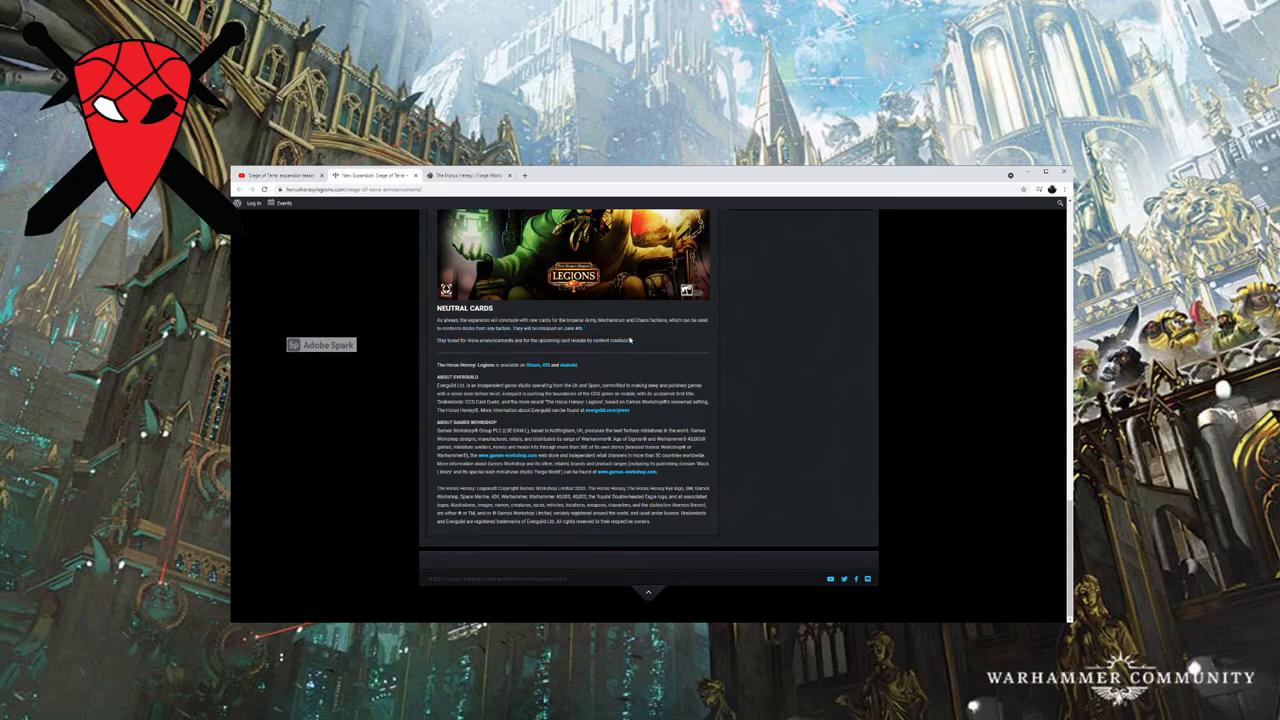
{"action": "scroll", "scroll_direction": "up", "scroll_amount": 3}
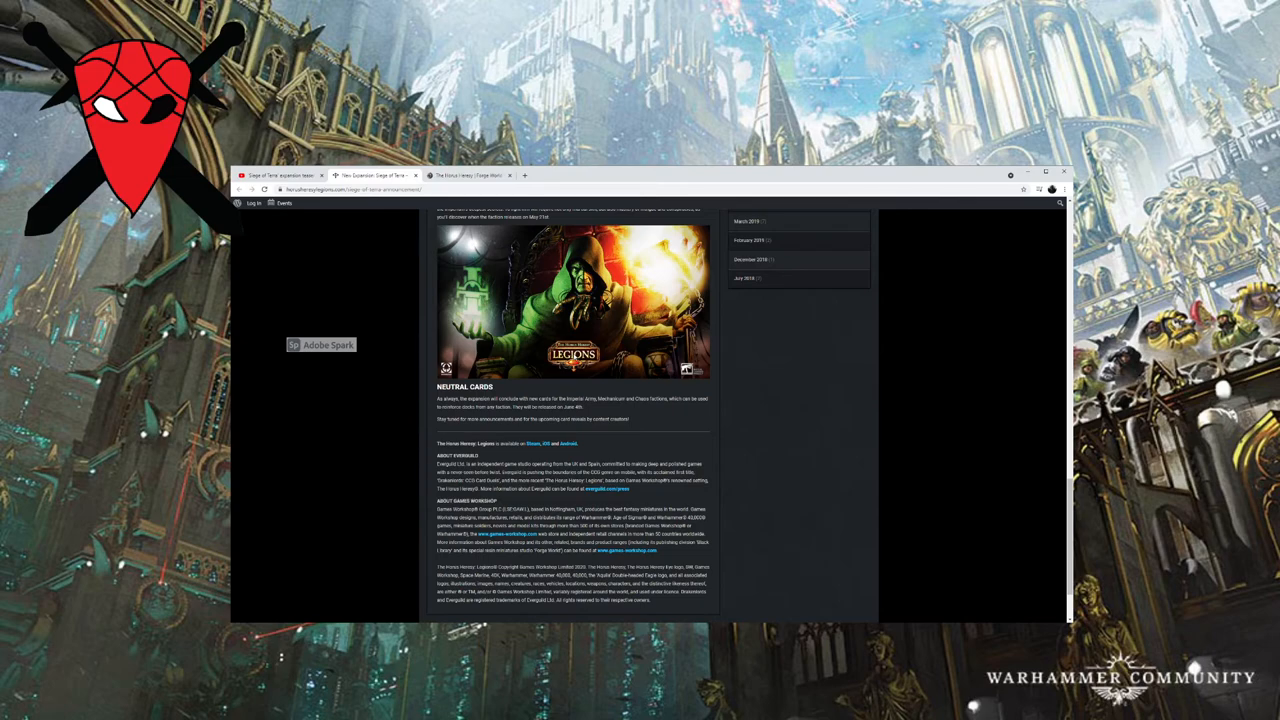
{"action": "mouse_move", "coordinate": [500, 222]}
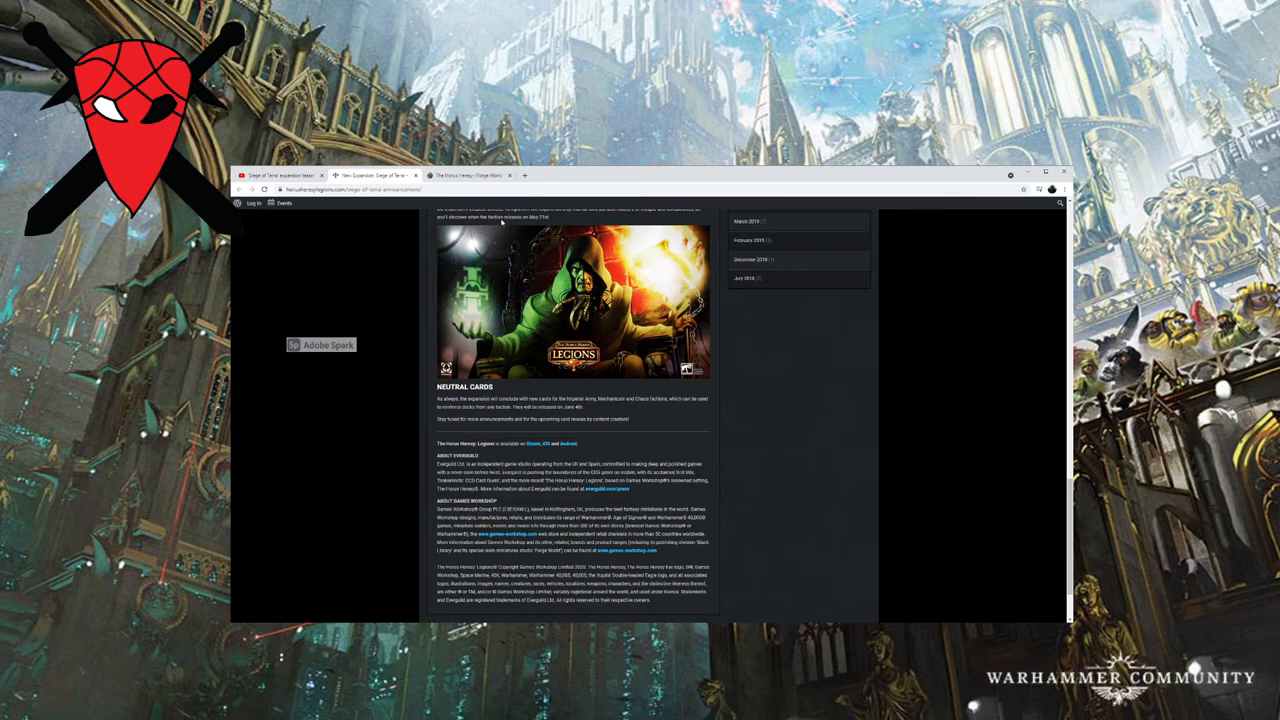